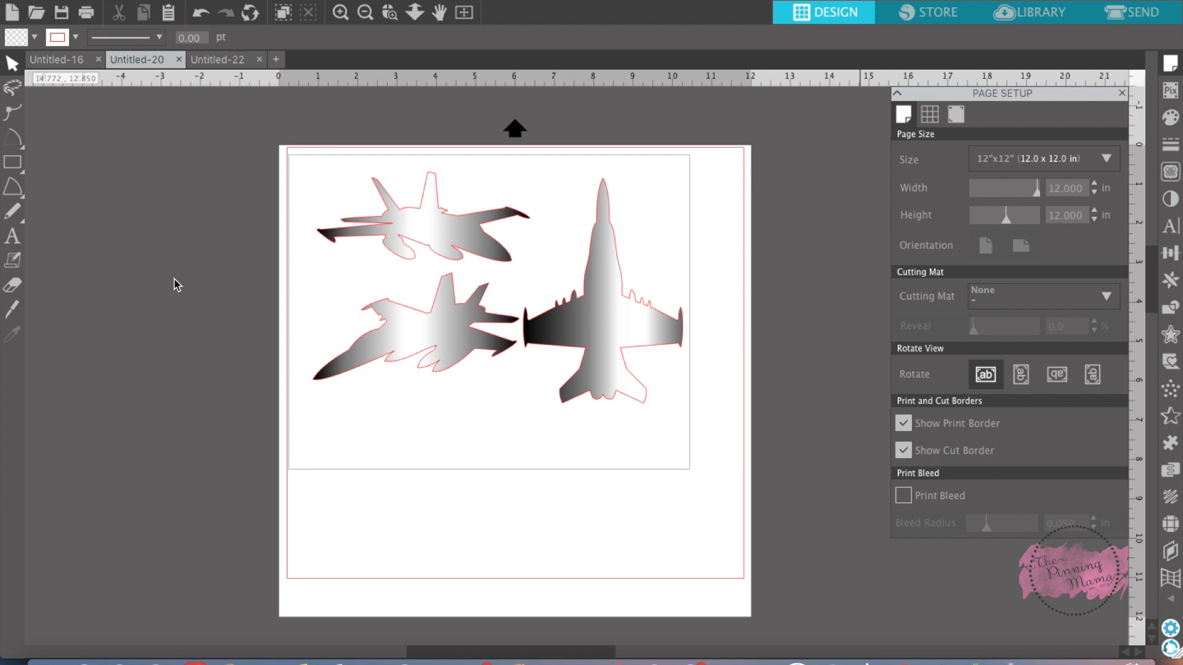
{"action": "mouse_move", "coordinate": [196, 367]}
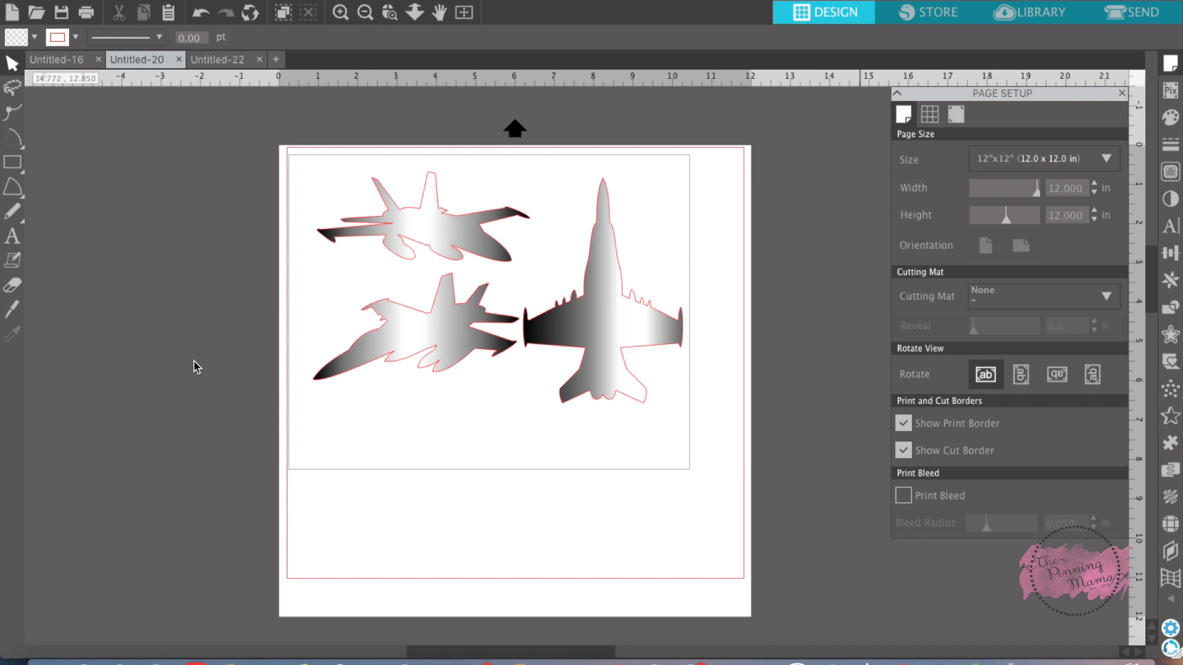
{"action": "mouse_move", "coordinate": [271, 441]}
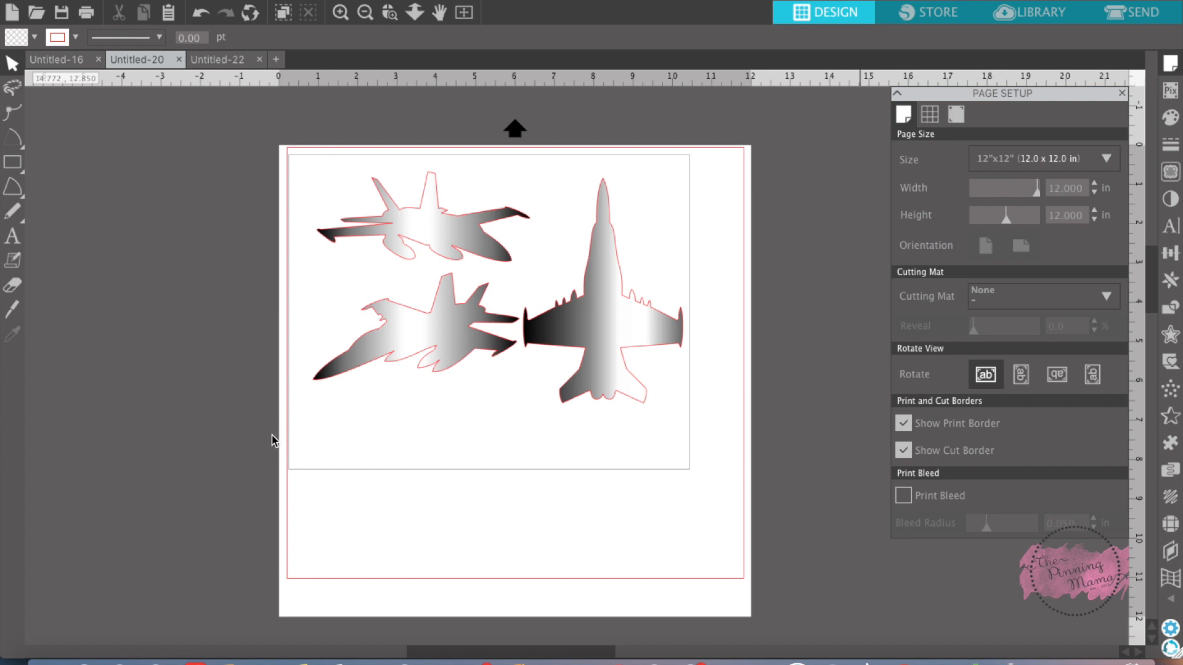
{"action": "mouse_move", "coordinate": [408, 384]}
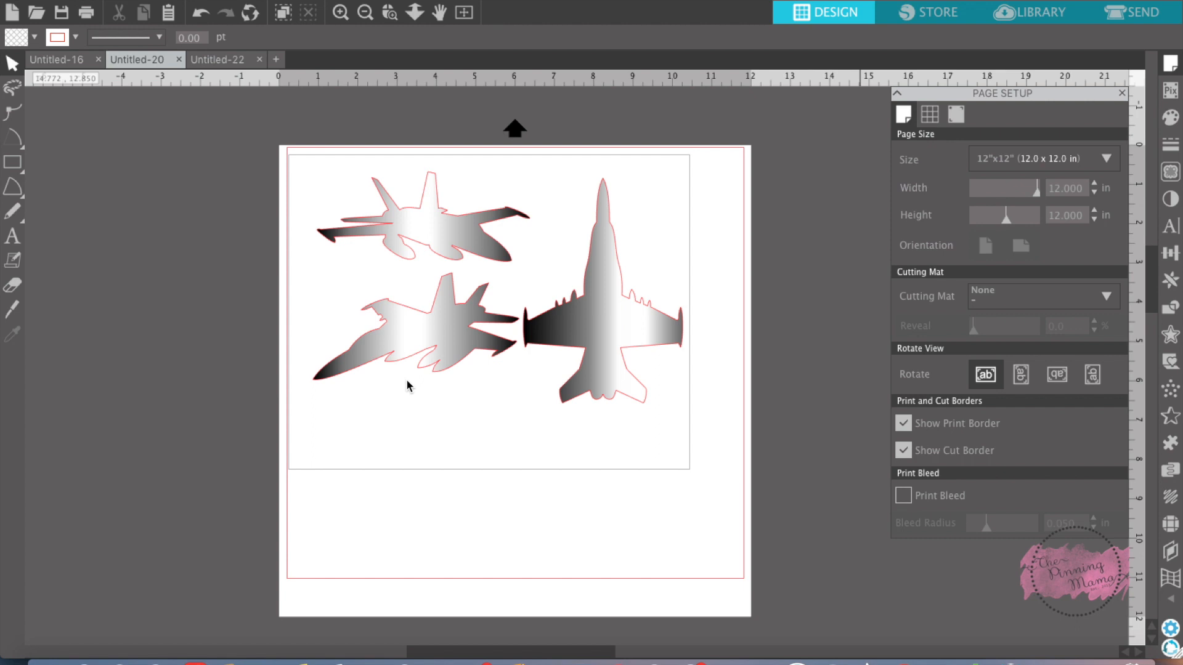
{"action": "mouse_move", "coordinate": [456, 482]}
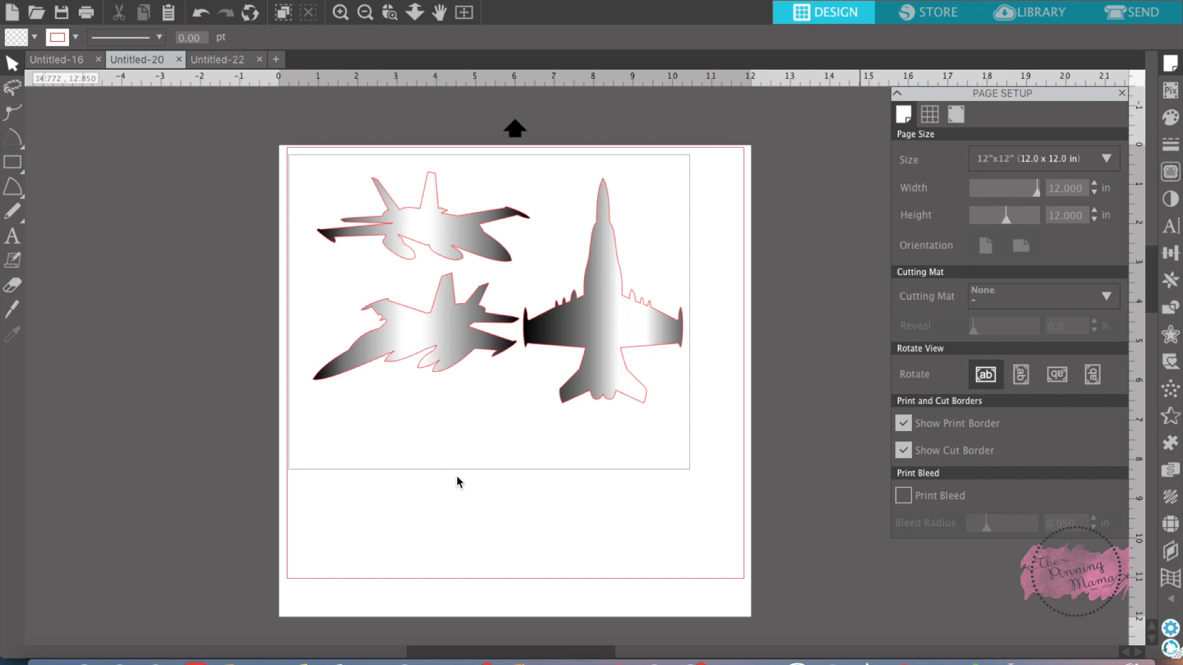
{"action": "mouse_move", "coordinate": [758, 293]}
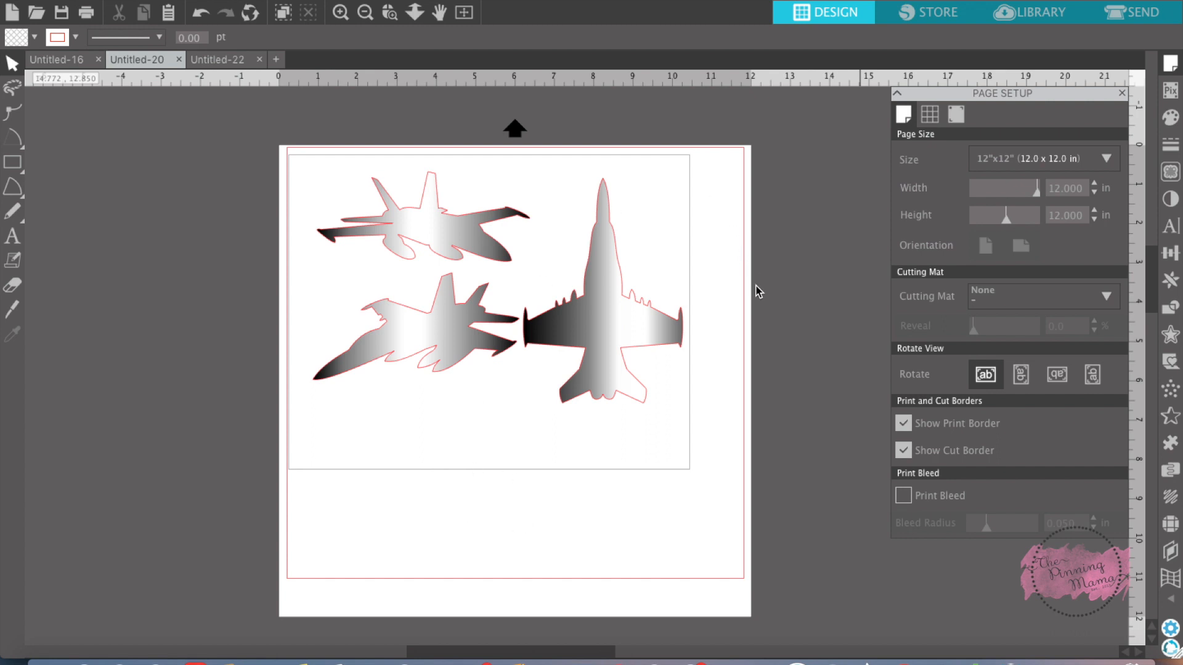
{"action": "mouse_move", "coordinate": [1167, 69]}
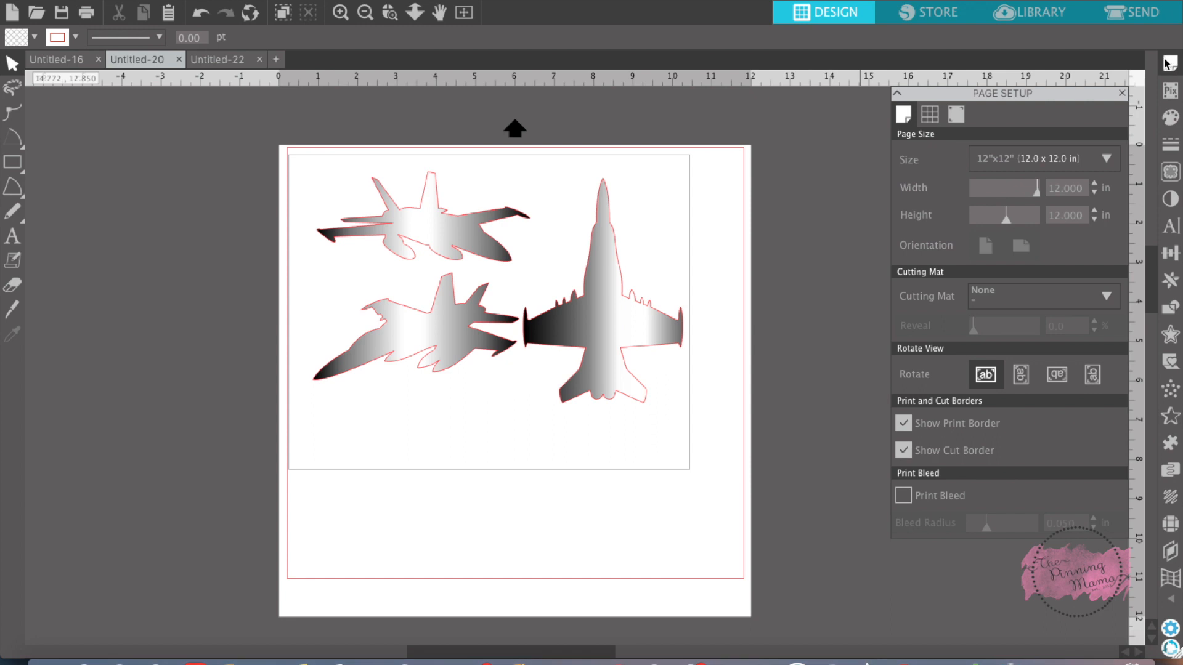
{"action": "mouse_move", "coordinate": [1166, 67]}
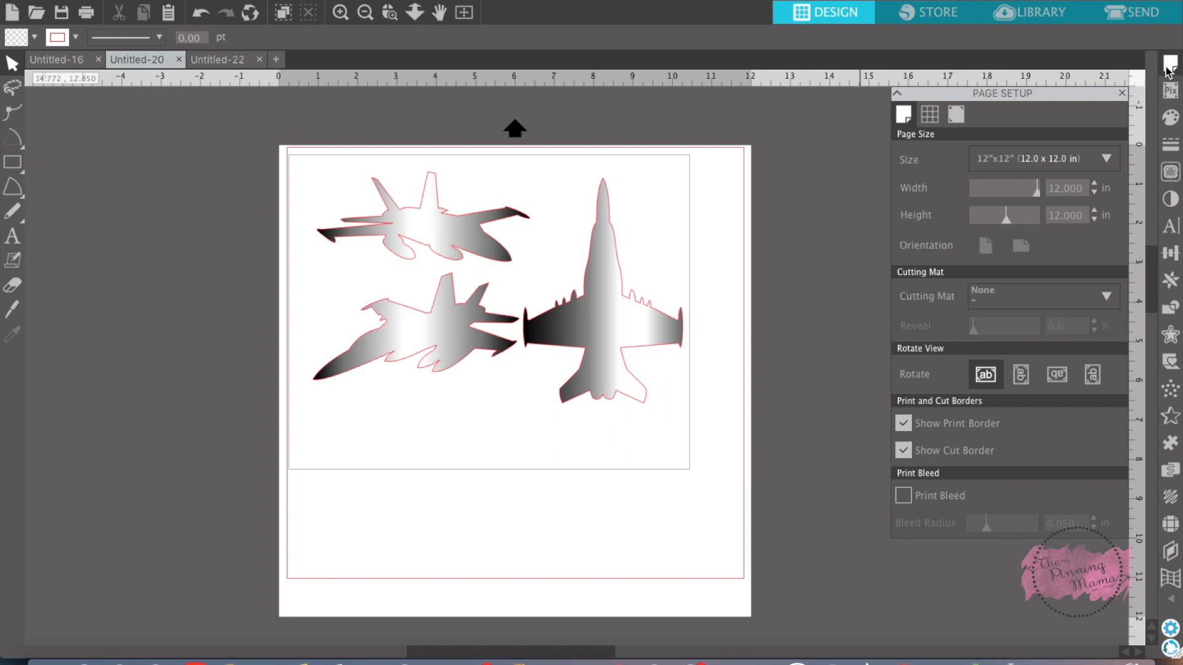
{"action": "mouse_move", "coordinate": [989, 230]}
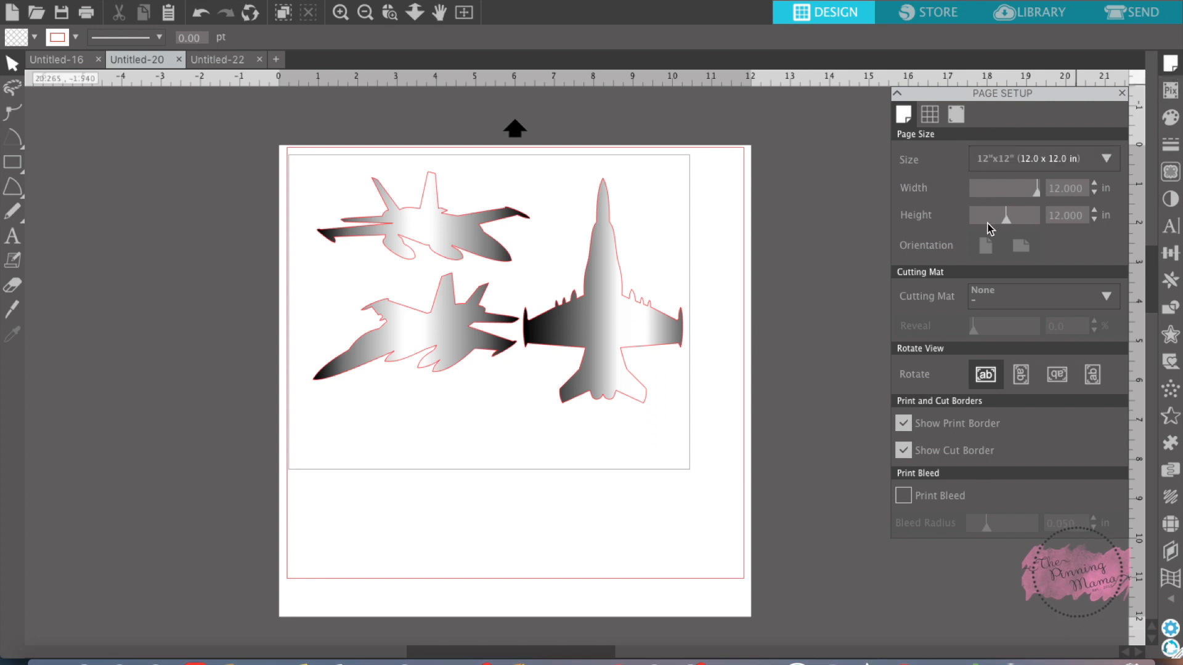
{"action": "mouse_move", "coordinate": [1004, 215]}
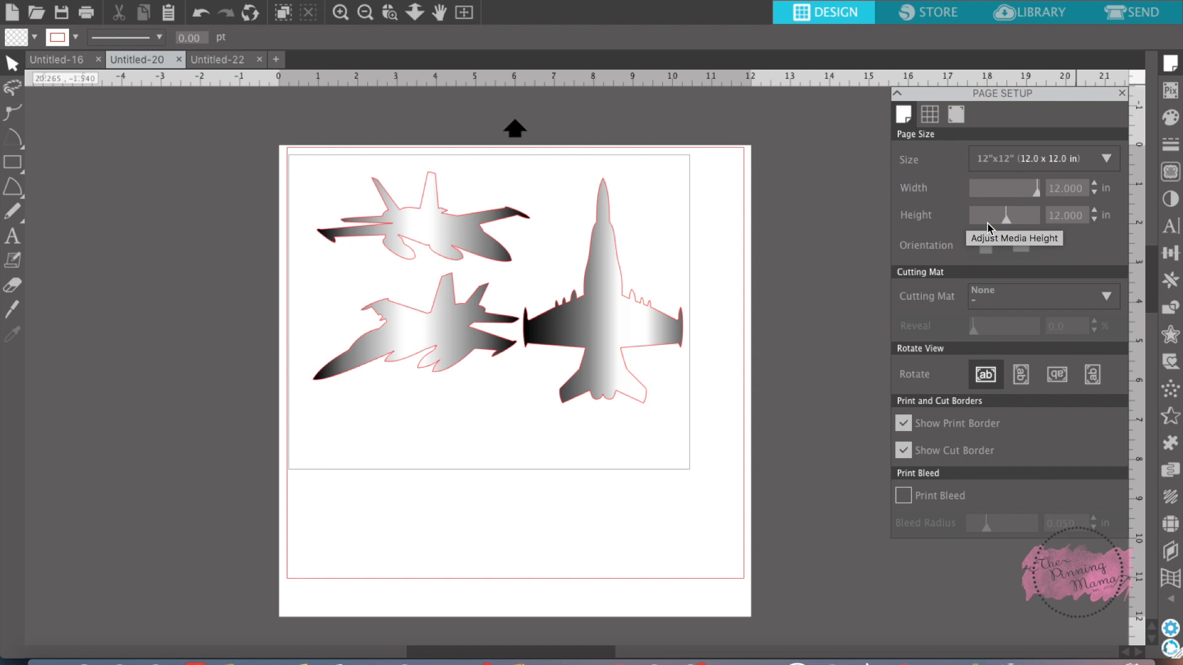
{"action": "mouse_move", "coordinate": [1007, 473]}
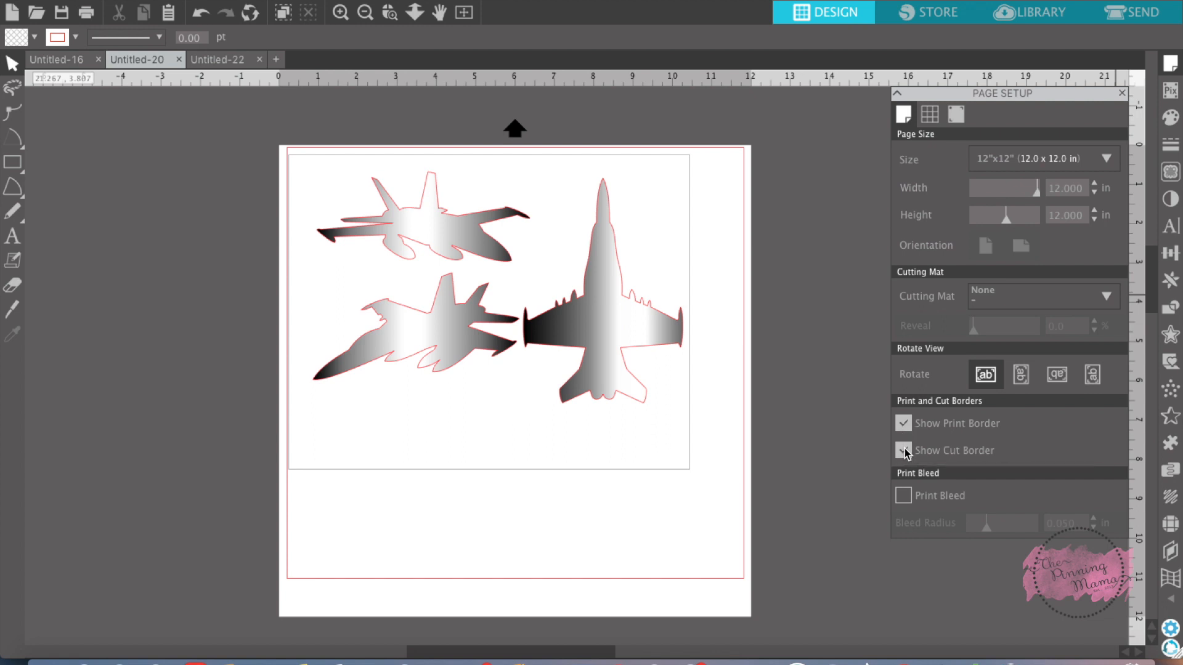
Step: Enable both Show Print Border and Show Cut Border in Page Setup, then reach the page size list
{"action": "left_click", "coordinate": [904, 422]}
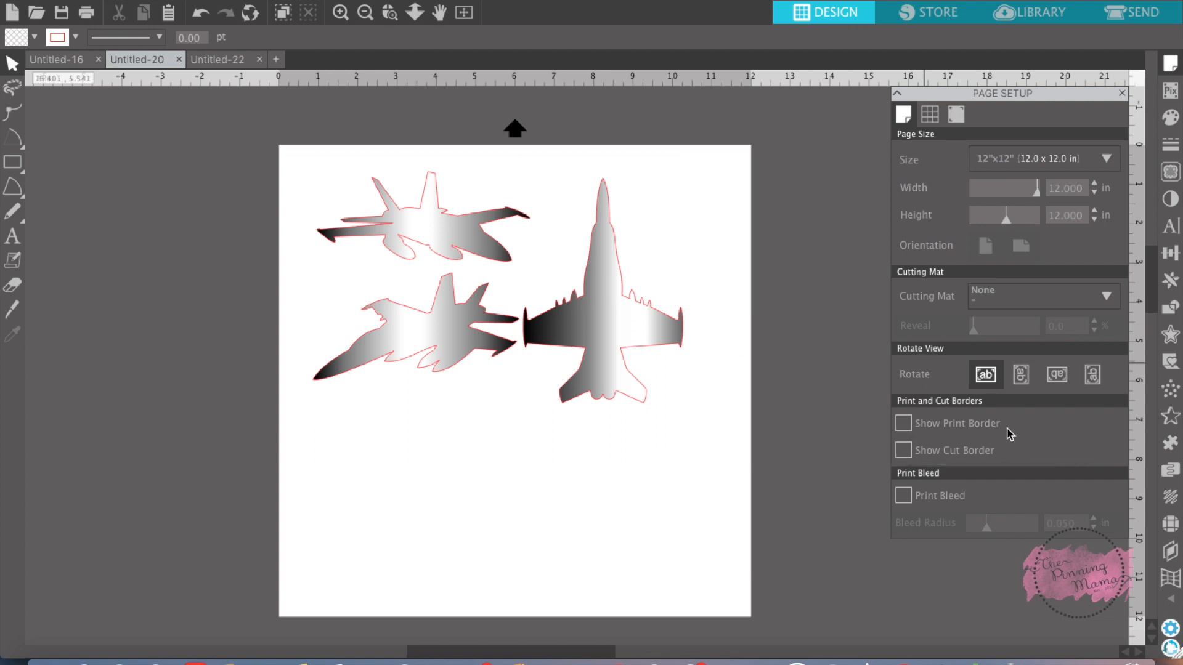
{"action": "left_click", "coordinate": [903, 422]}
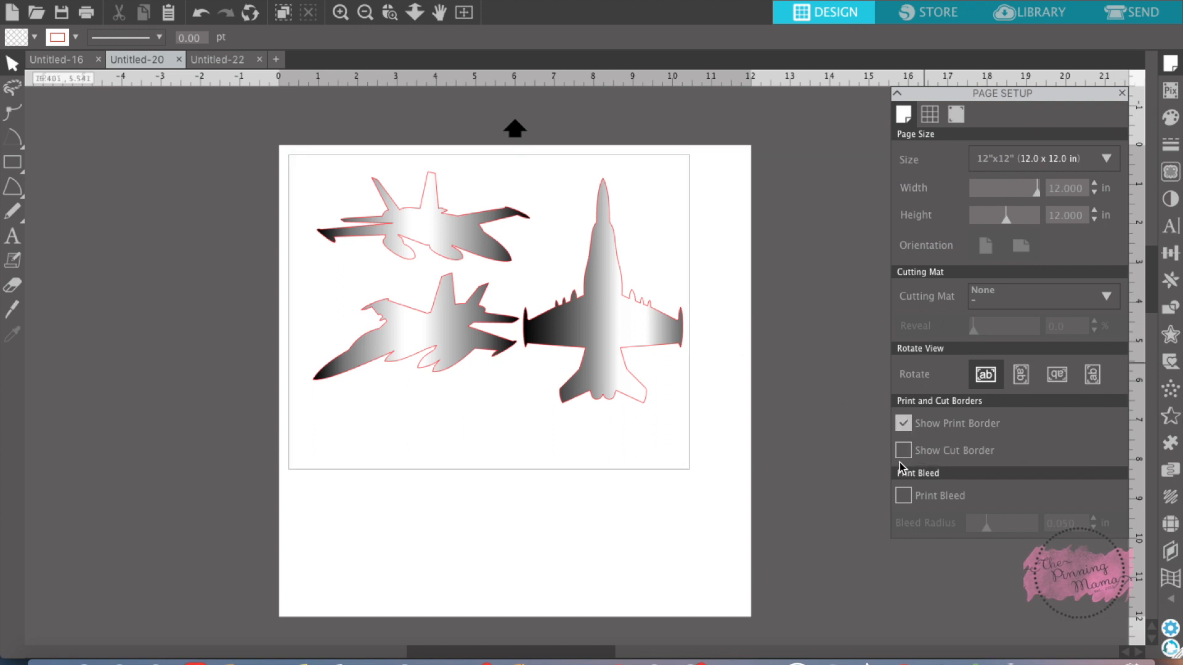
{"action": "left_click", "coordinate": [902, 451]}
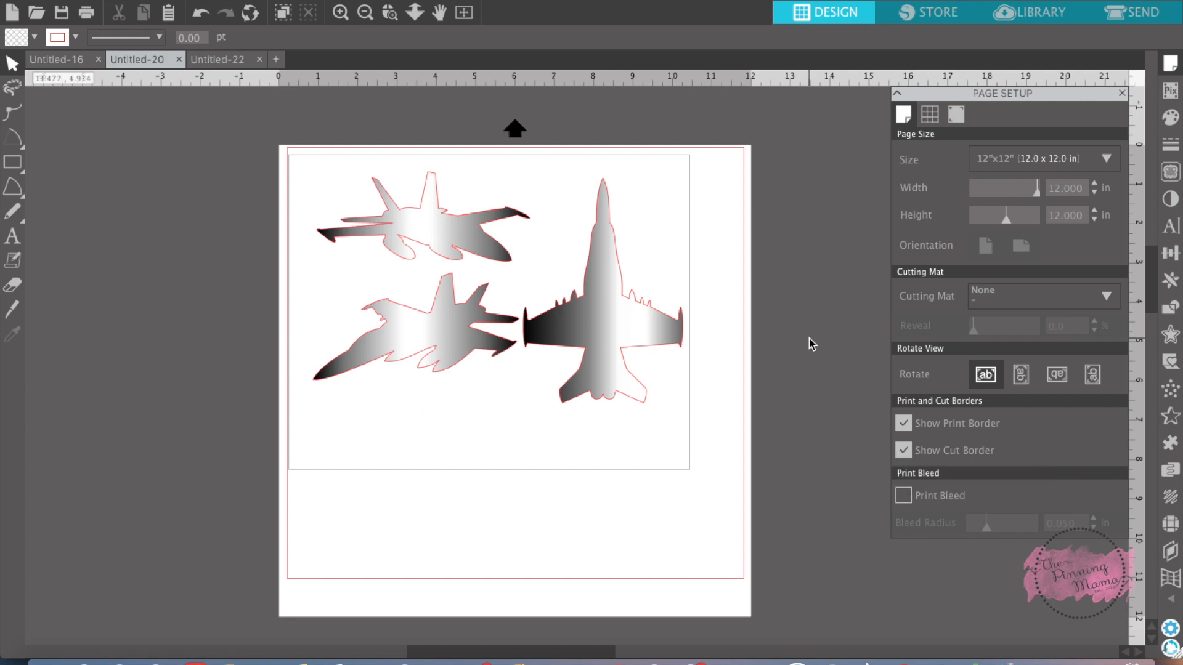
{"action": "mouse_move", "coordinate": [710, 307]}
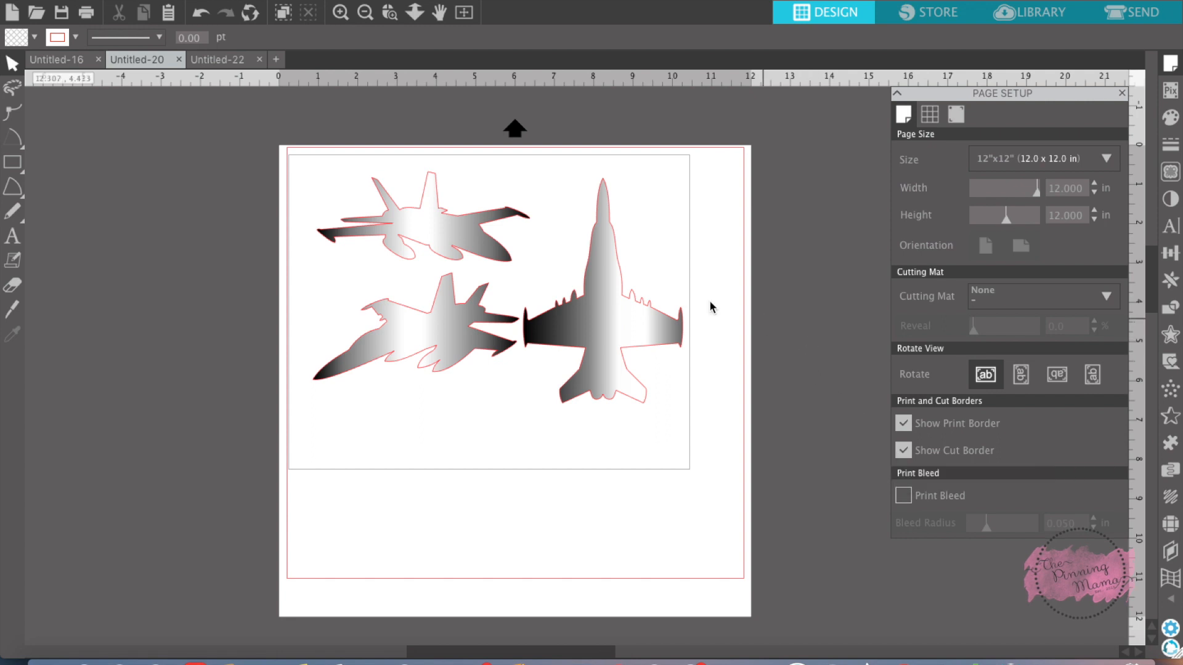
{"action": "mouse_move", "coordinate": [529, 164]}
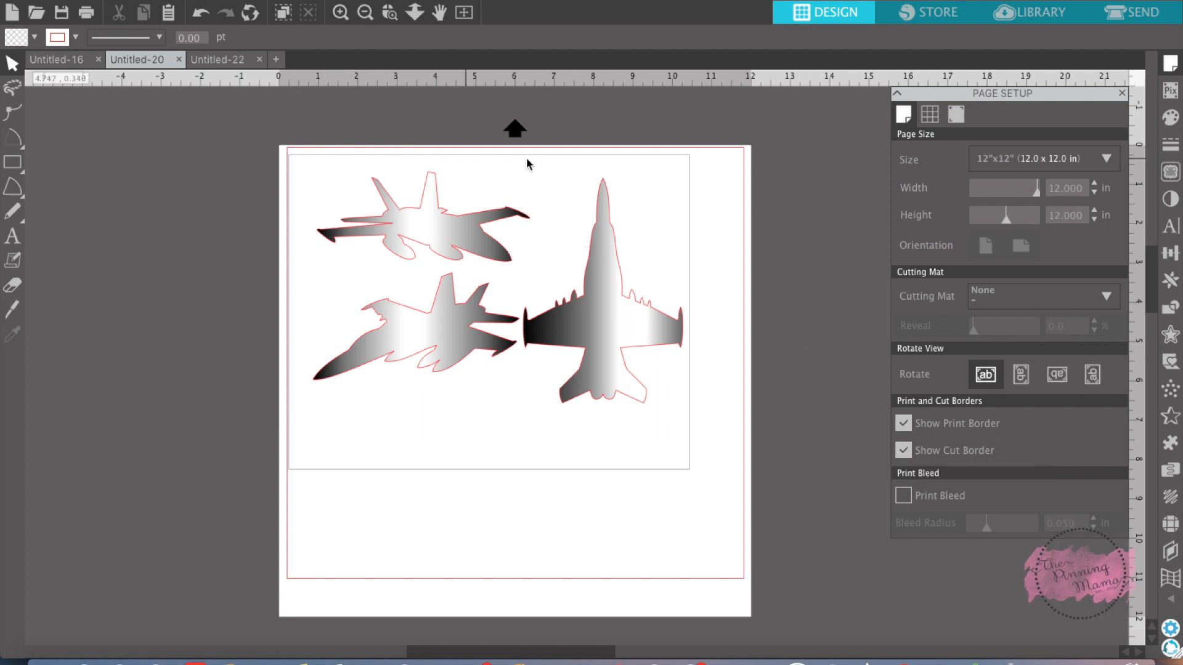
{"action": "mouse_move", "coordinate": [525, 465]}
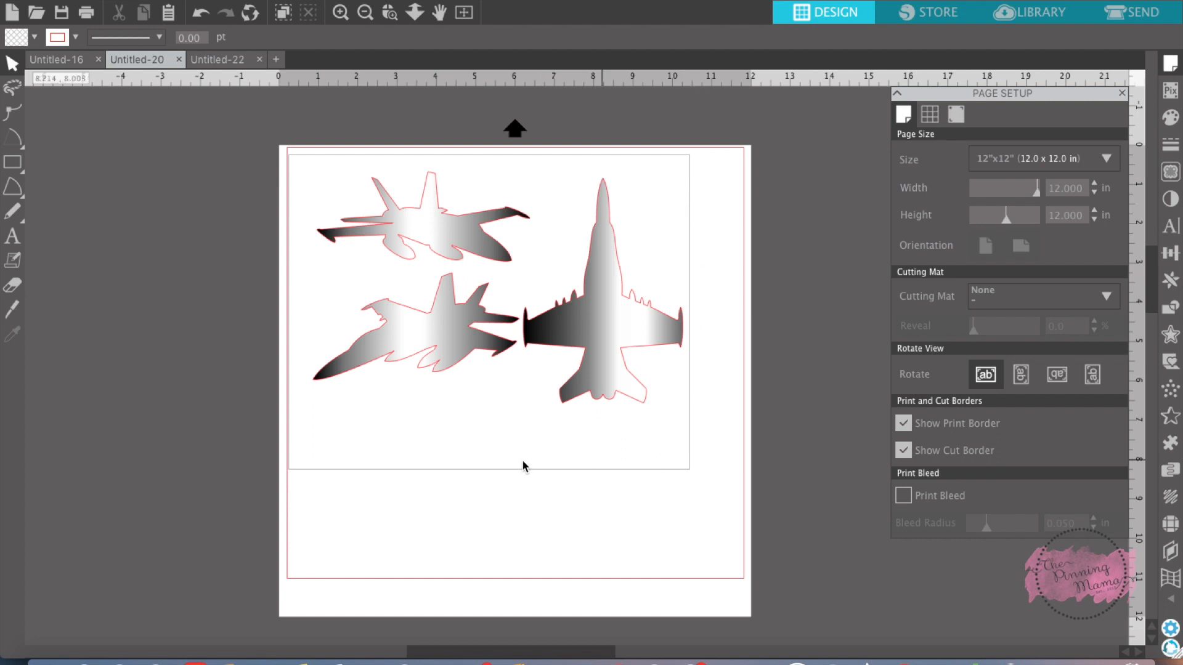
{"action": "mouse_move", "coordinate": [355, 469]}
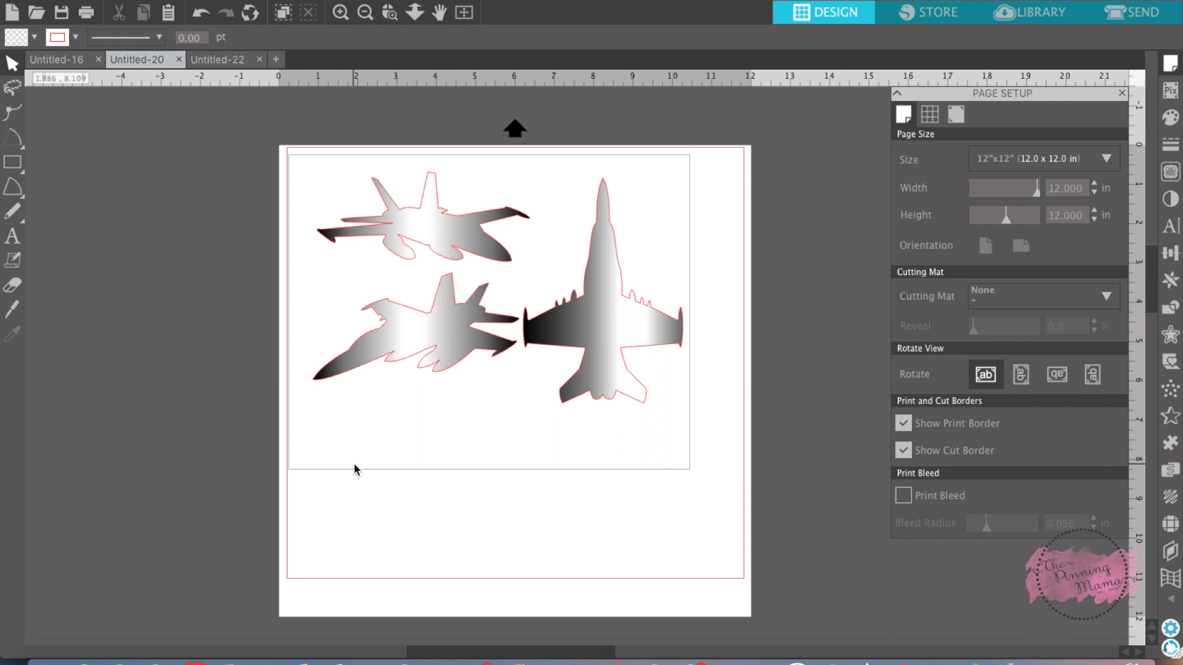
{"action": "mouse_move", "coordinate": [696, 373]}
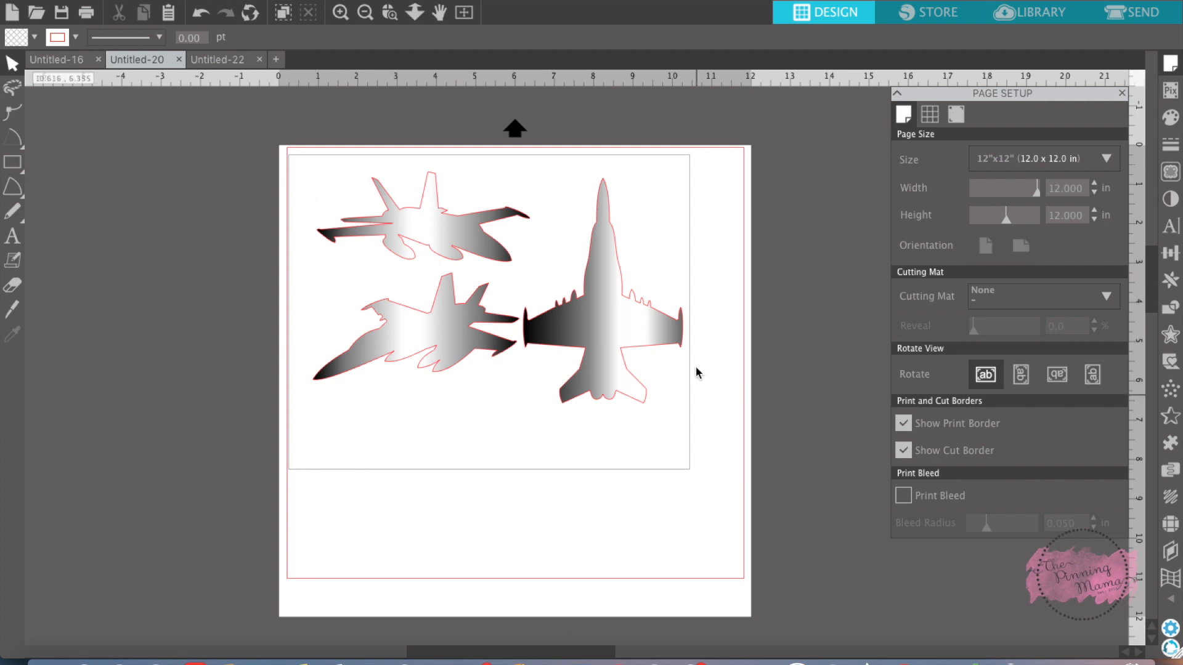
{"action": "mouse_move", "coordinate": [744, 168]}
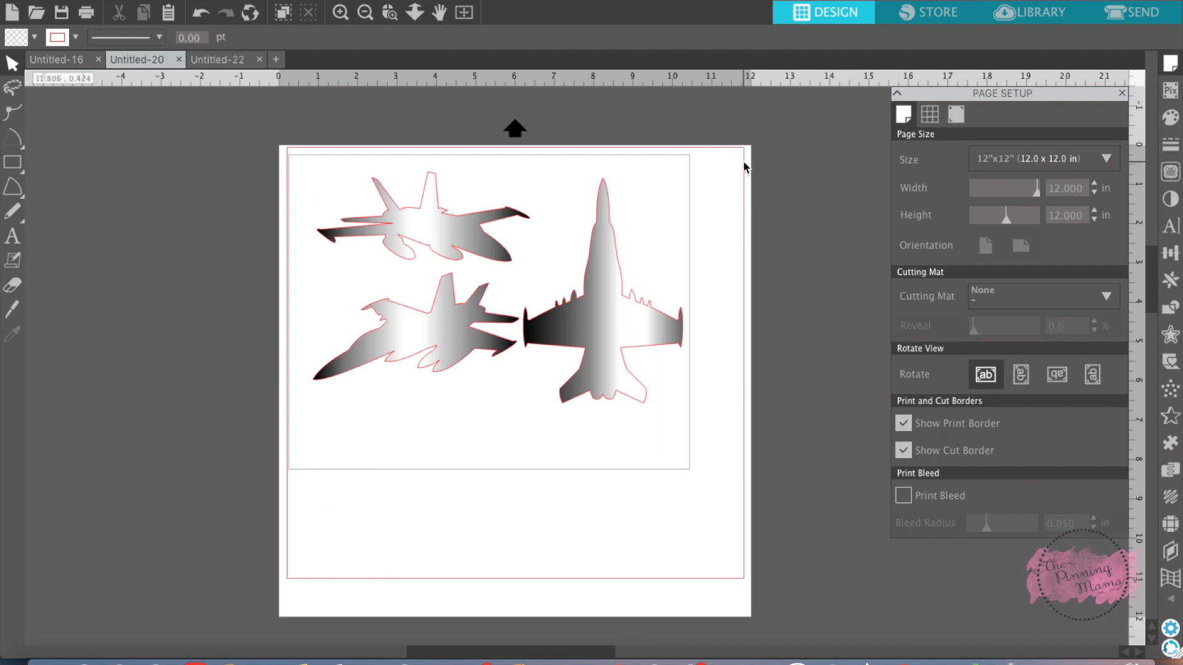
{"action": "mouse_move", "coordinate": [379, 169]}
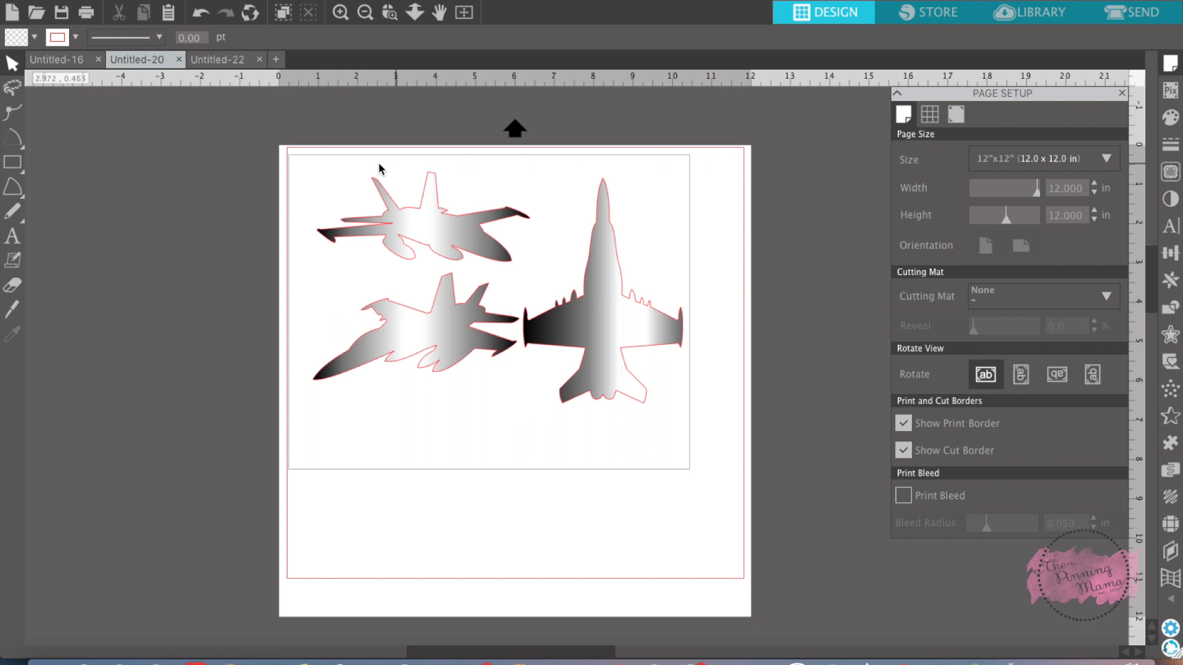
{"action": "mouse_move", "coordinate": [608, 503]}
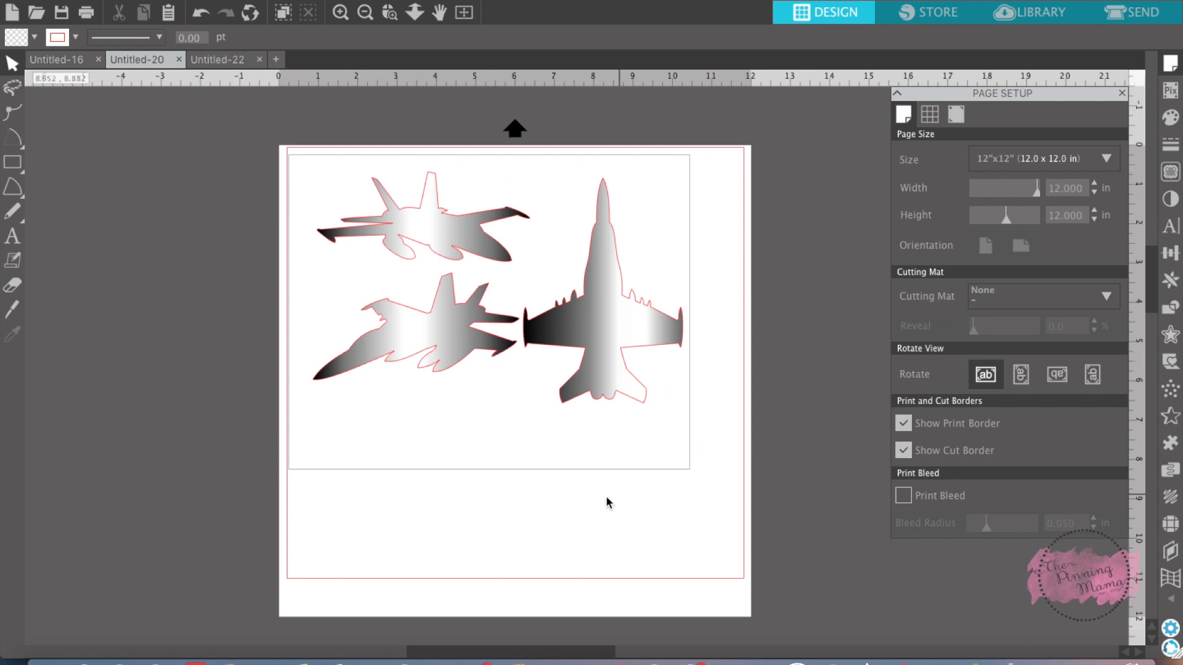
{"action": "mouse_move", "coordinate": [557, 358]}
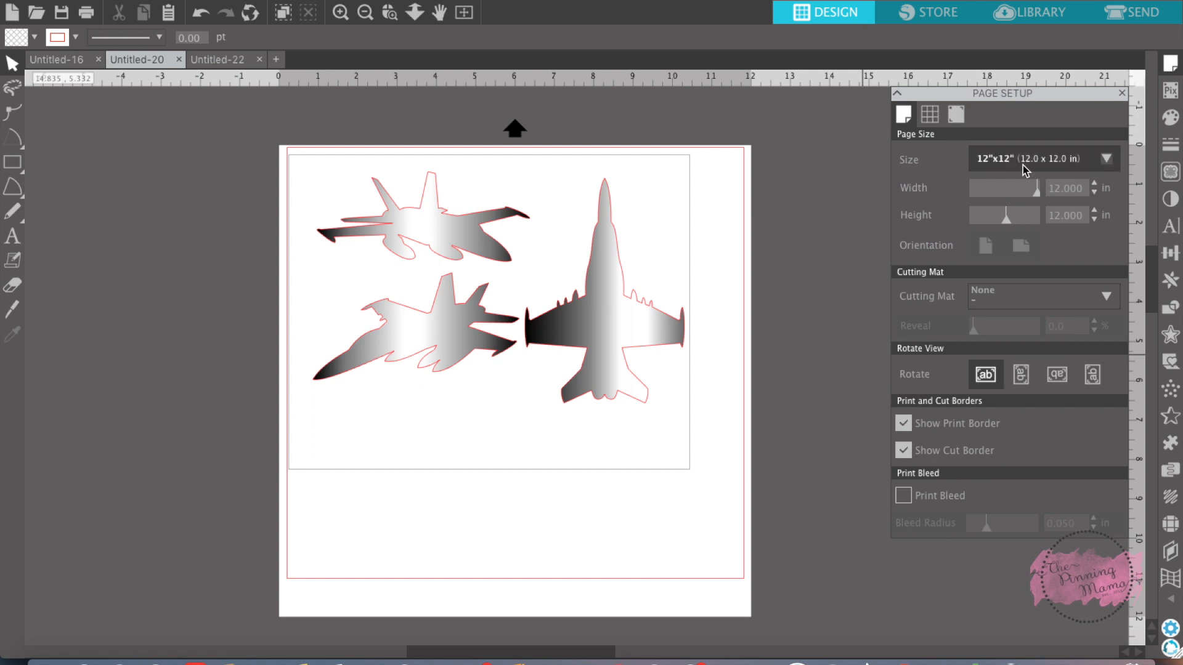
{"action": "mouse_move", "coordinate": [1040, 167]}
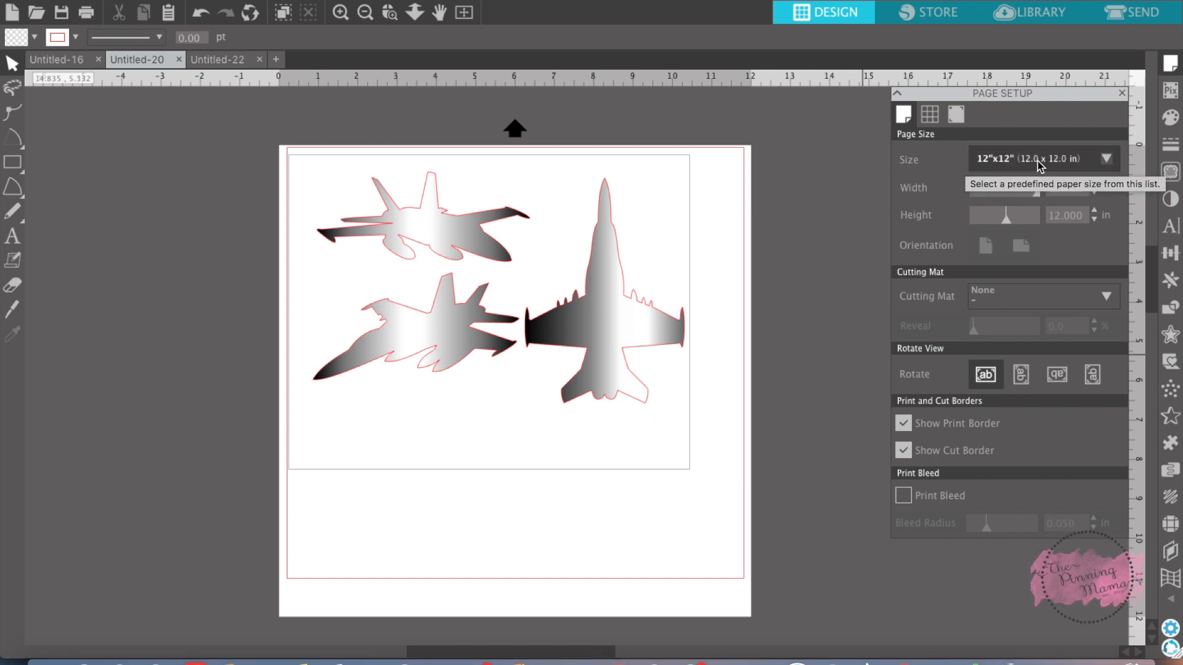
{"action": "left_click", "coordinate": [1105, 159]}
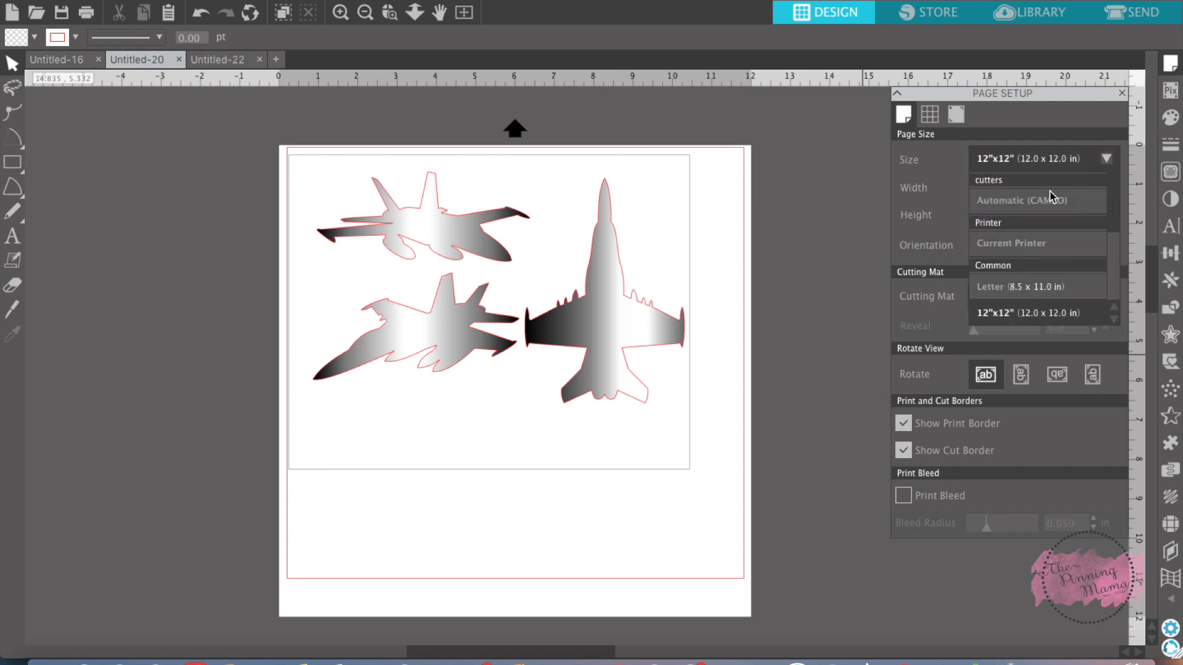
{"action": "mouse_move", "coordinate": [1010, 243]}
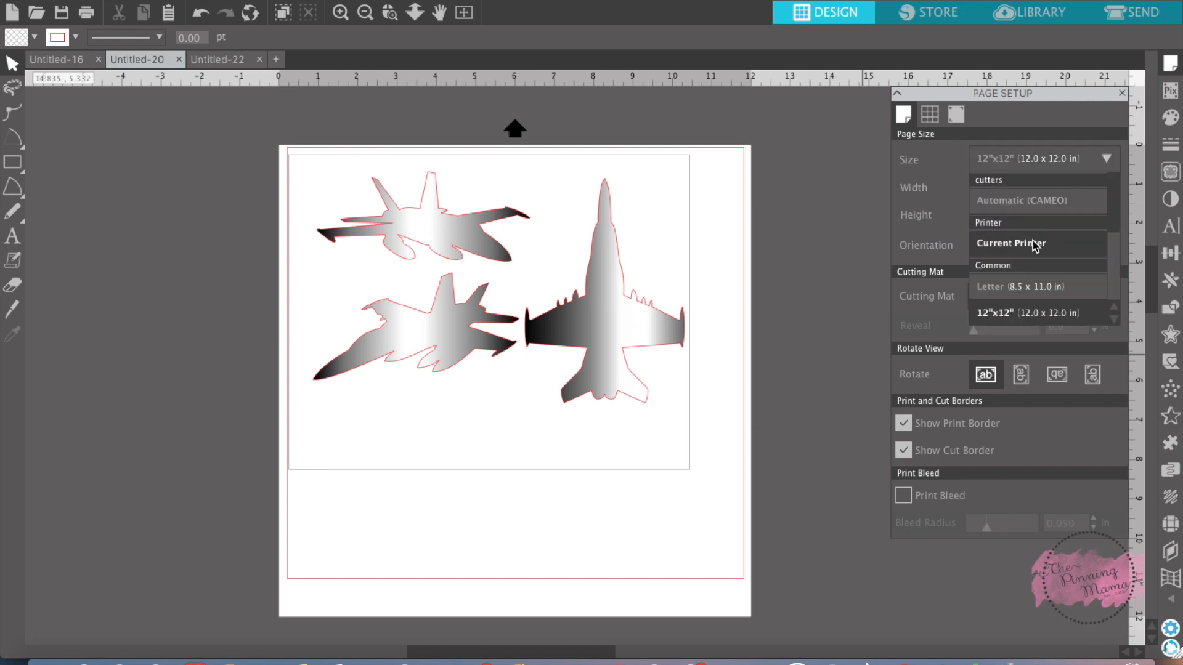
{"action": "mouse_move", "coordinate": [1046, 187]}
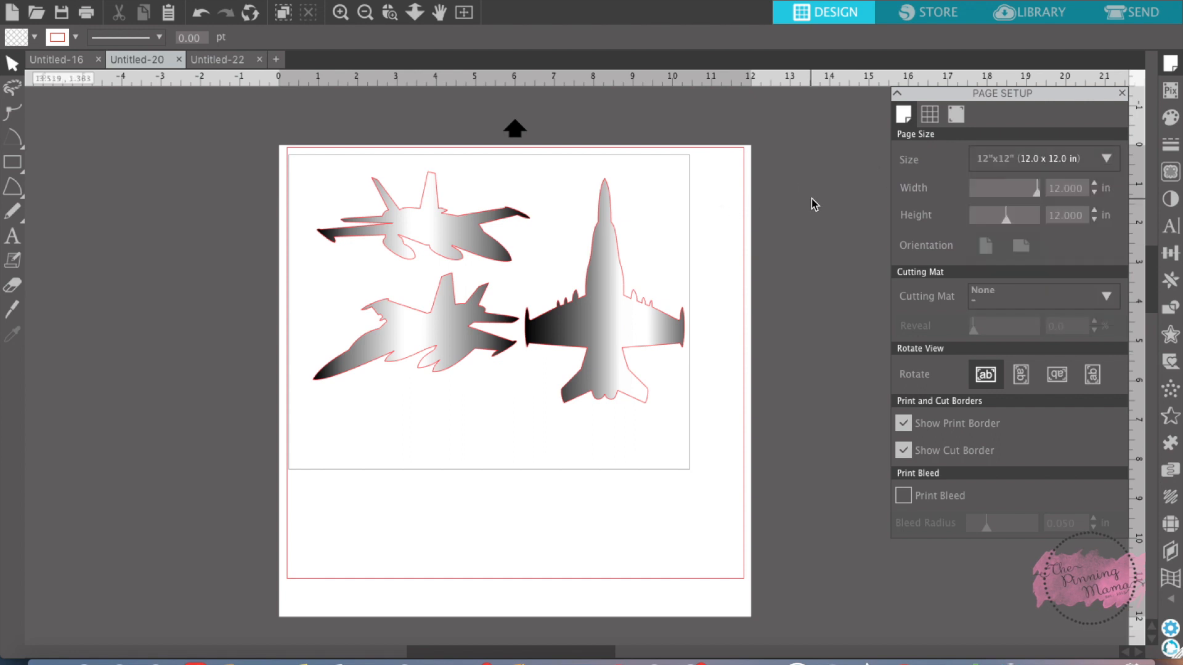
{"action": "mouse_move", "coordinate": [777, 223]}
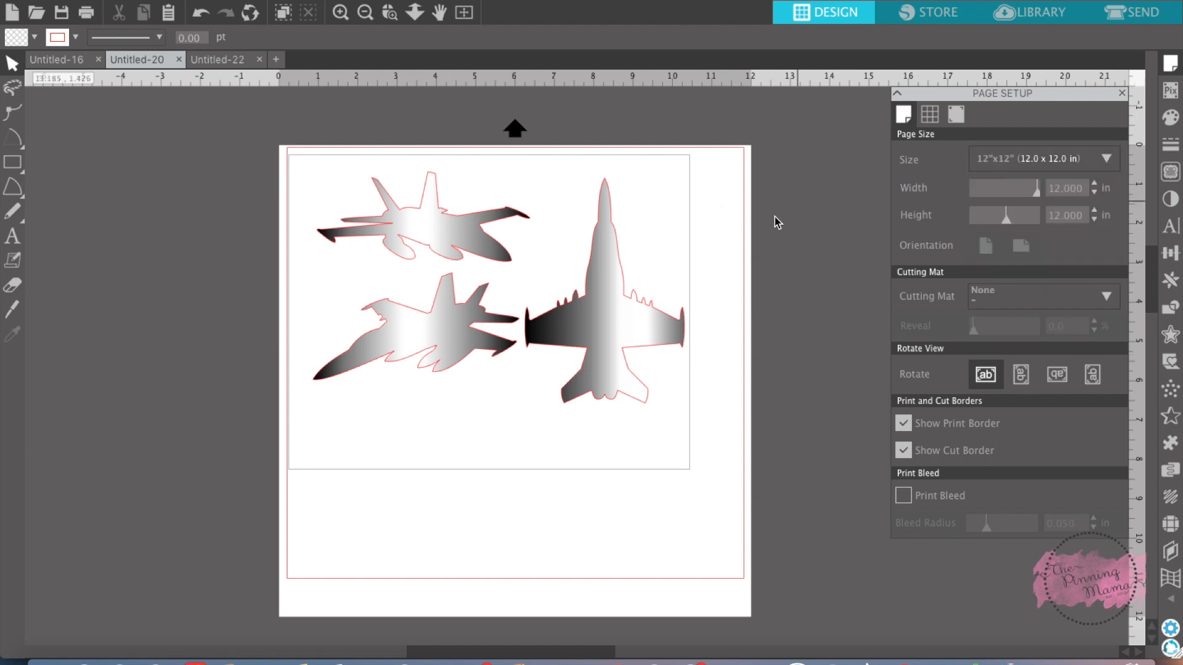
{"action": "mouse_move", "coordinate": [931, 229]}
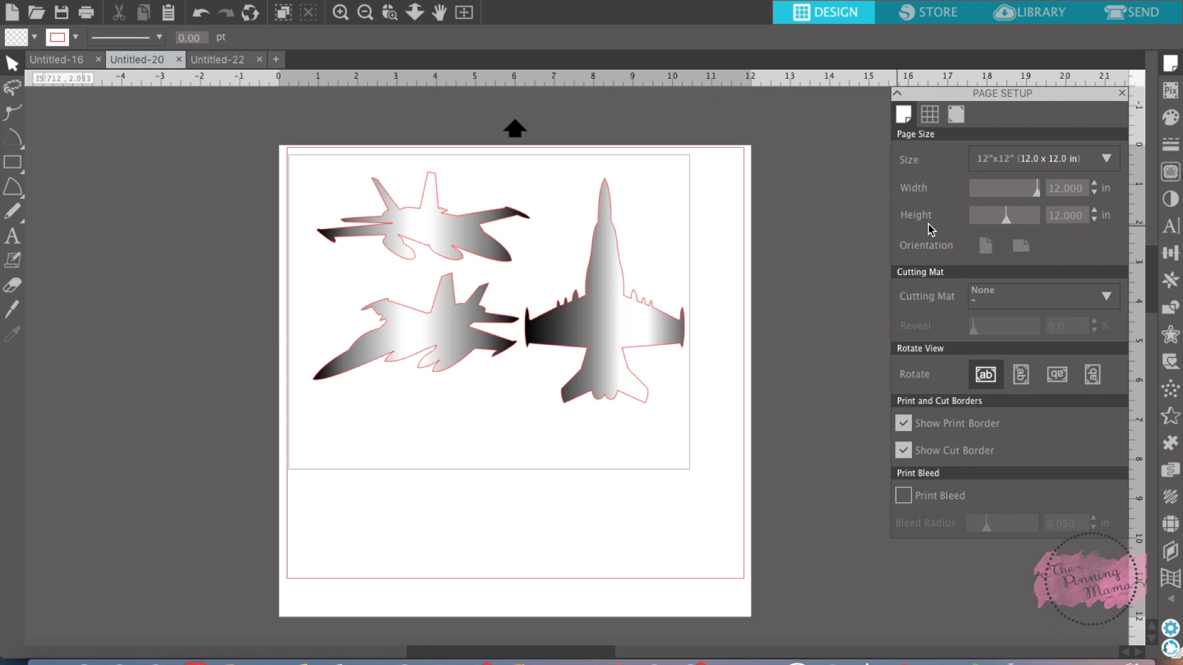
{"action": "mouse_move", "coordinate": [1038, 159]}
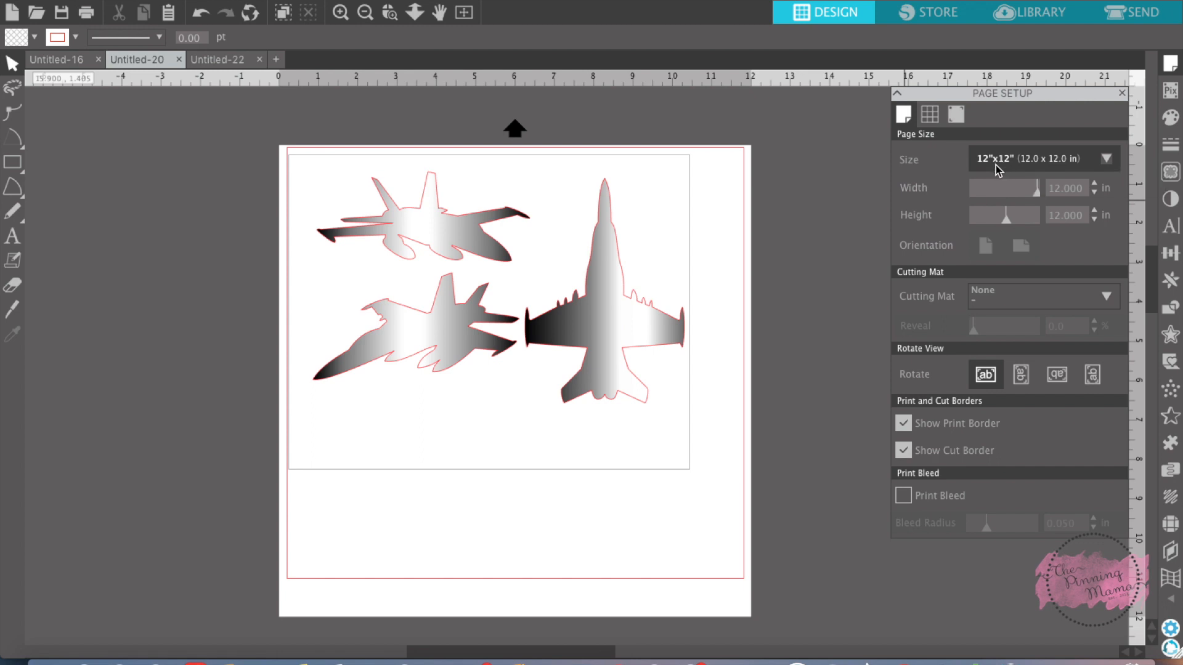
{"action": "mouse_move", "coordinate": [651, 248]}
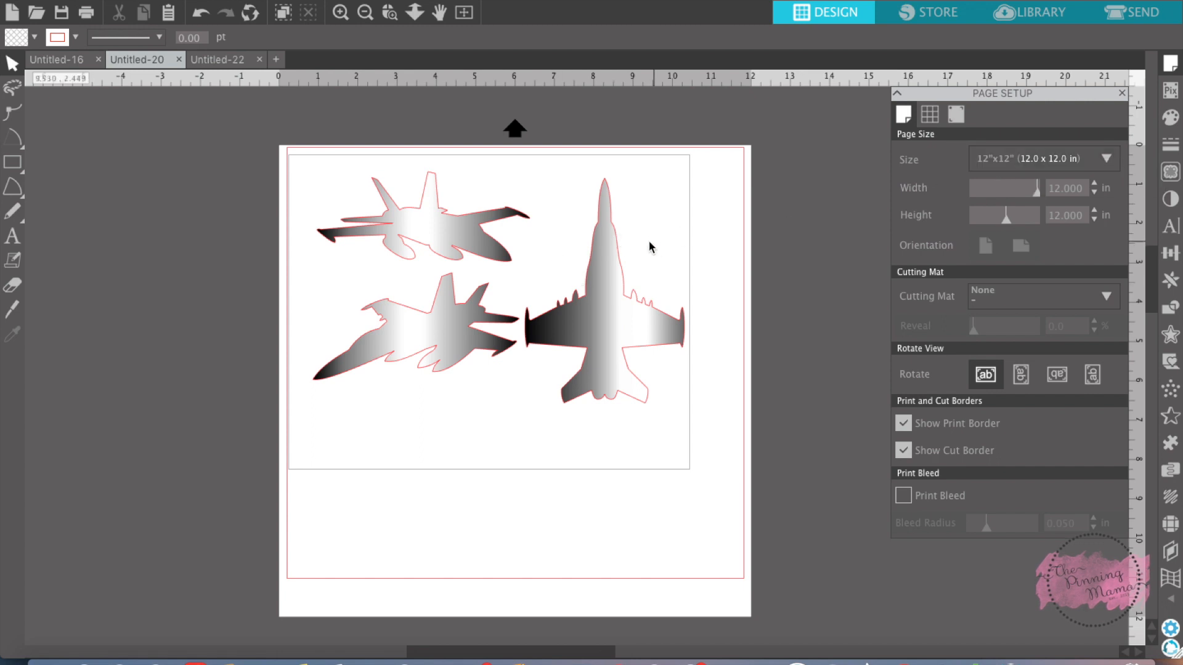
{"action": "mouse_move", "coordinate": [641, 168]}
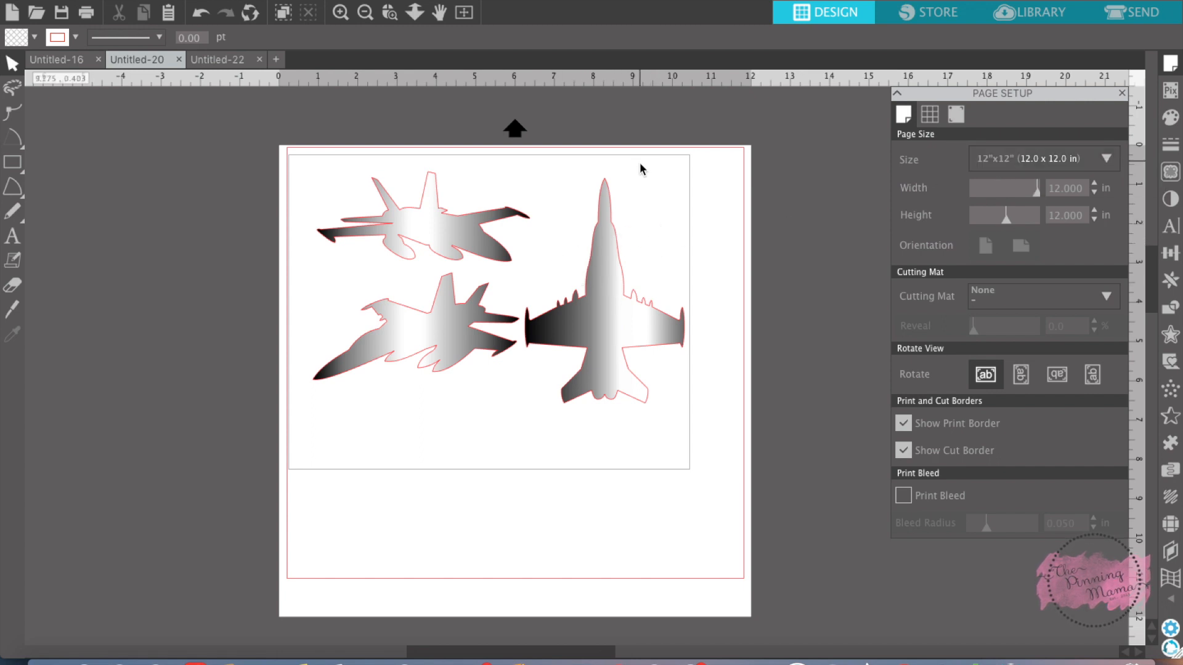
{"action": "mouse_move", "coordinate": [624, 237]}
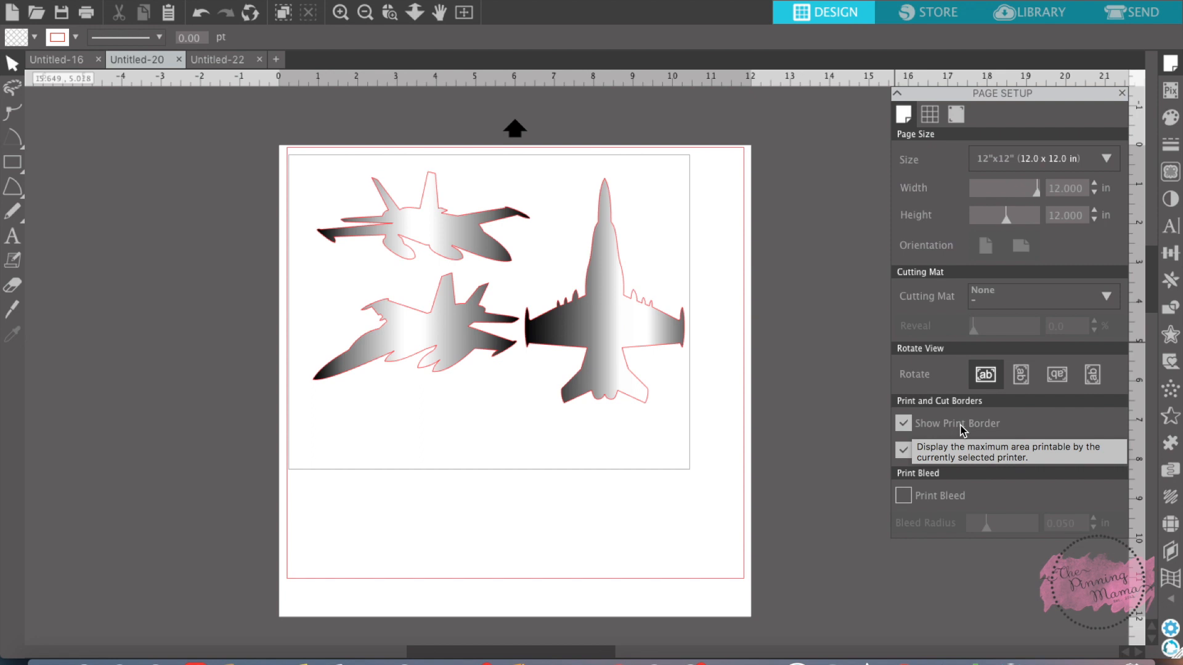
{"action": "mouse_move", "coordinate": [960, 459]}
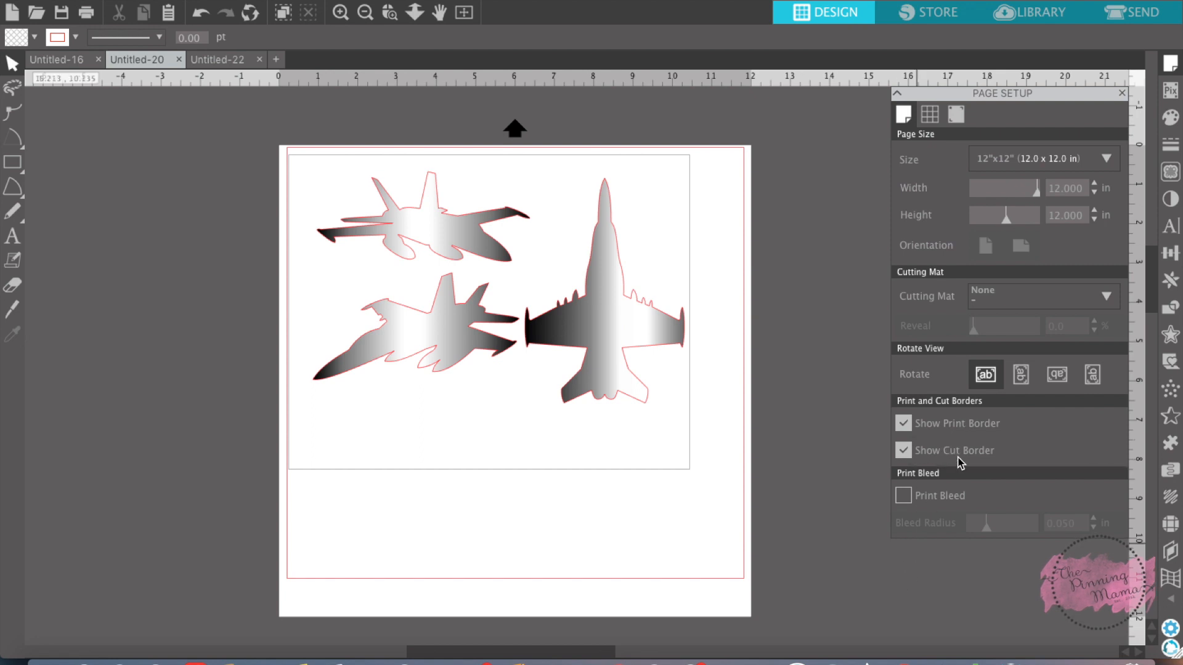
{"action": "mouse_move", "coordinate": [958, 460]}
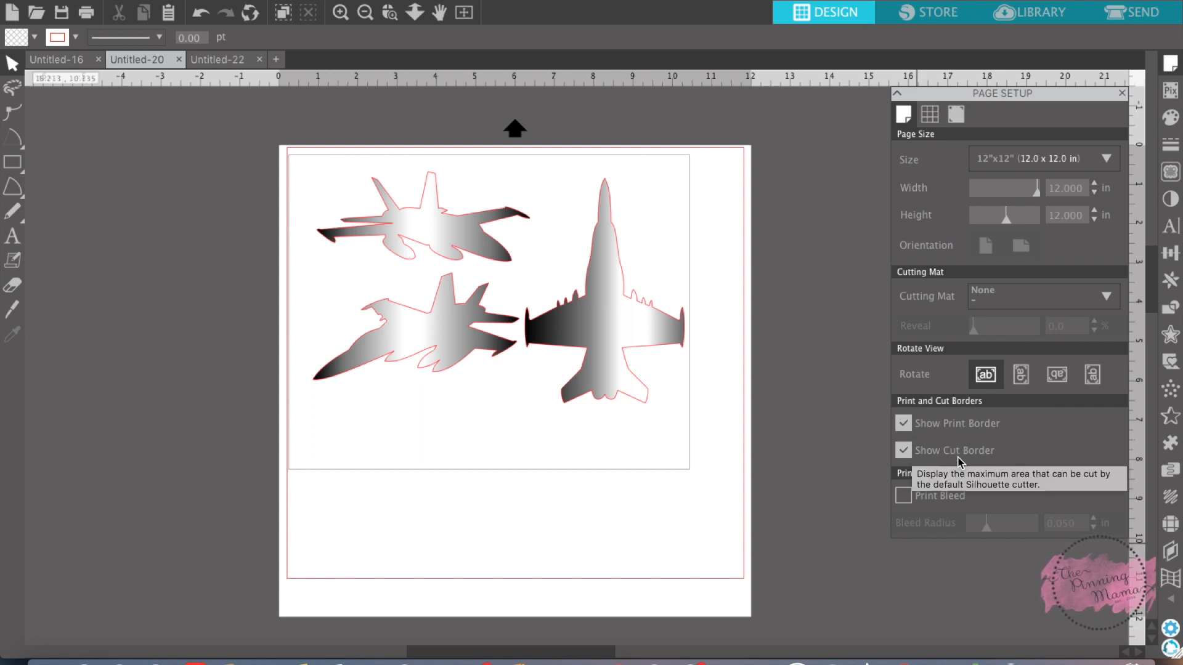
{"action": "mouse_move", "coordinate": [841, 391]}
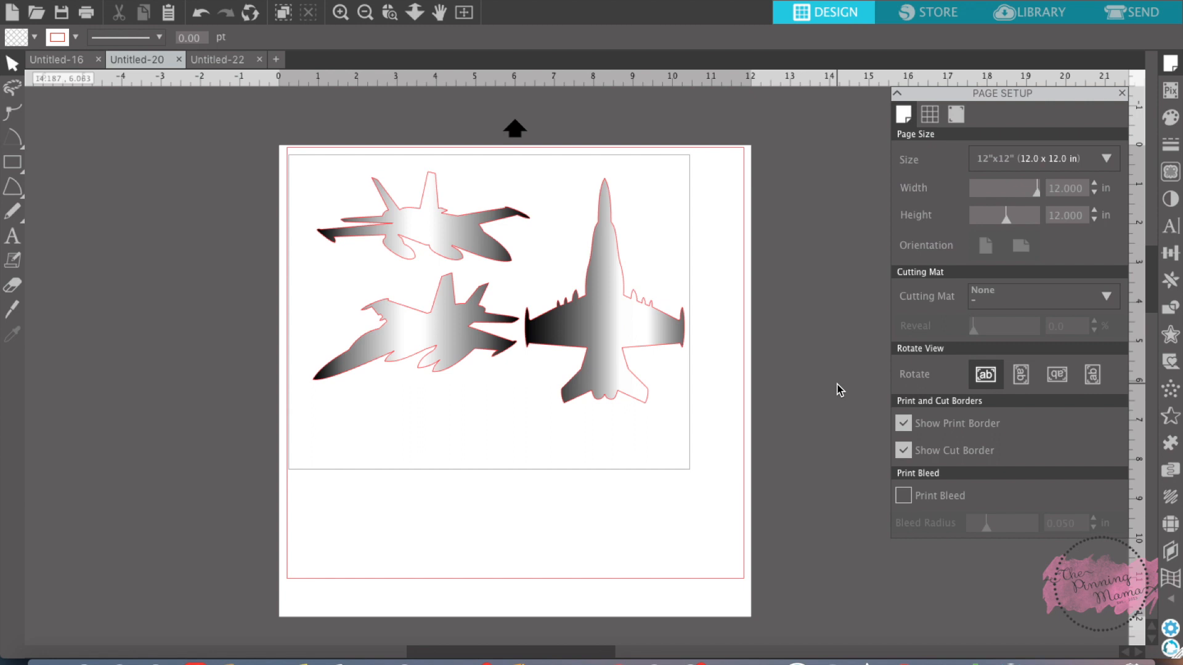
{"action": "mouse_move", "coordinate": [940, 280]}
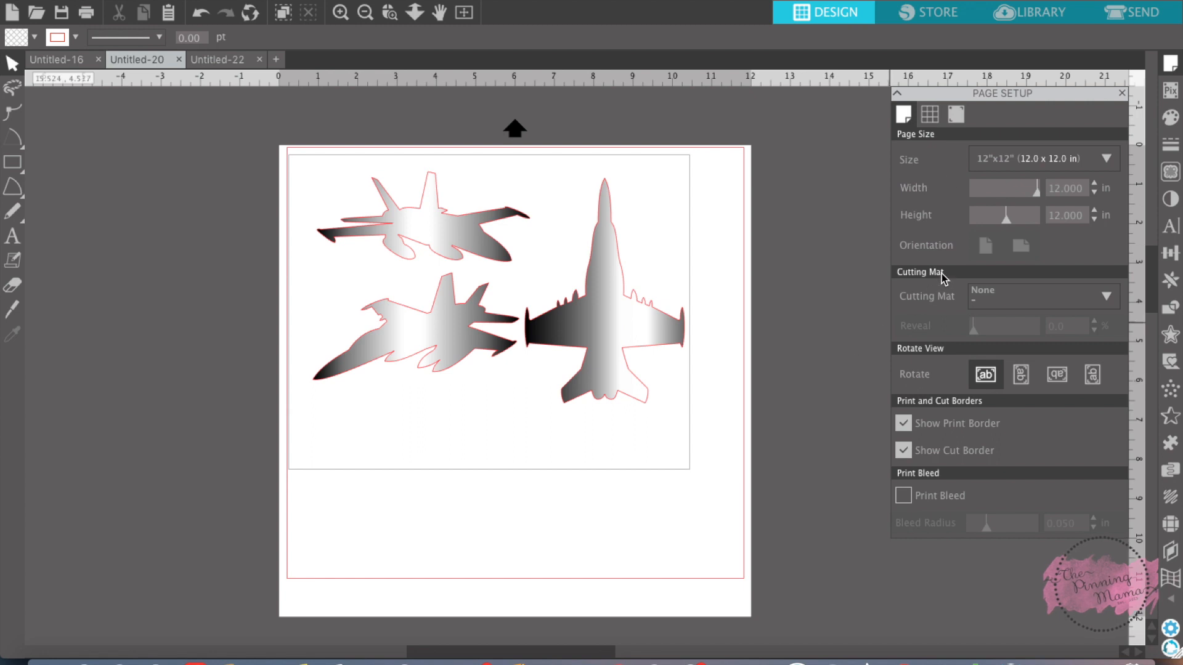
{"action": "mouse_move", "coordinate": [959, 137]}
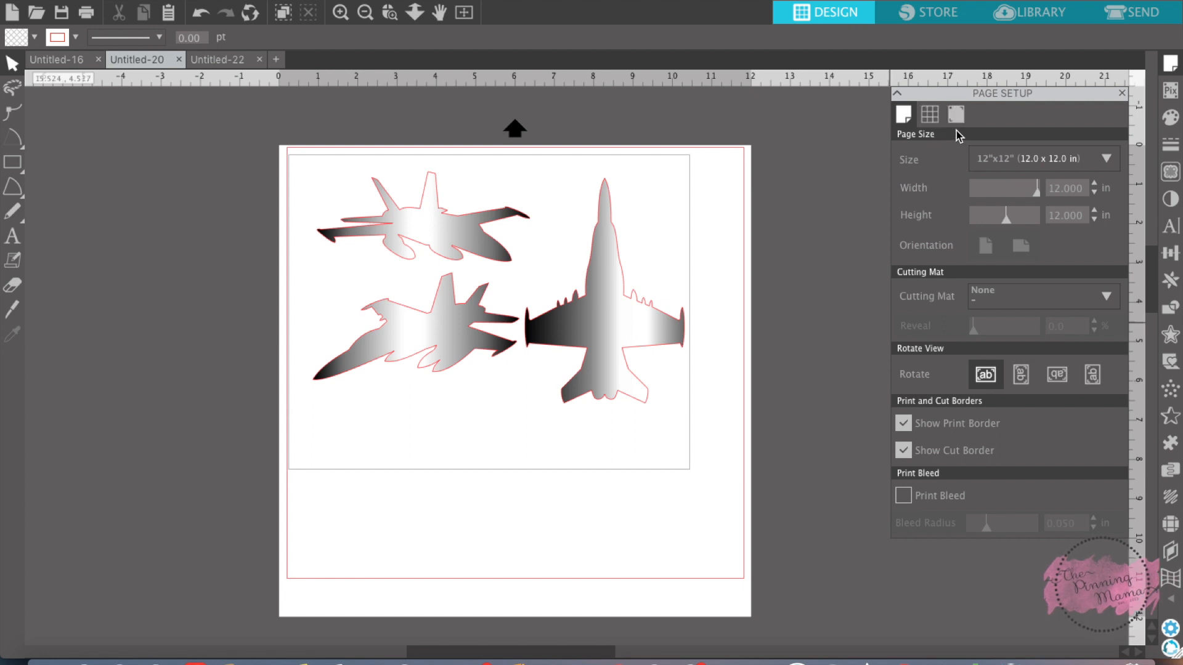
{"action": "mouse_move", "coordinate": [956, 115]}
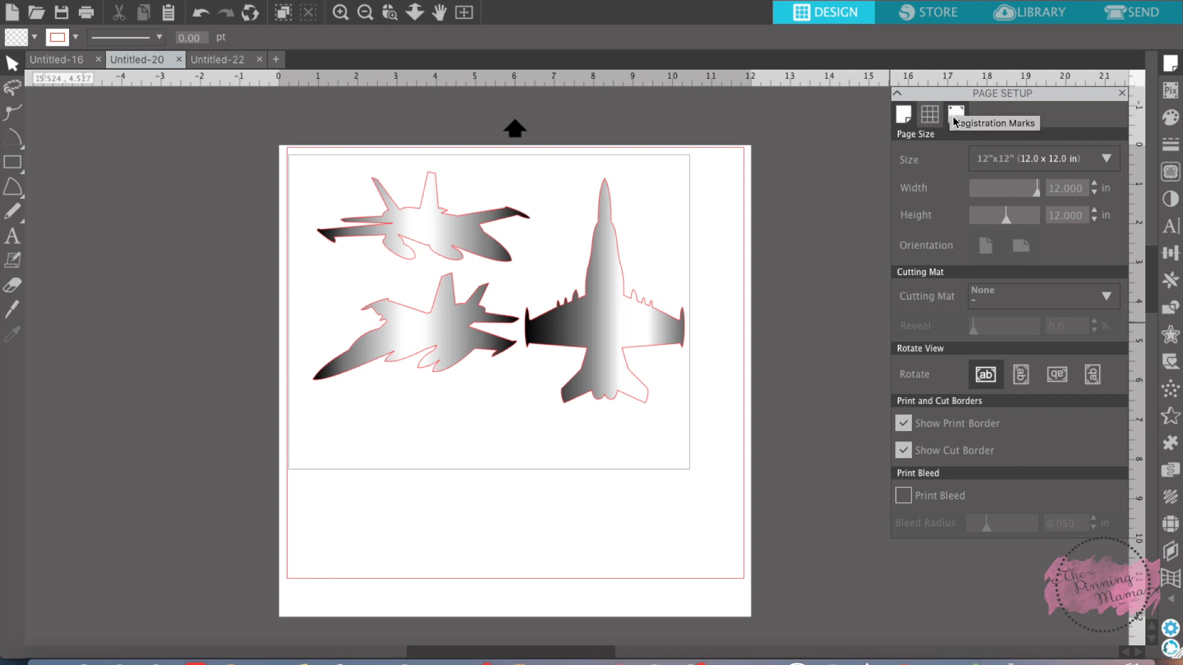
{"action": "left_click", "coordinate": [956, 114]}
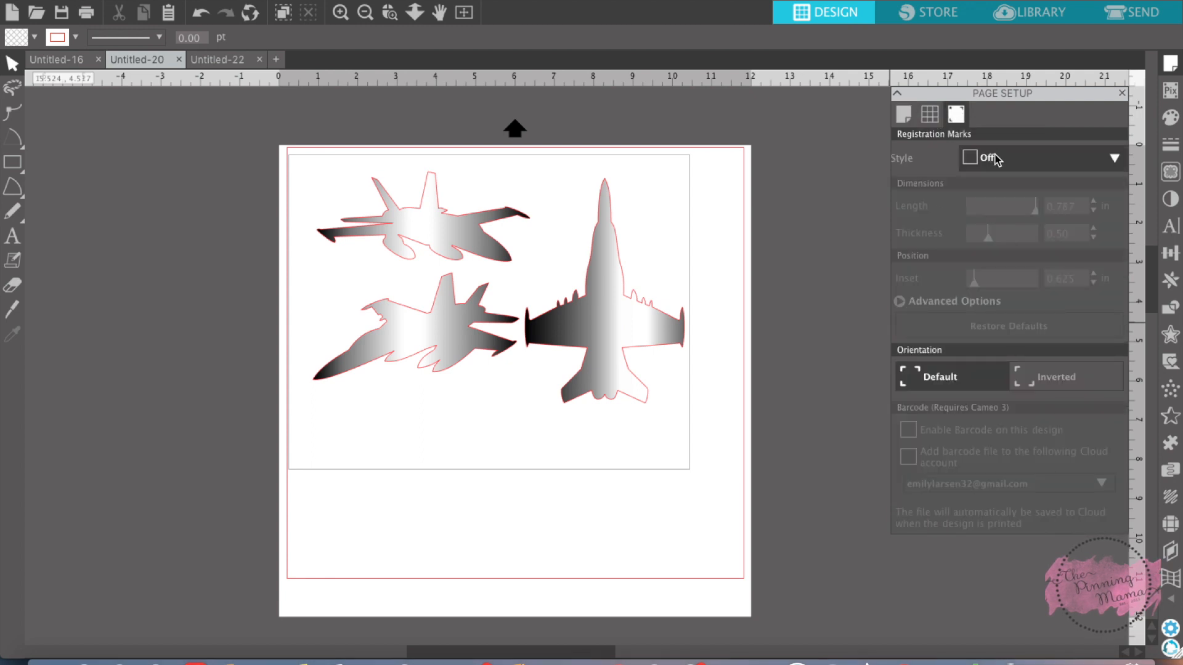
{"action": "mouse_move", "coordinate": [988, 159]}
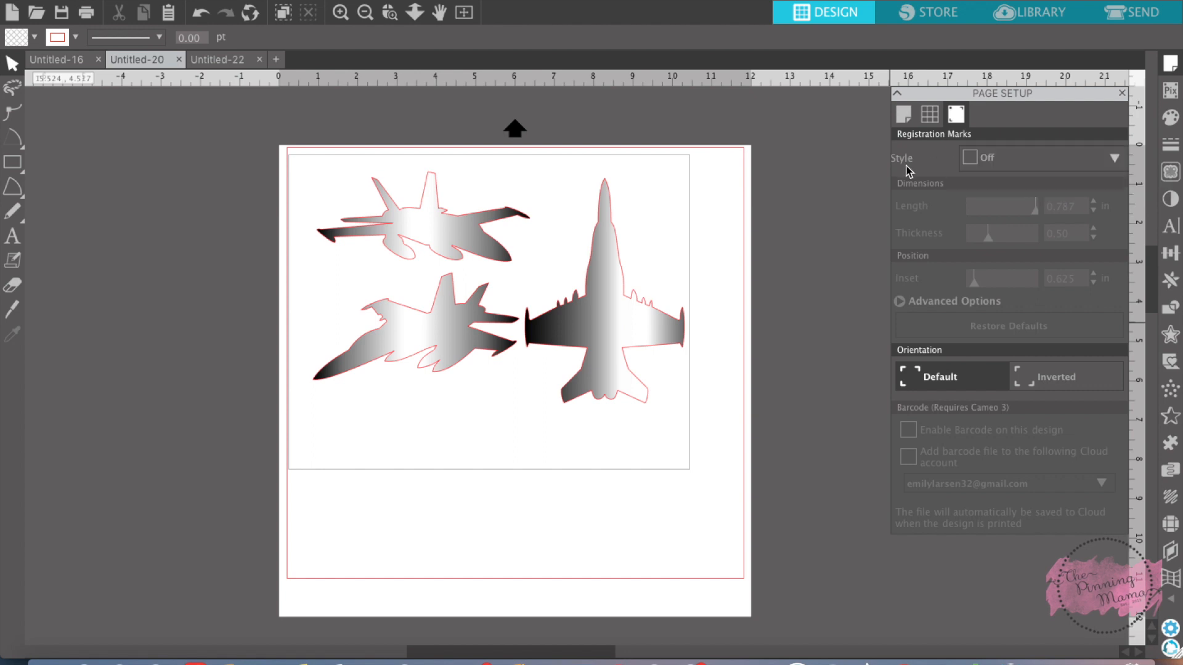
{"action": "mouse_move", "coordinate": [940, 244]}
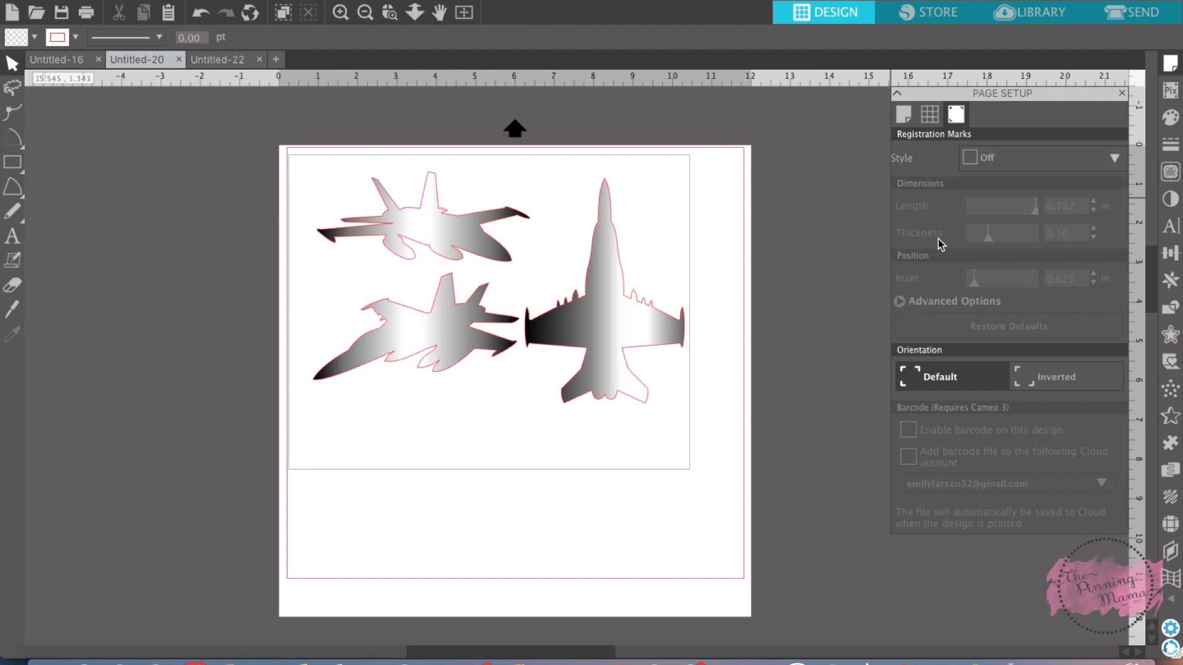
{"action": "mouse_move", "coordinate": [481, 248]}
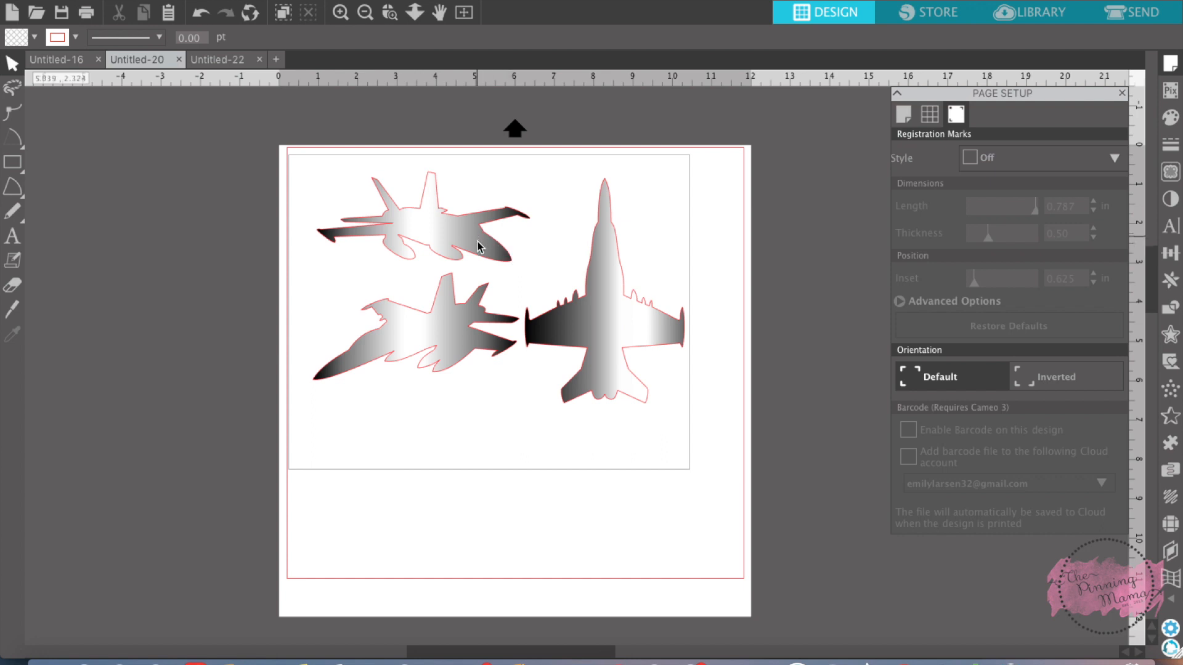
{"action": "mouse_move", "coordinate": [502, 254]}
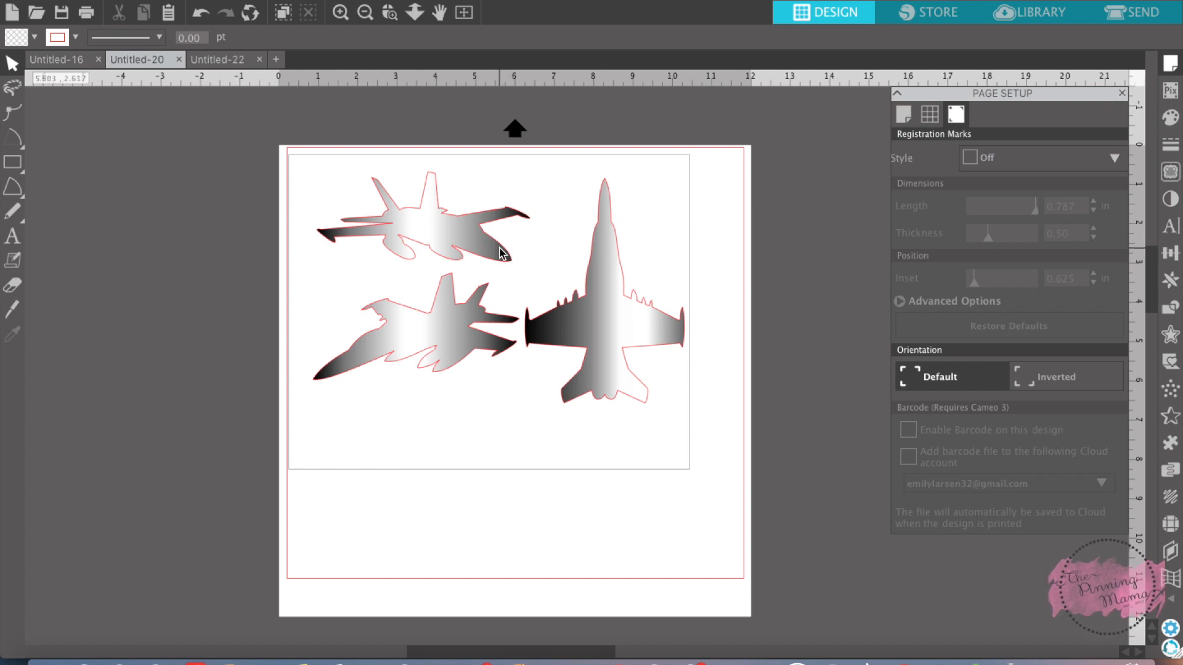
{"action": "mouse_move", "coordinate": [625, 169]}
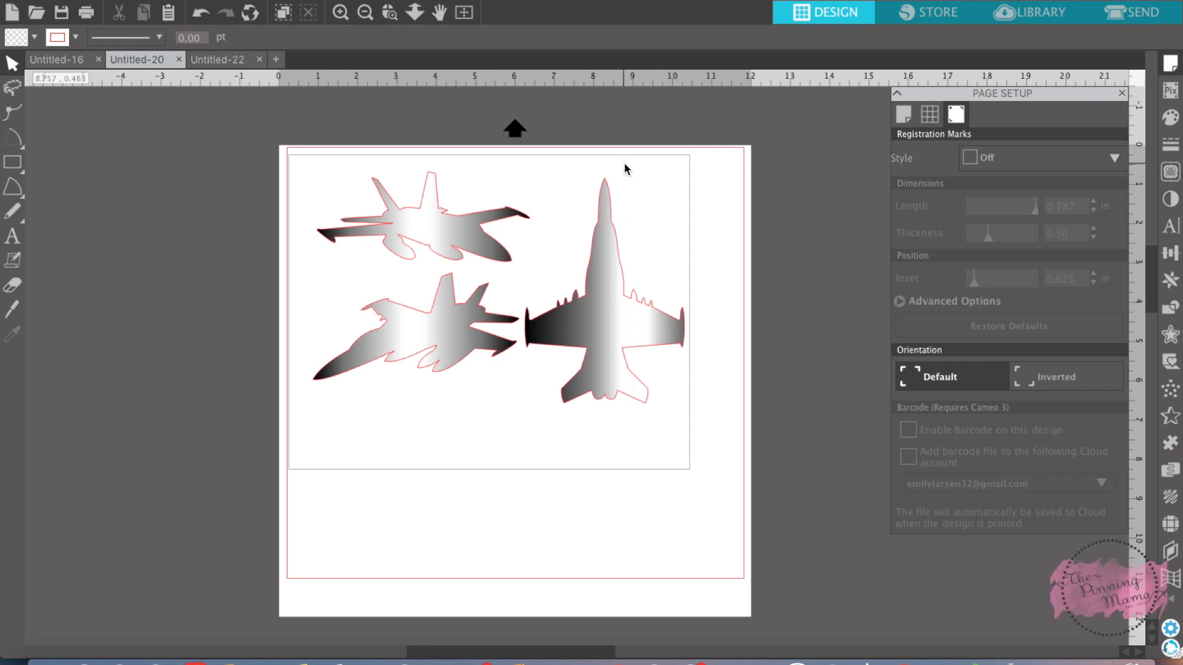
{"action": "mouse_move", "coordinate": [578, 154]}
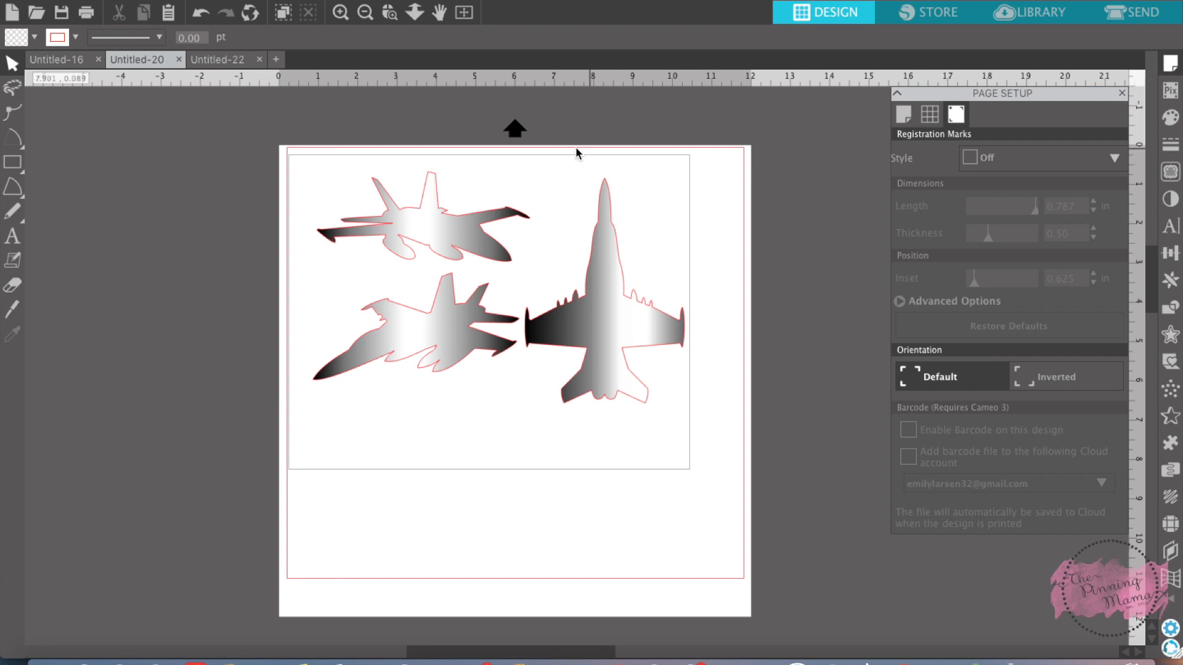
{"action": "mouse_move", "coordinate": [456, 214]}
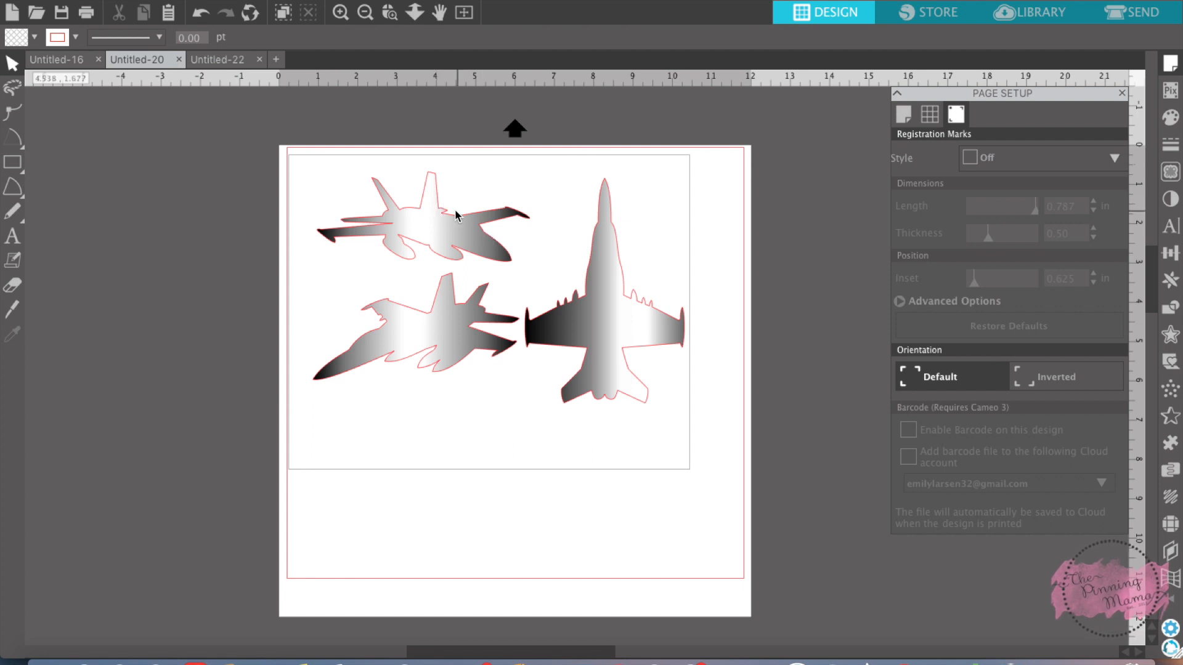
{"action": "mouse_move", "coordinate": [464, 233]}
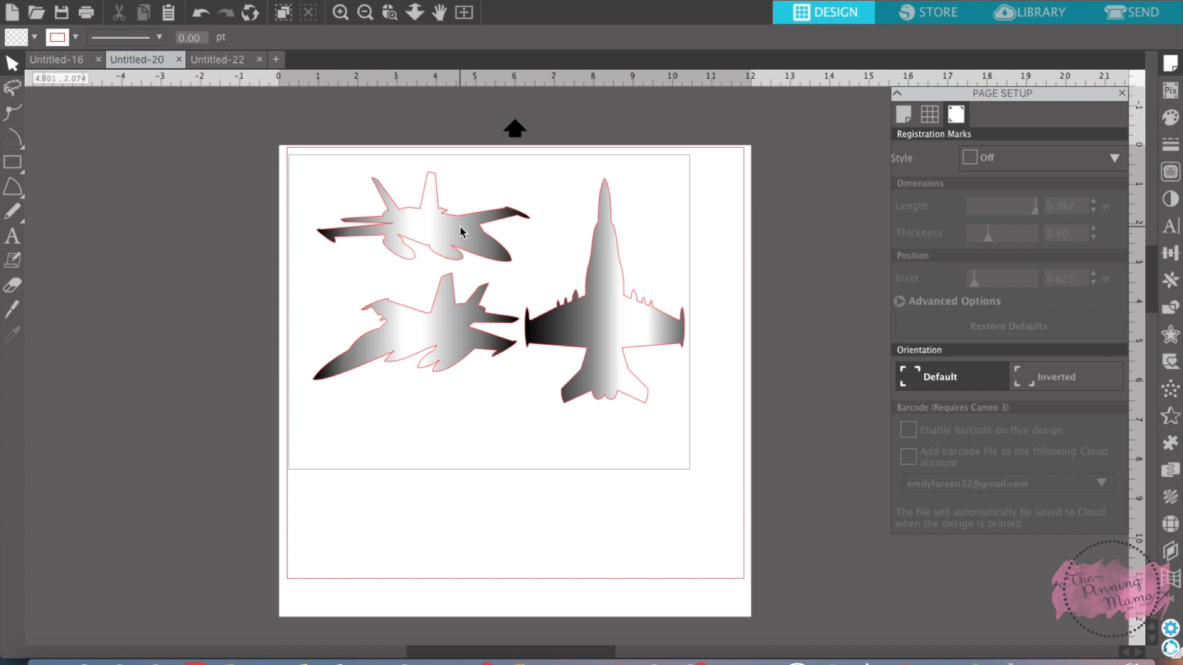
{"action": "mouse_move", "coordinate": [552, 207]}
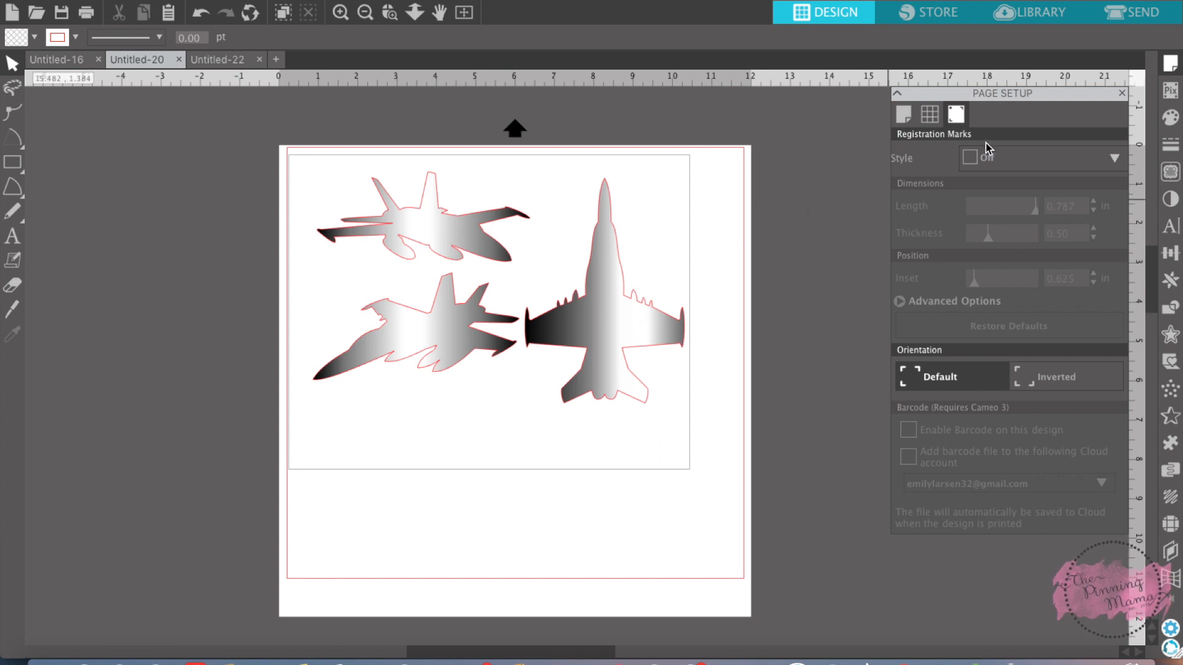
{"action": "mouse_move", "coordinate": [720, 414]}
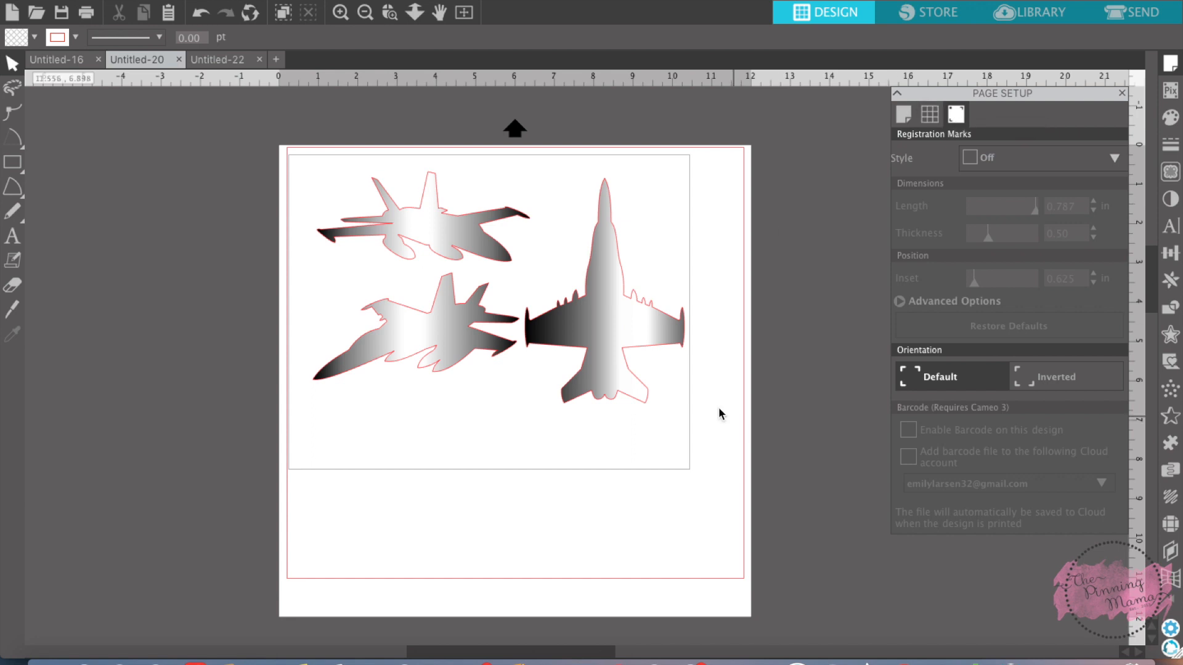
{"action": "mouse_move", "coordinate": [594, 371]}
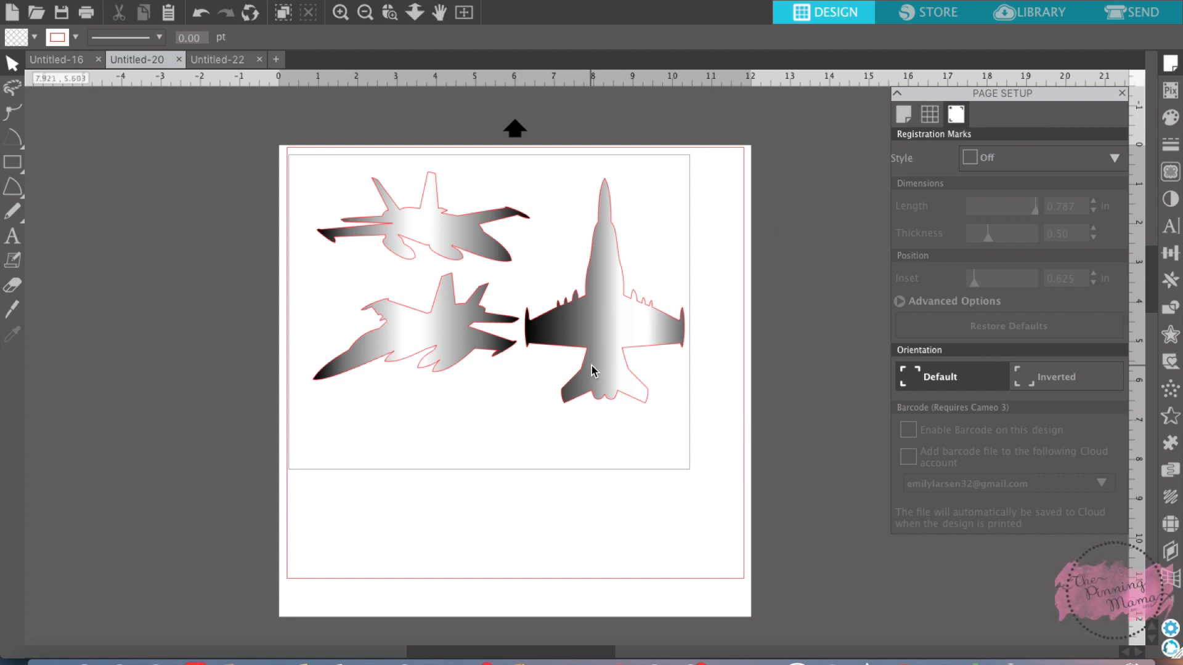
{"action": "mouse_move", "coordinate": [617, 312]}
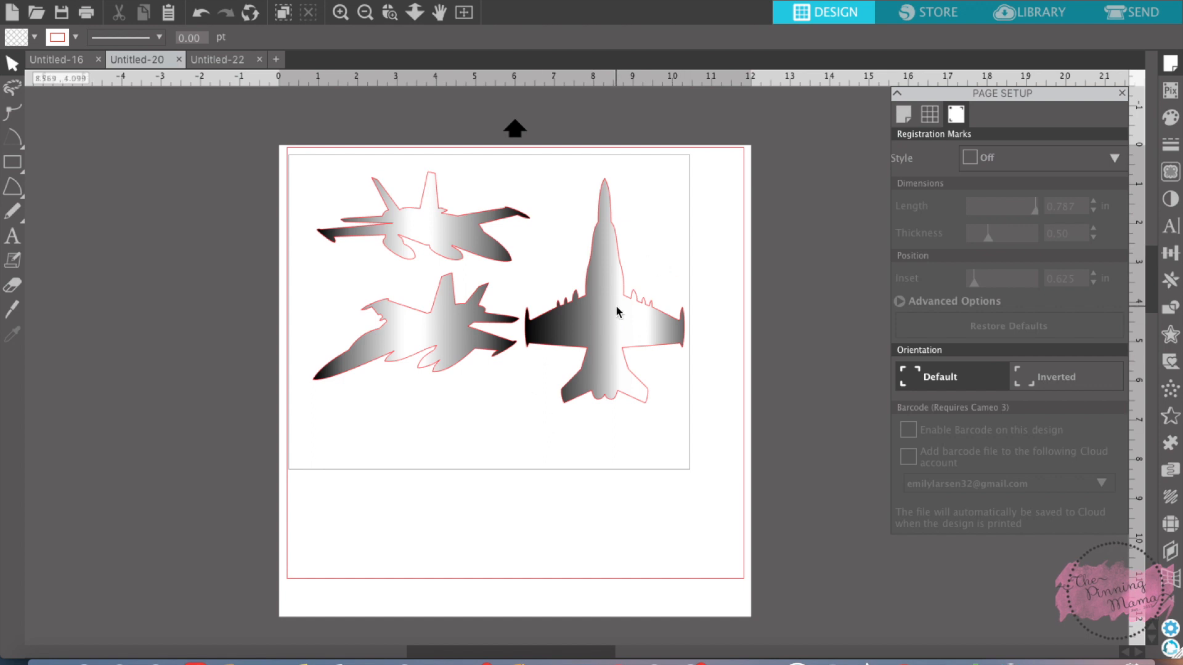
{"action": "mouse_move", "coordinate": [616, 317]}
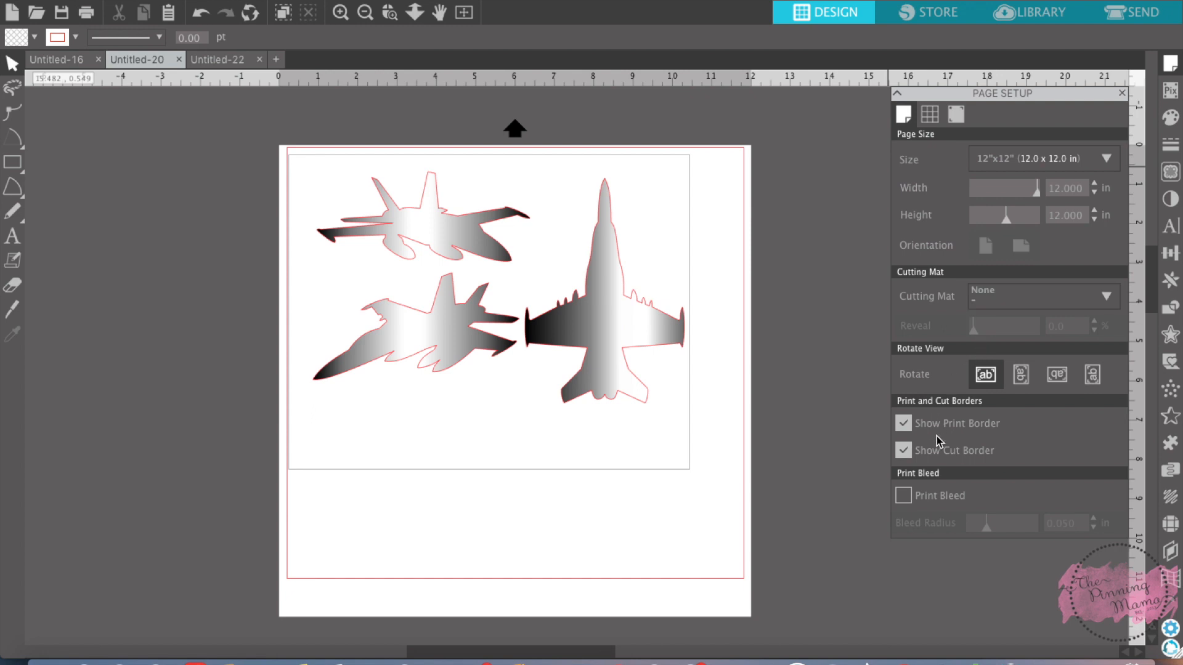
{"action": "left_click", "coordinate": [955, 114]}
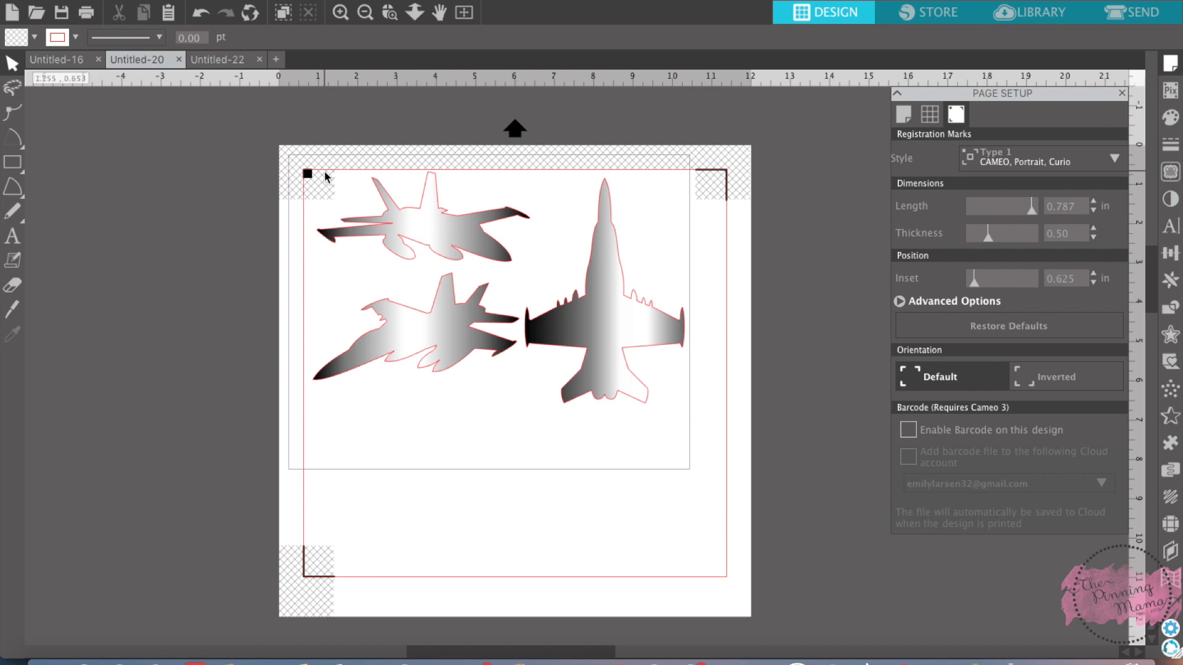
{"action": "mouse_move", "coordinate": [713, 187]}
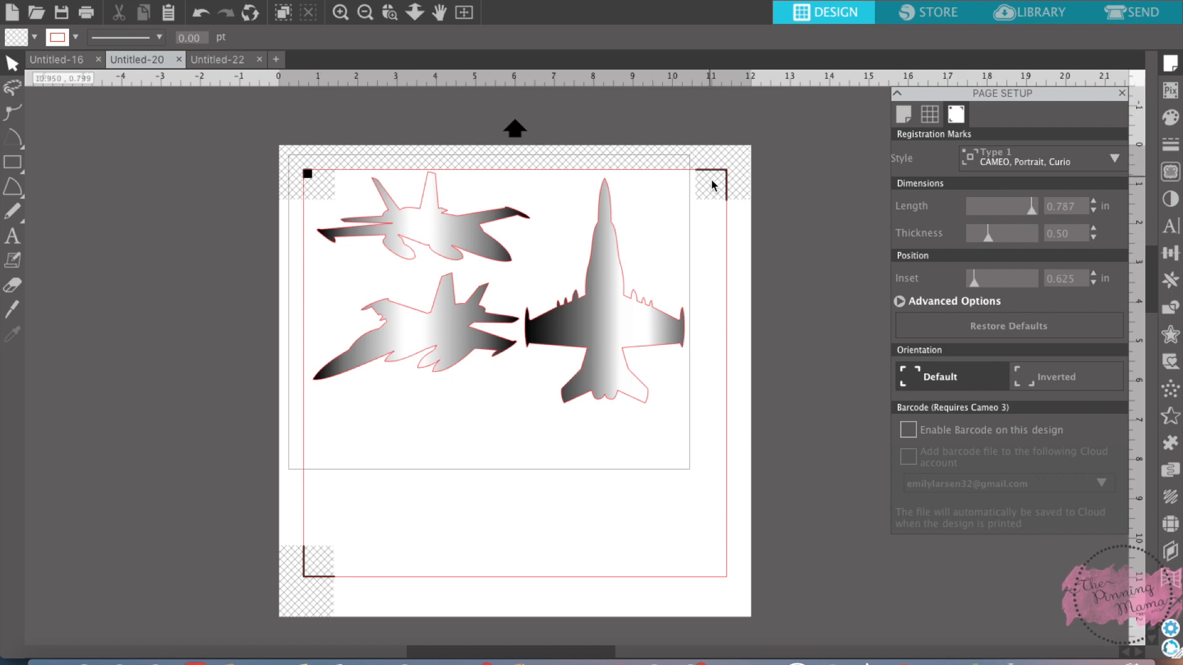
{"action": "mouse_move", "coordinate": [316, 174]}
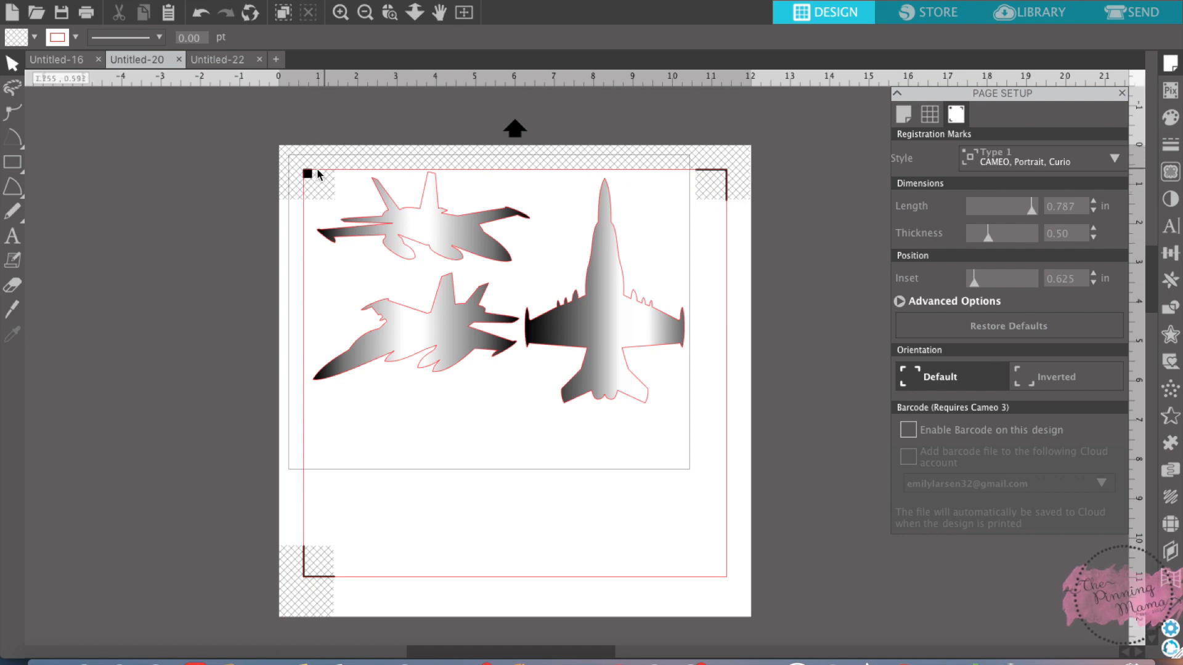
{"action": "mouse_move", "coordinate": [294, 599]}
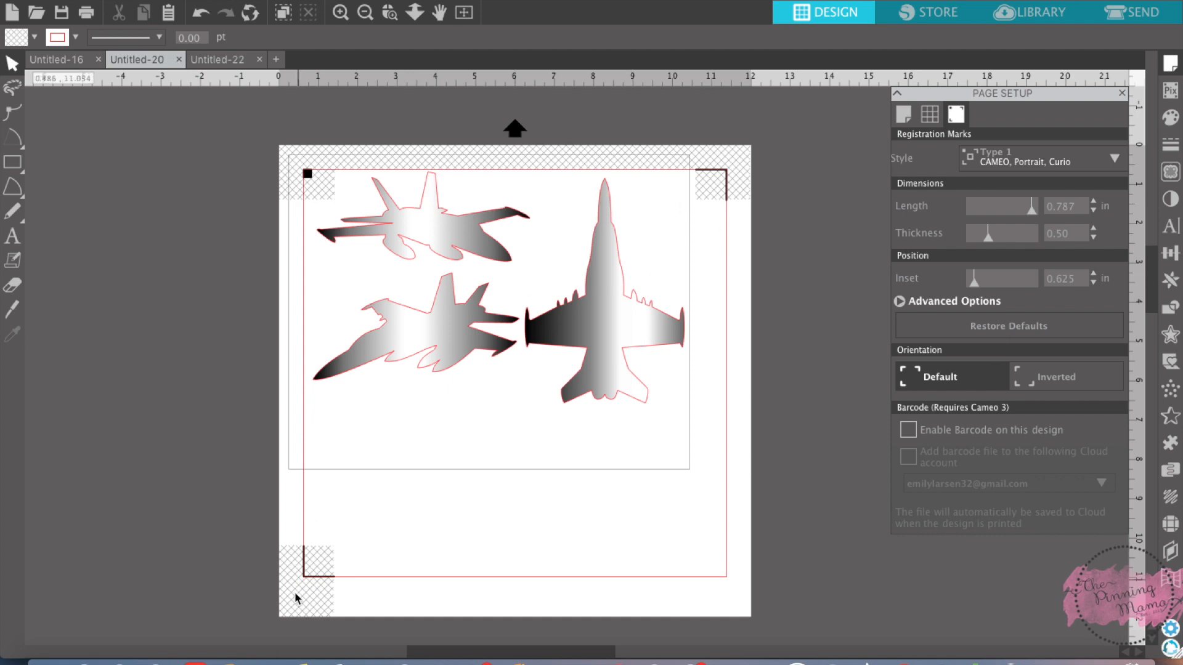
{"action": "mouse_move", "coordinate": [430, 235]}
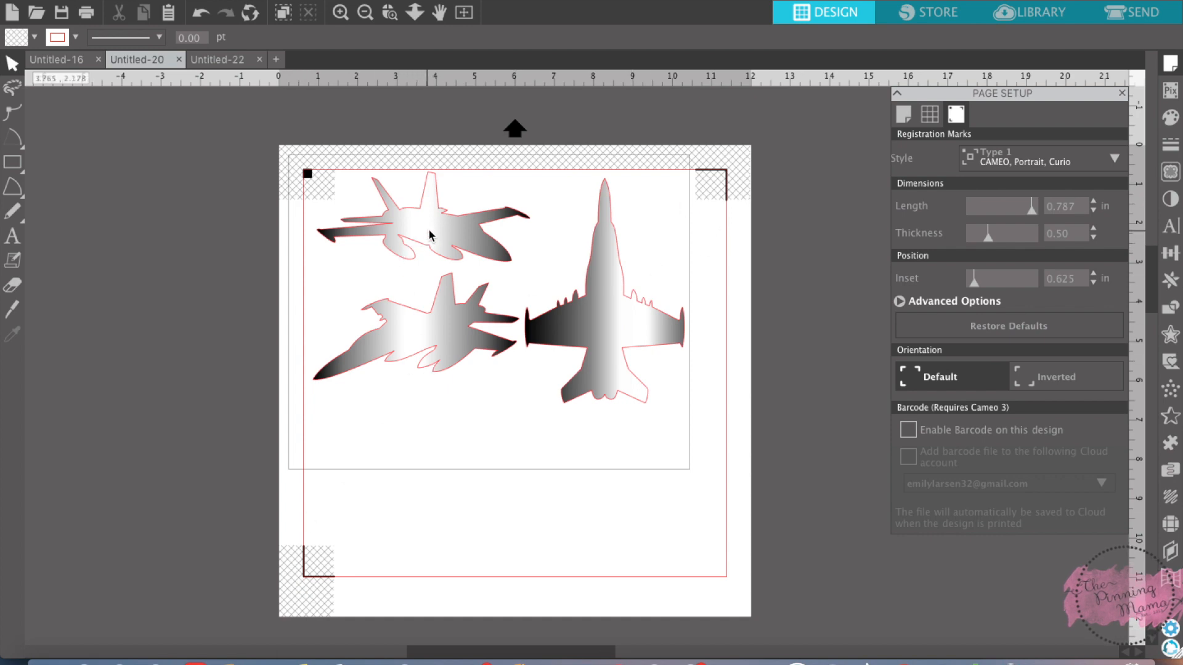
{"action": "mouse_move", "coordinate": [442, 172]}
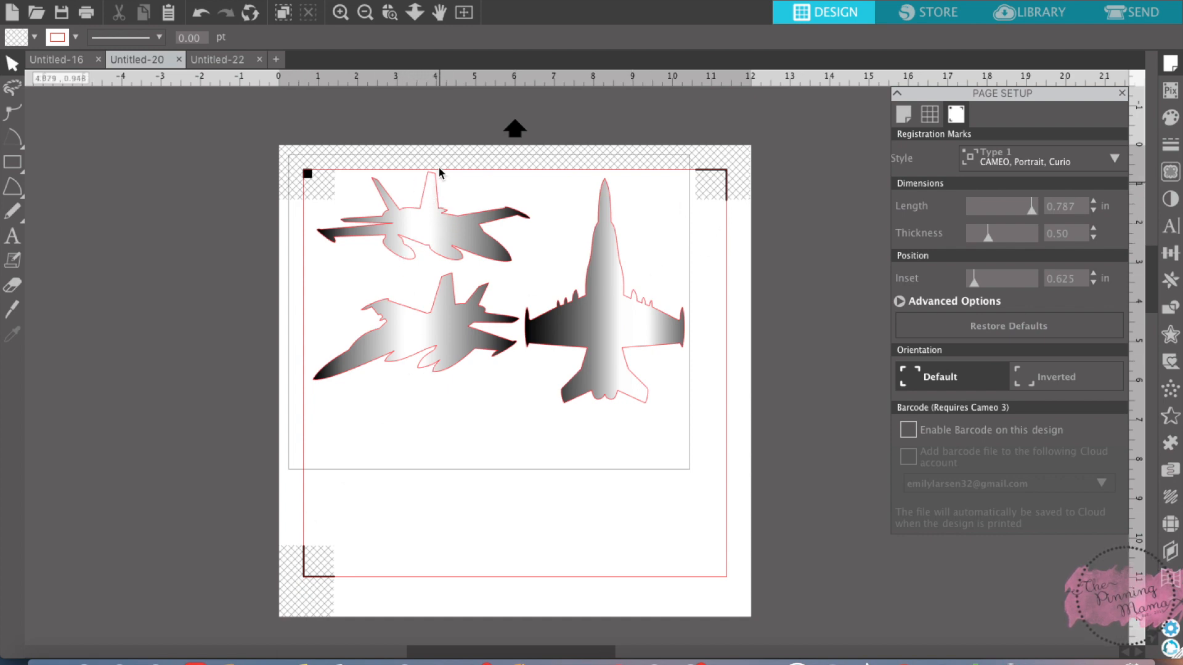
{"action": "mouse_move", "coordinate": [416, 340]}
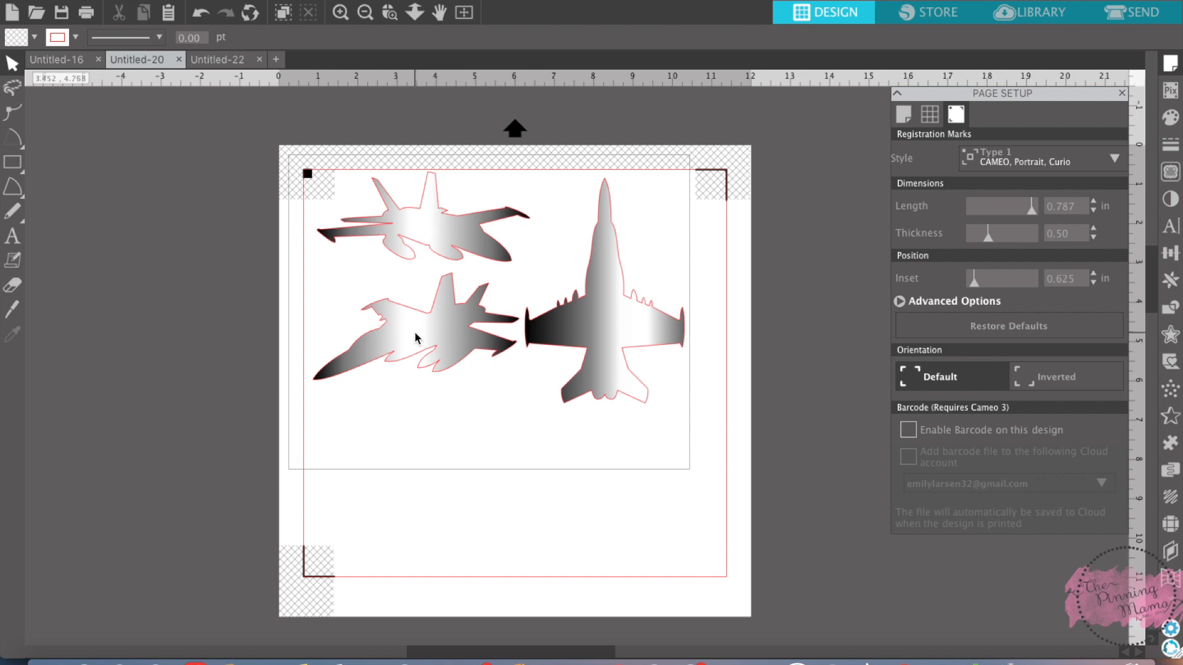
{"action": "mouse_move", "coordinate": [533, 337]}
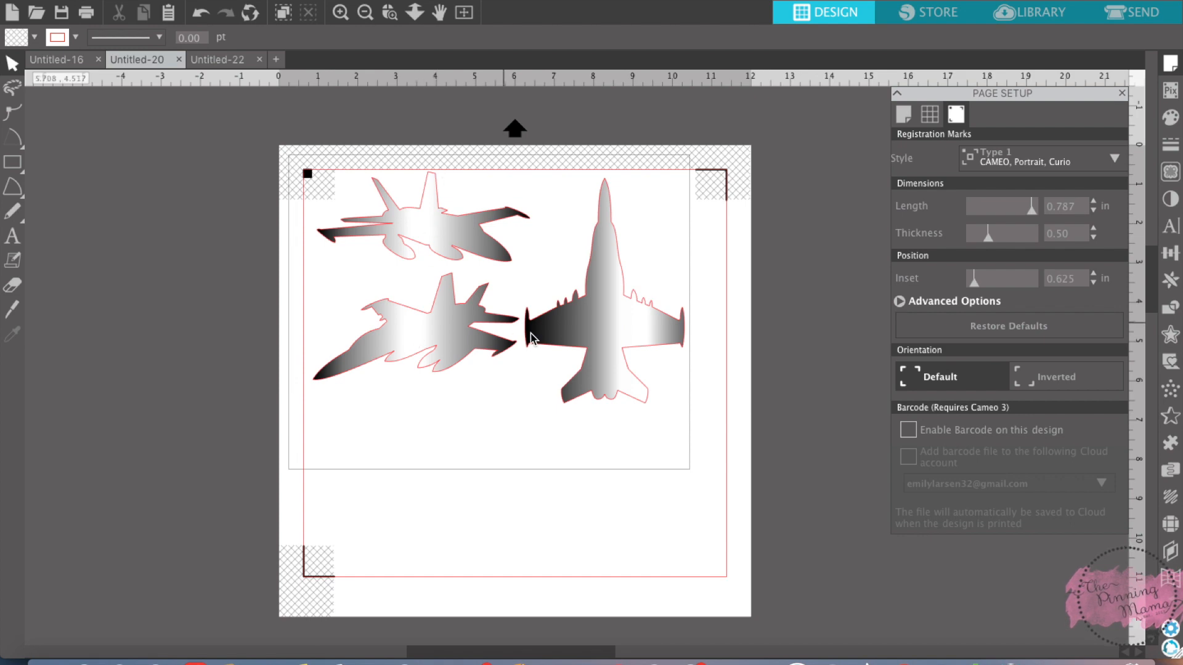
{"action": "mouse_move", "coordinate": [302, 562]}
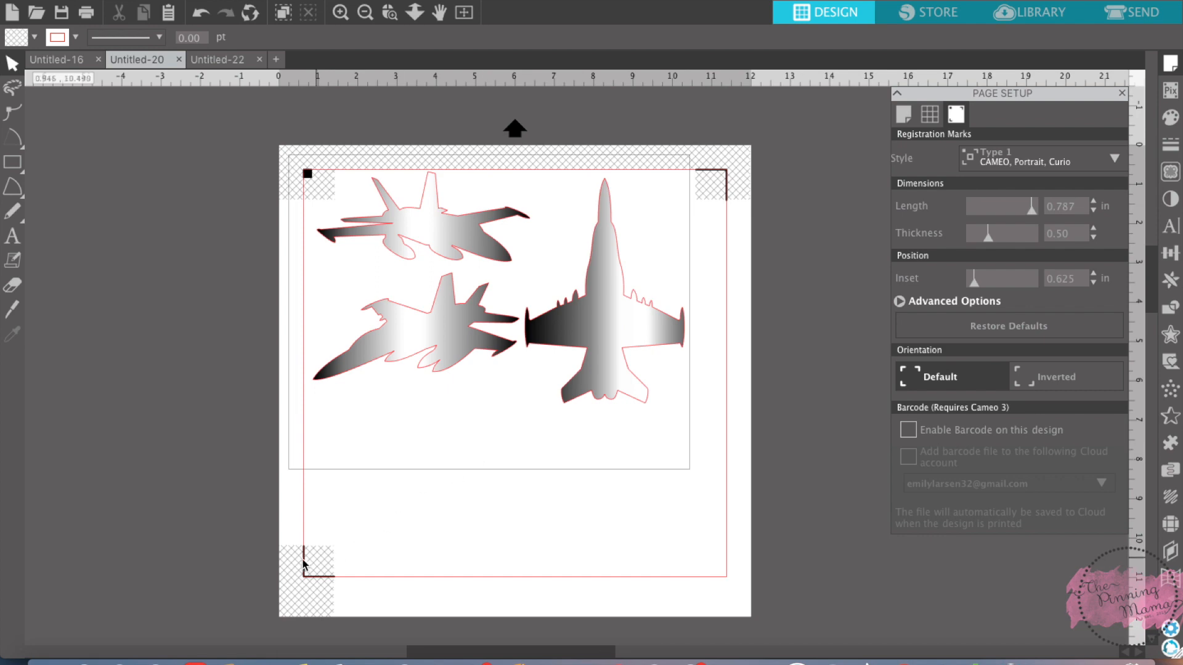
{"action": "mouse_move", "coordinate": [1040, 229]}
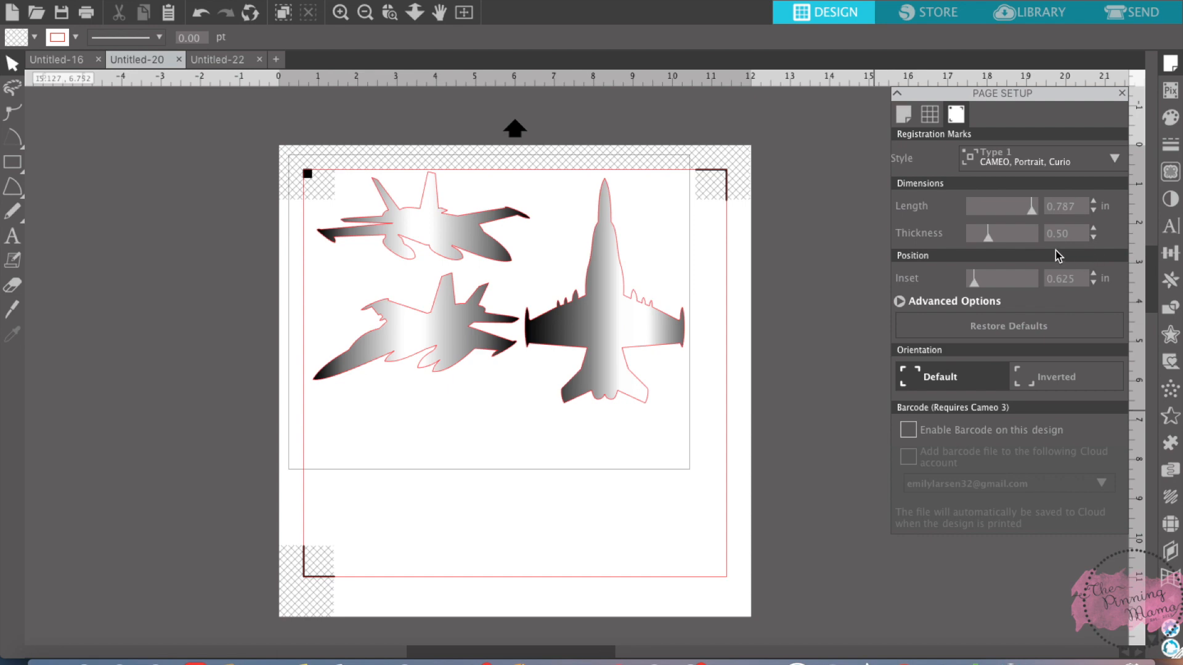
{"action": "mouse_move", "coordinate": [1087, 270]}
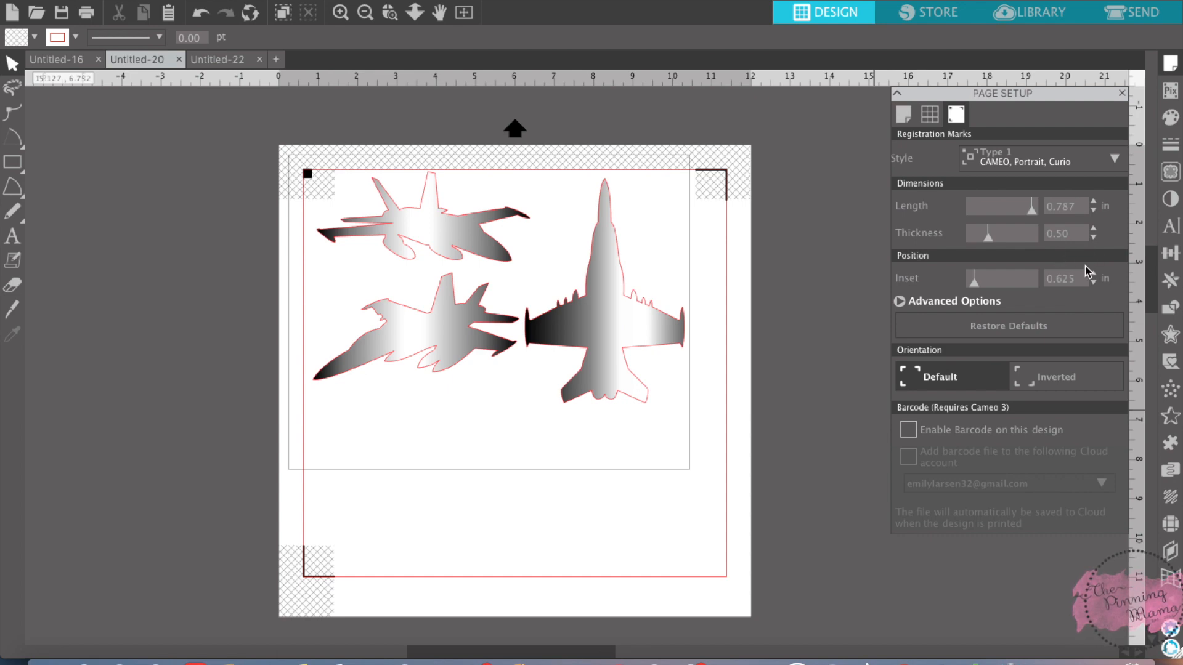
{"action": "mouse_move", "coordinate": [1100, 297]}
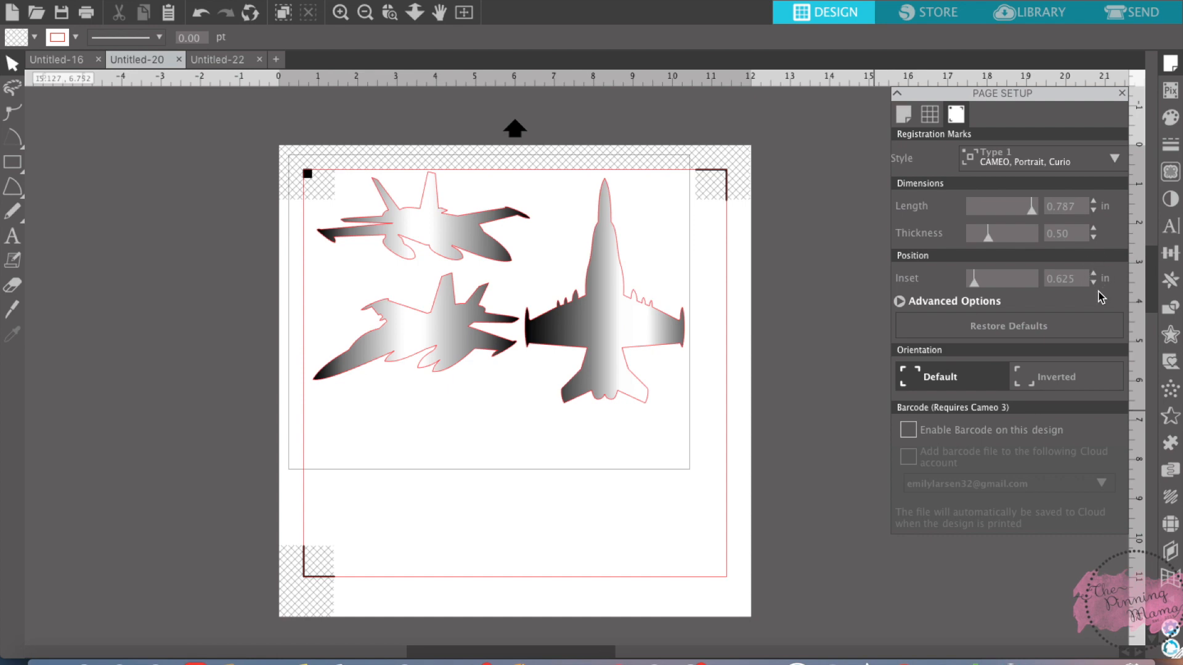
{"action": "mouse_move", "coordinate": [700, 371]}
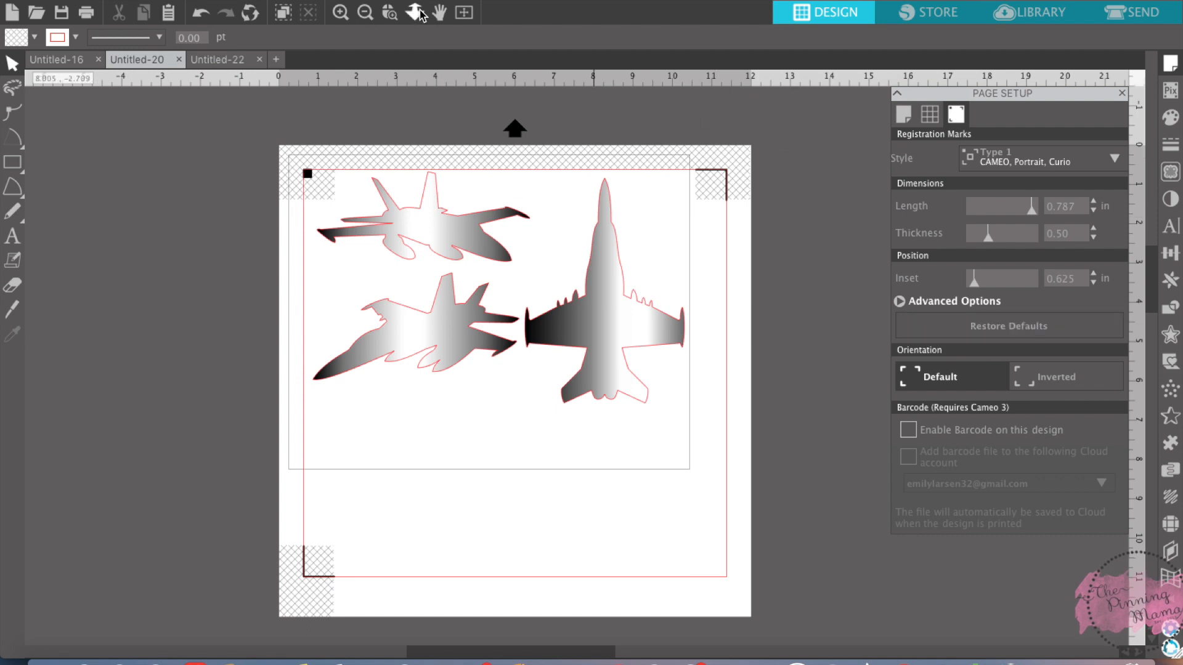
{"action": "left_click", "coordinate": [36, 13]}
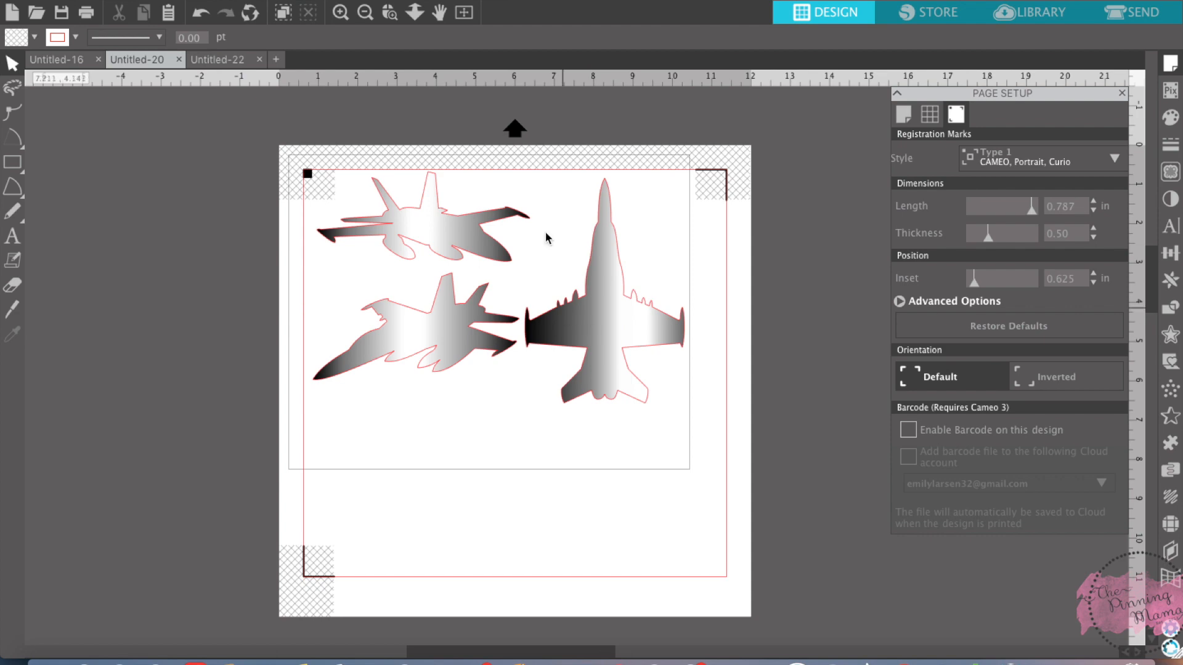
{"action": "mouse_move", "coordinate": [466, 289]}
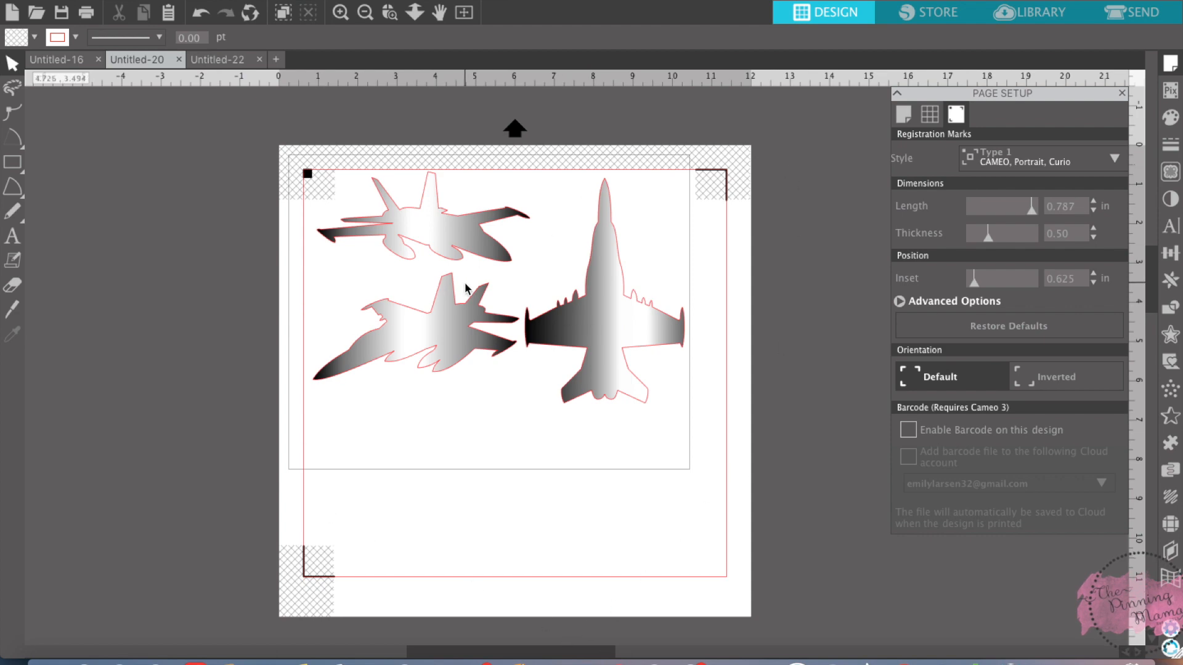
{"action": "mouse_move", "coordinate": [510, 121]}
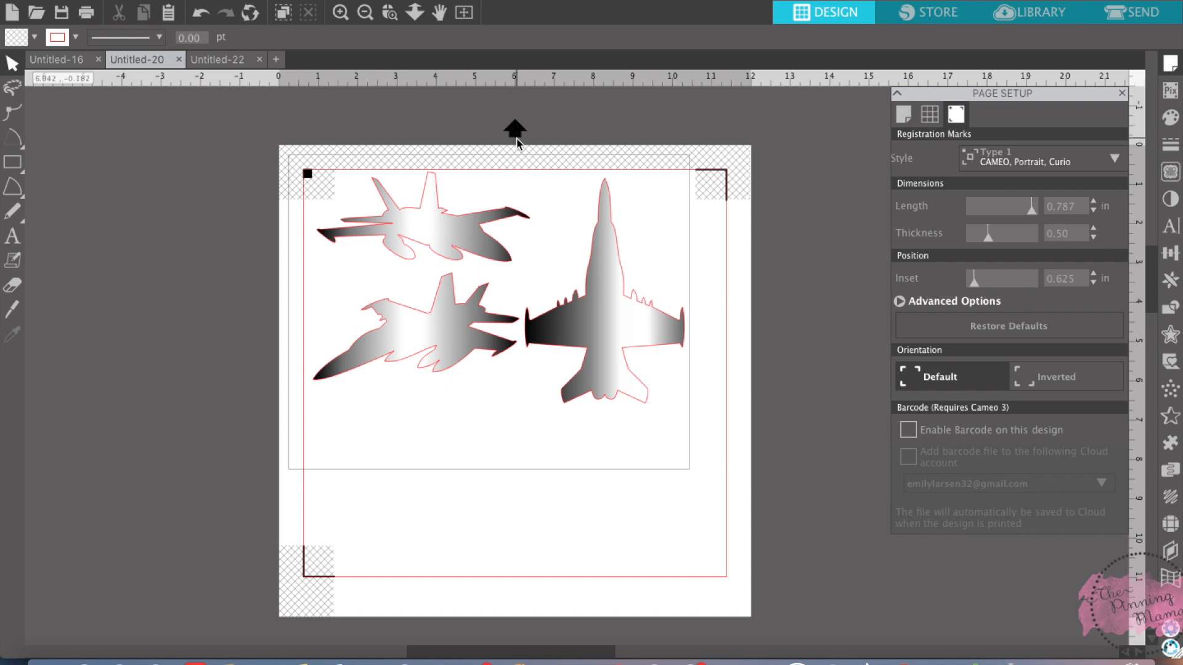
{"action": "mouse_move", "coordinate": [518, 155]}
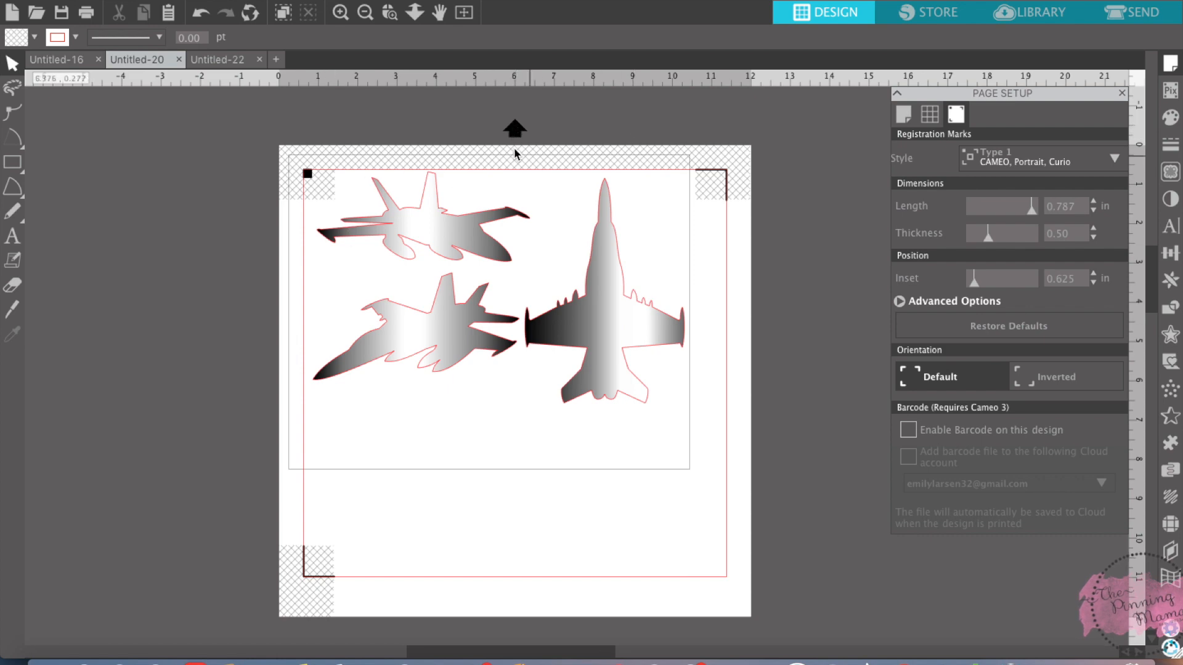
{"action": "mouse_move", "coordinate": [521, 170]}
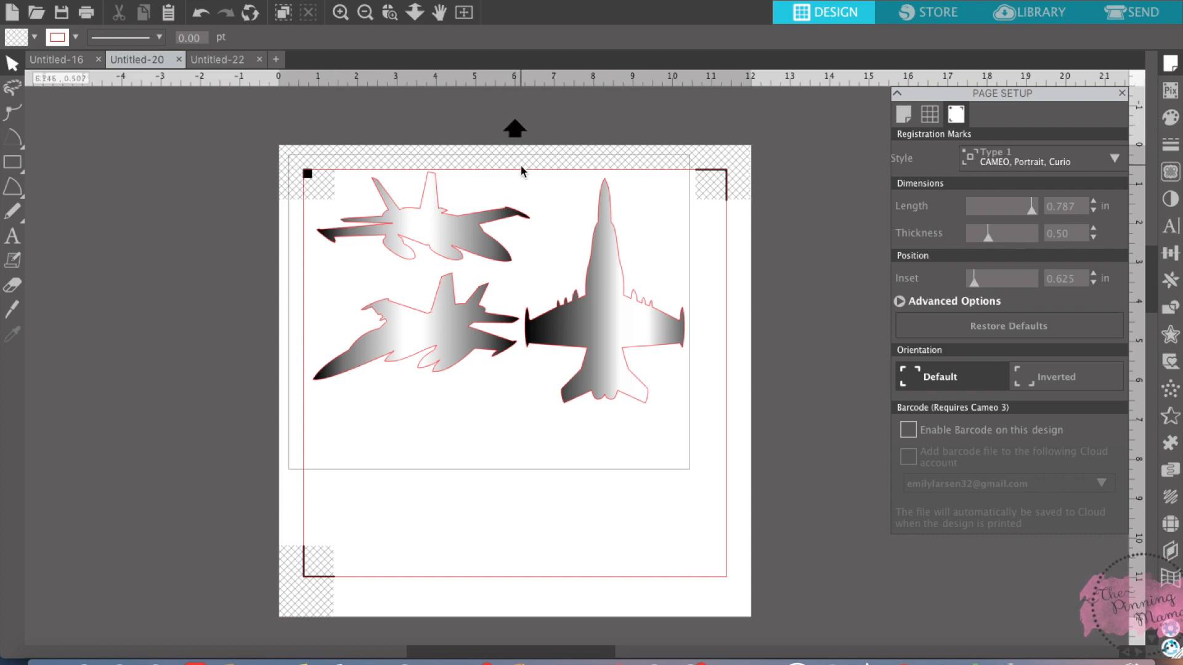
{"action": "mouse_move", "coordinate": [506, 131]}
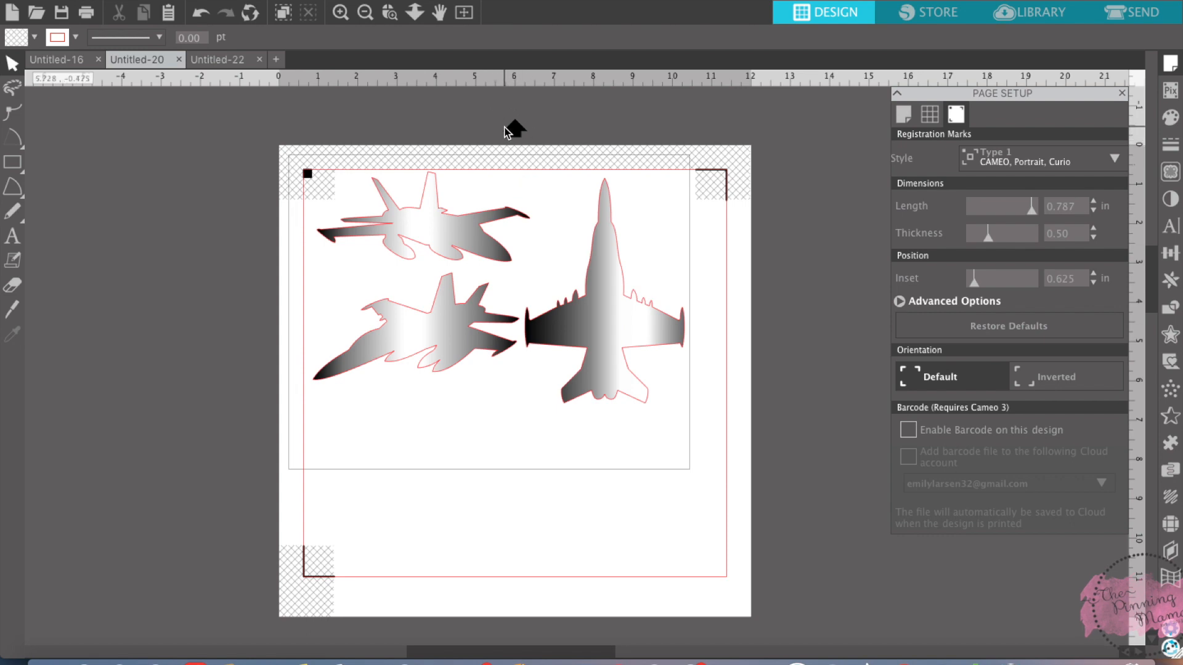
{"action": "mouse_move", "coordinate": [611, 238]}
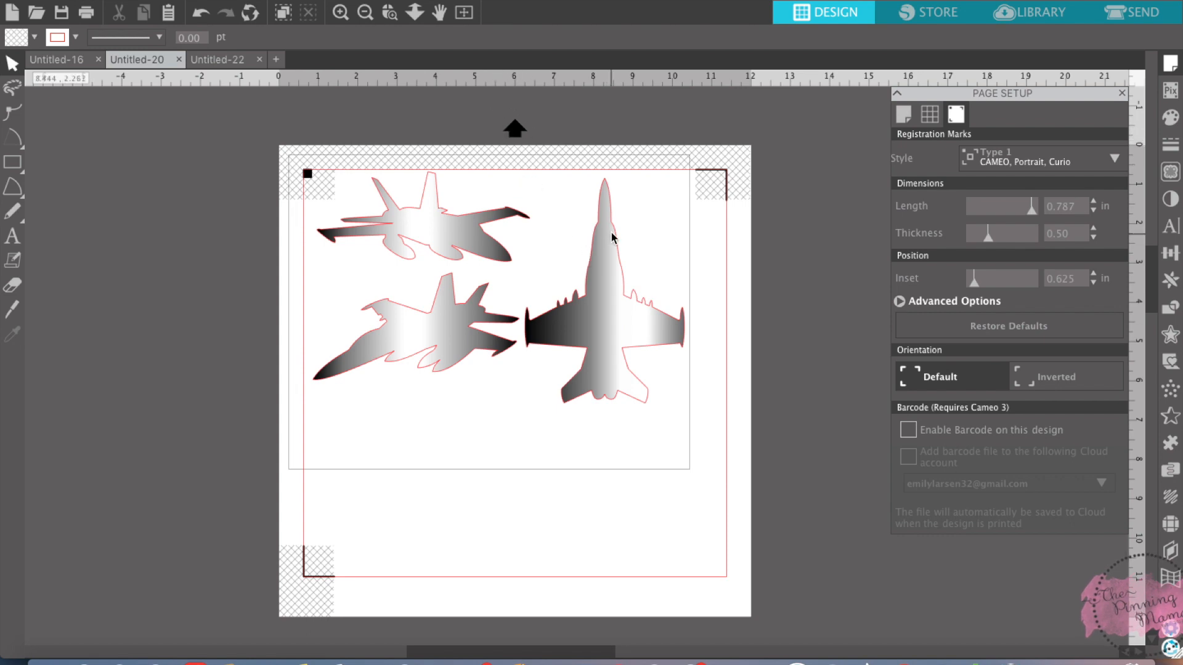
{"action": "mouse_move", "coordinate": [359, 441]}
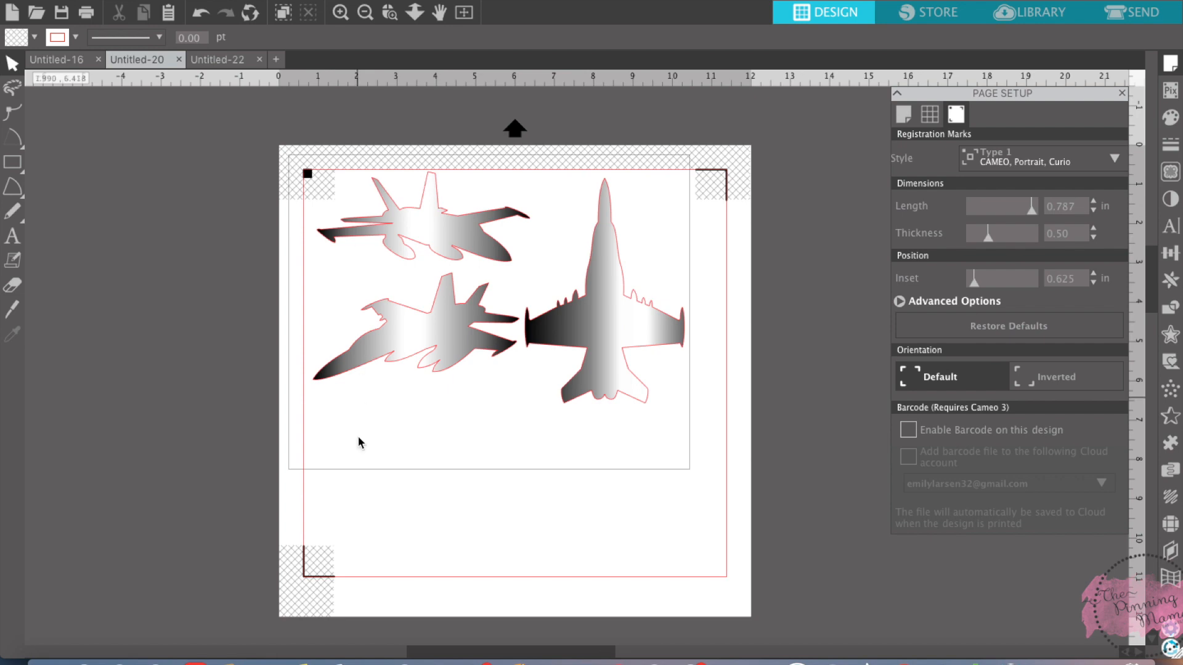
{"action": "mouse_move", "coordinate": [535, 337]}
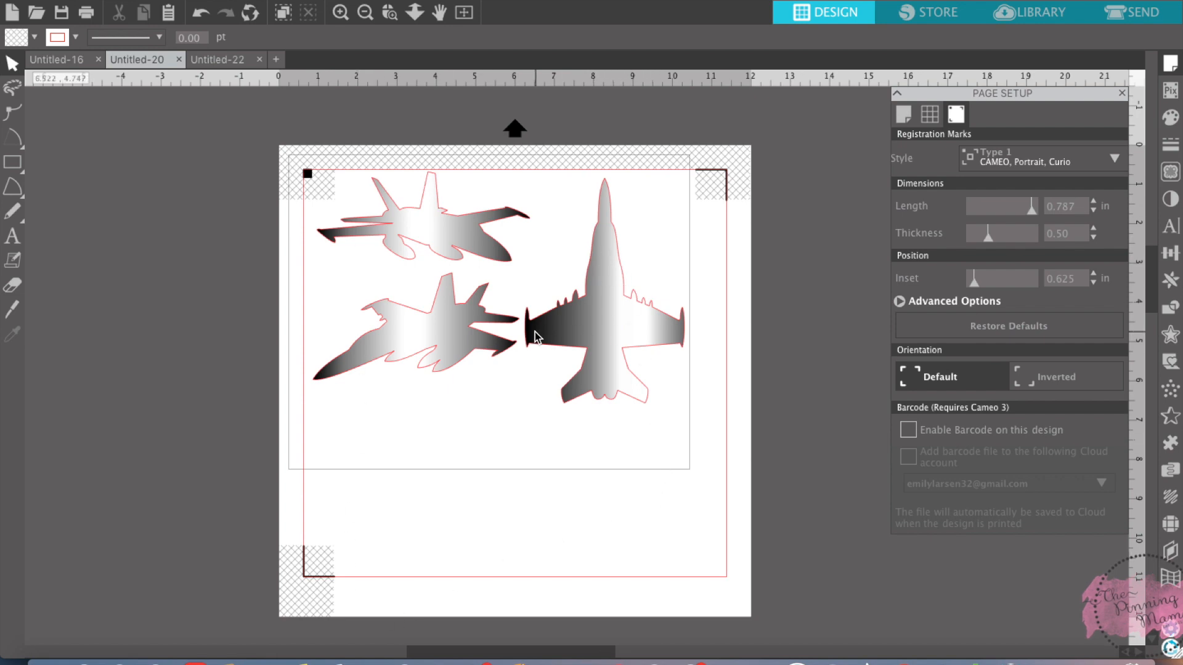
{"action": "mouse_move", "coordinate": [690, 182]}
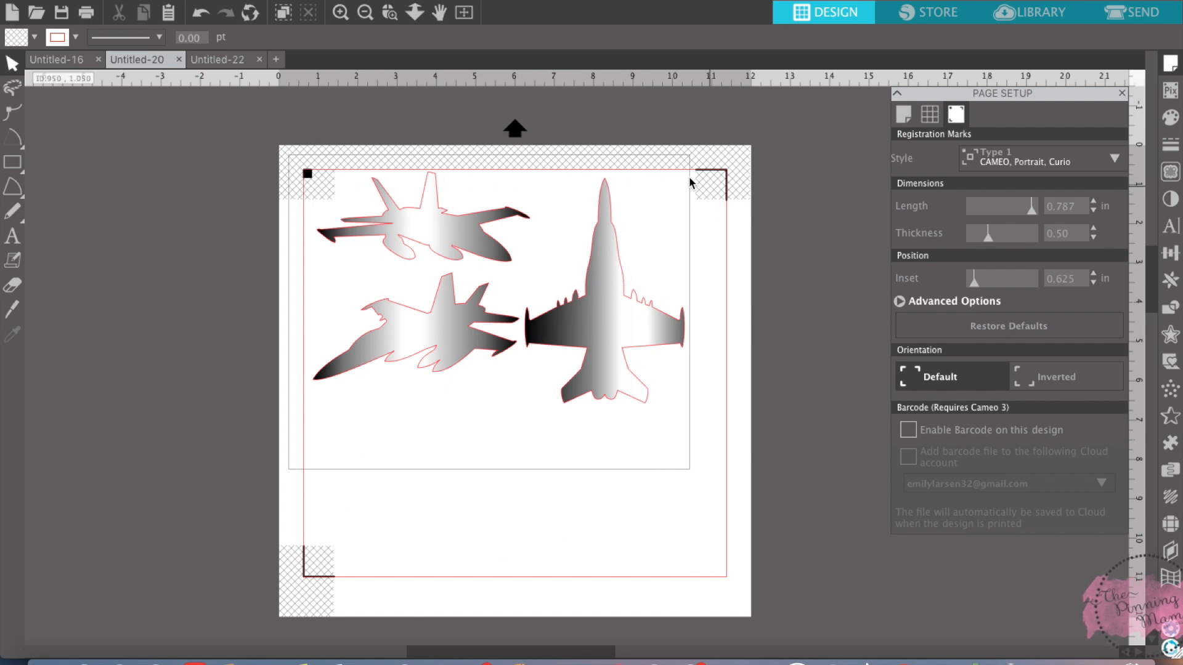
{"action": "mouse_move", "coordinate": [427, 211]}
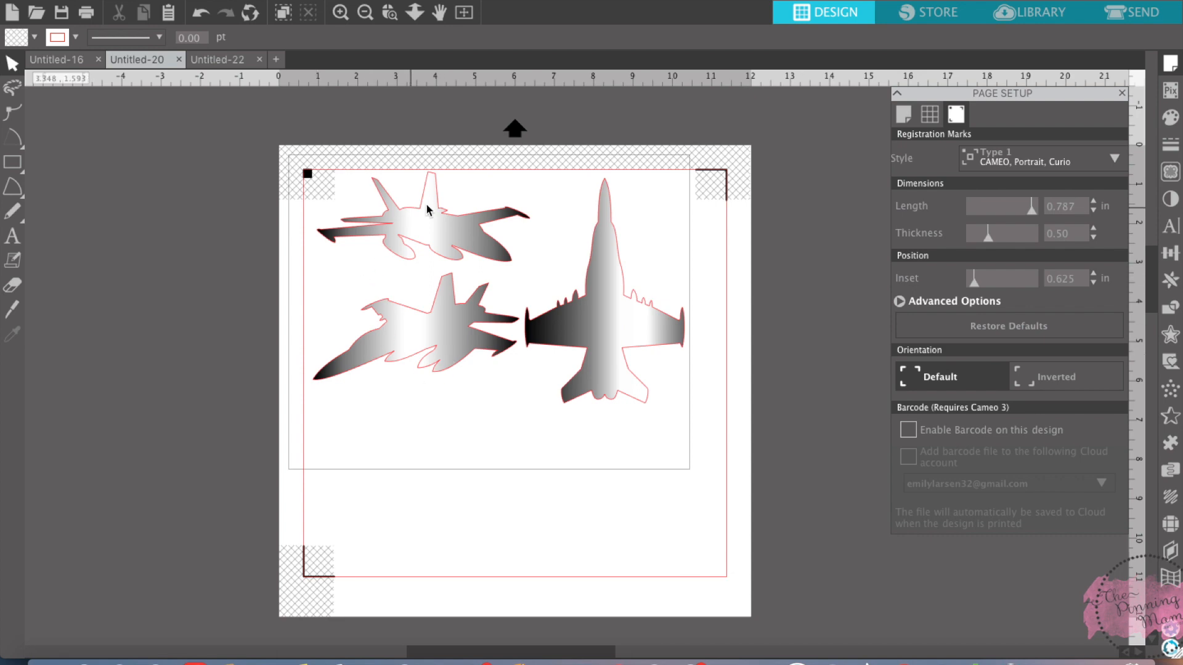
{"action": "mouse_move", "coordinate": [487, 234]}
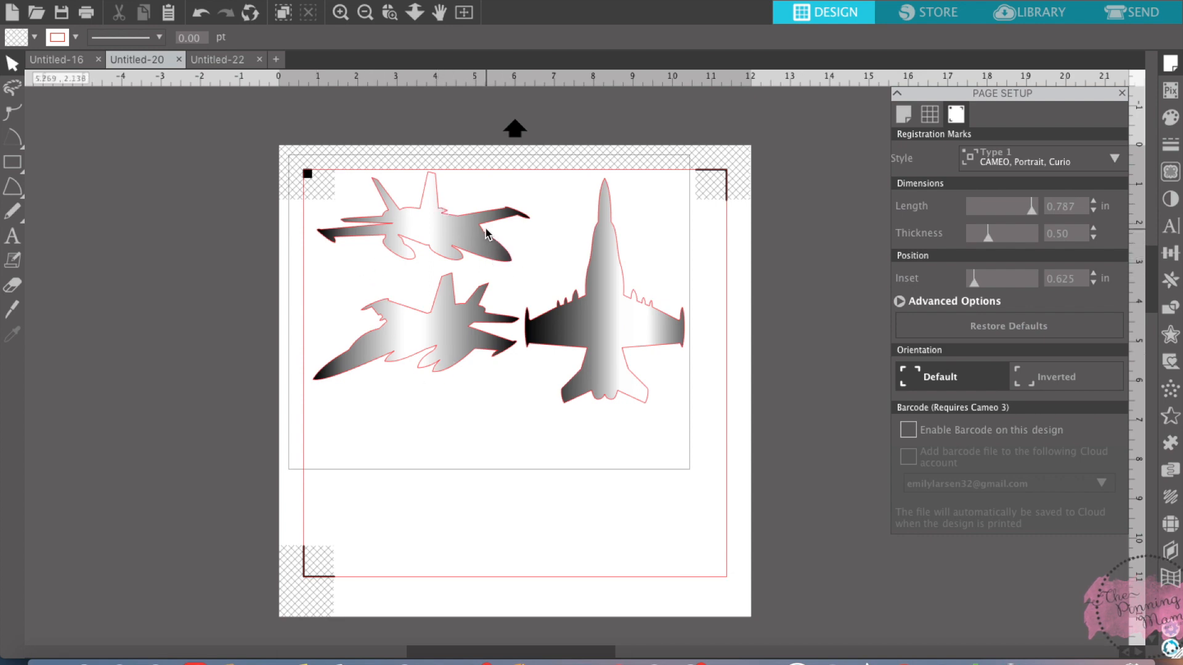
{"action": "mouse_move", "coordinate": [438, 196]}
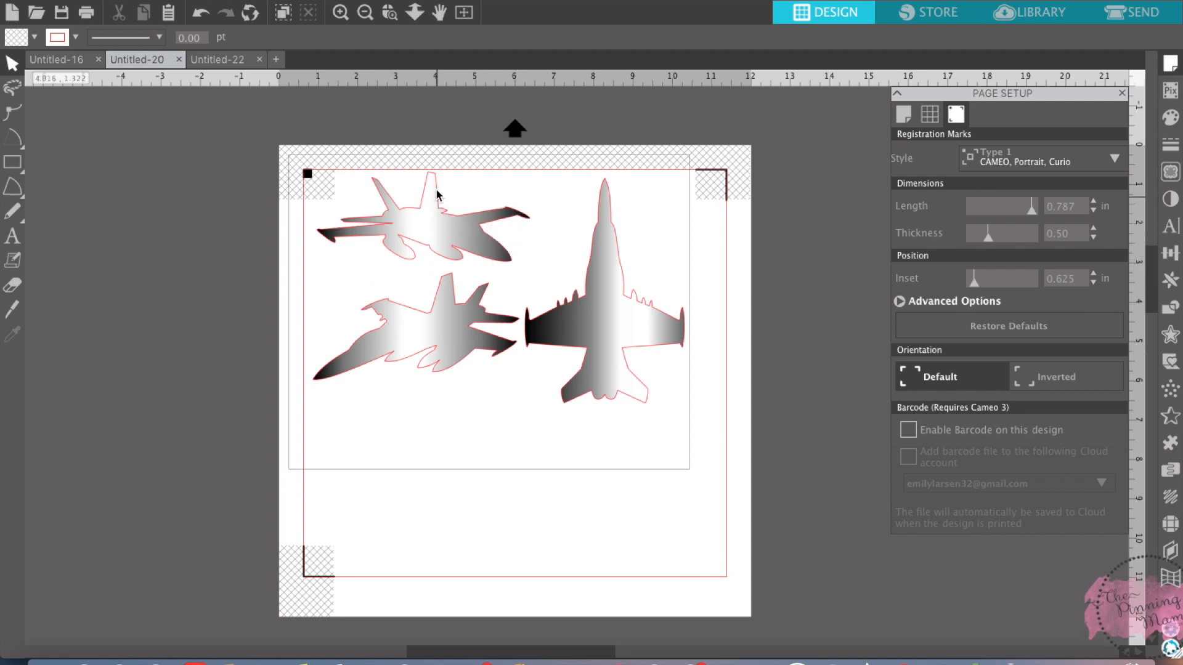
{"action": "mouse_move", "coordinate": [361, 235]}
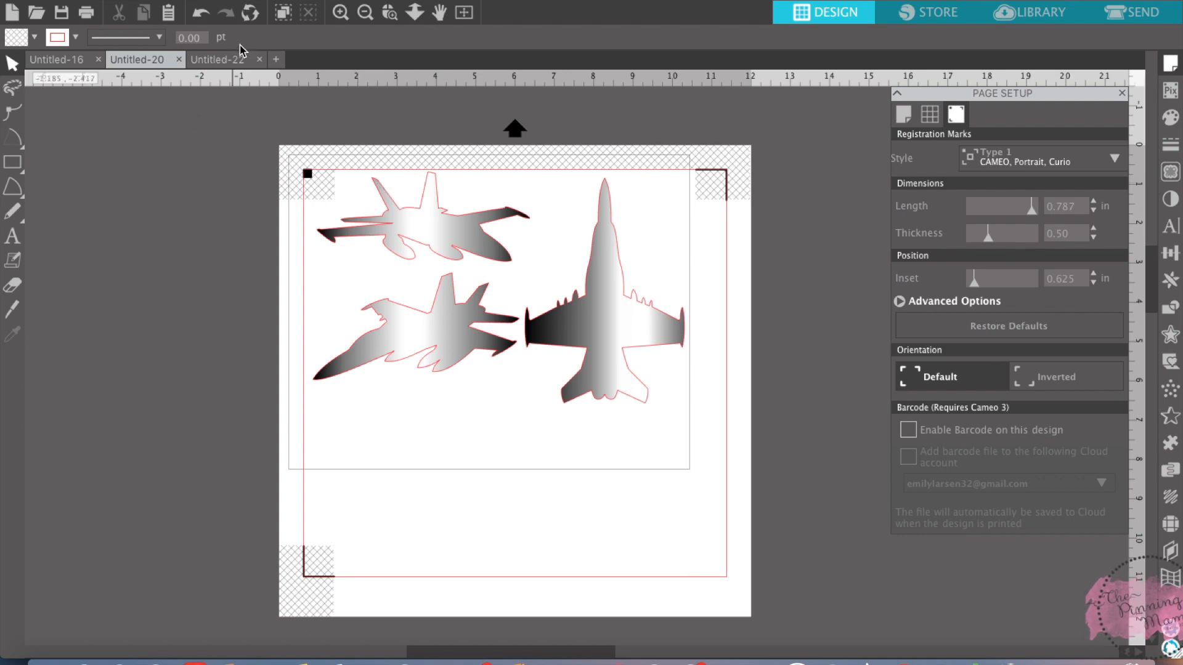
{"action": "left_click", "coordinate": [217, 59]}
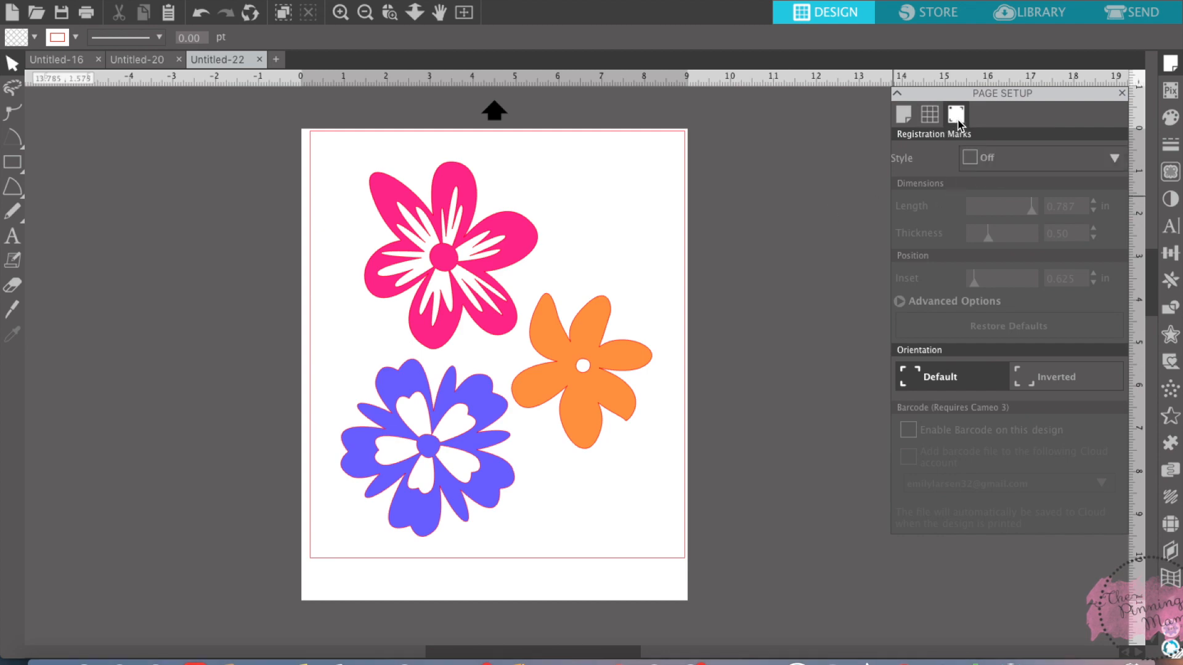
Step: Set Registration Marks style to Type 1 and select the pink flower to nudge it inside the border
{"action": "left_click", "coordinate": [1112, 156]}
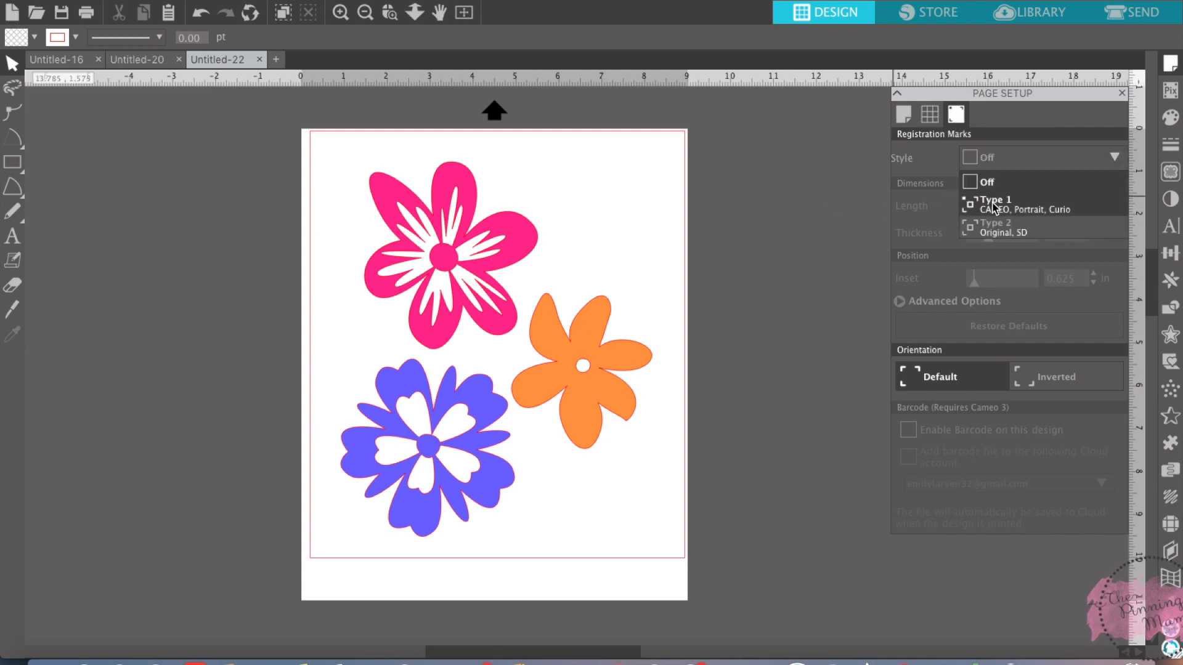
{"action": "left_click", "coordinate": [995, 203]}
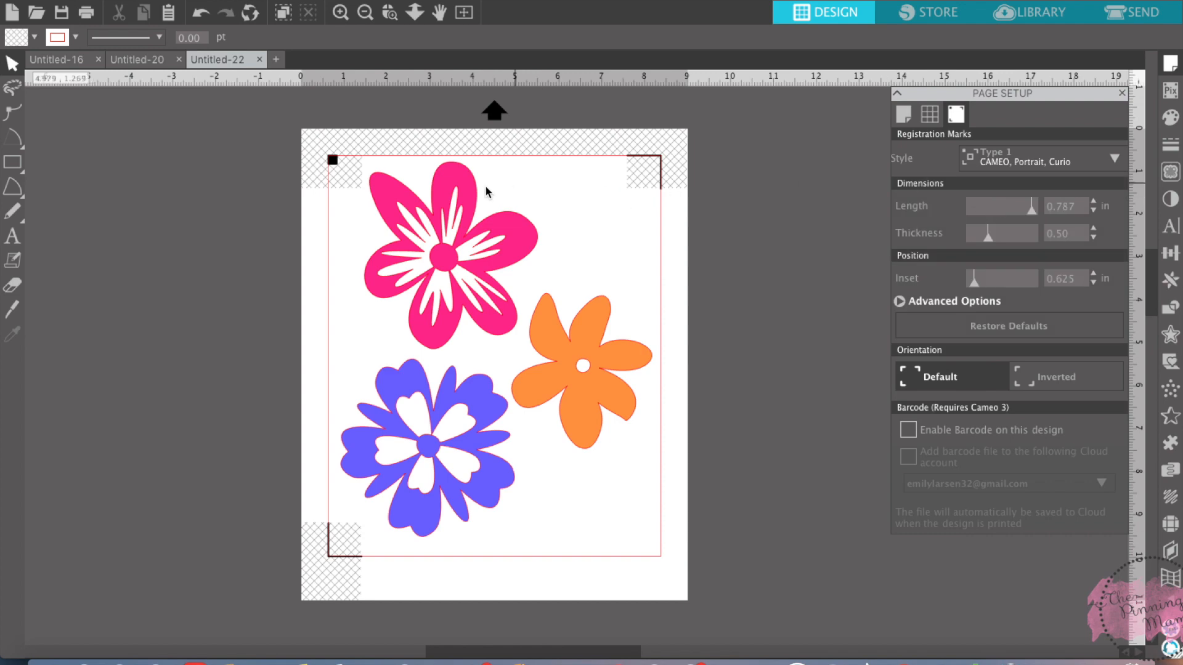
{"action": "left_click", "coordinate": [441, 234]}
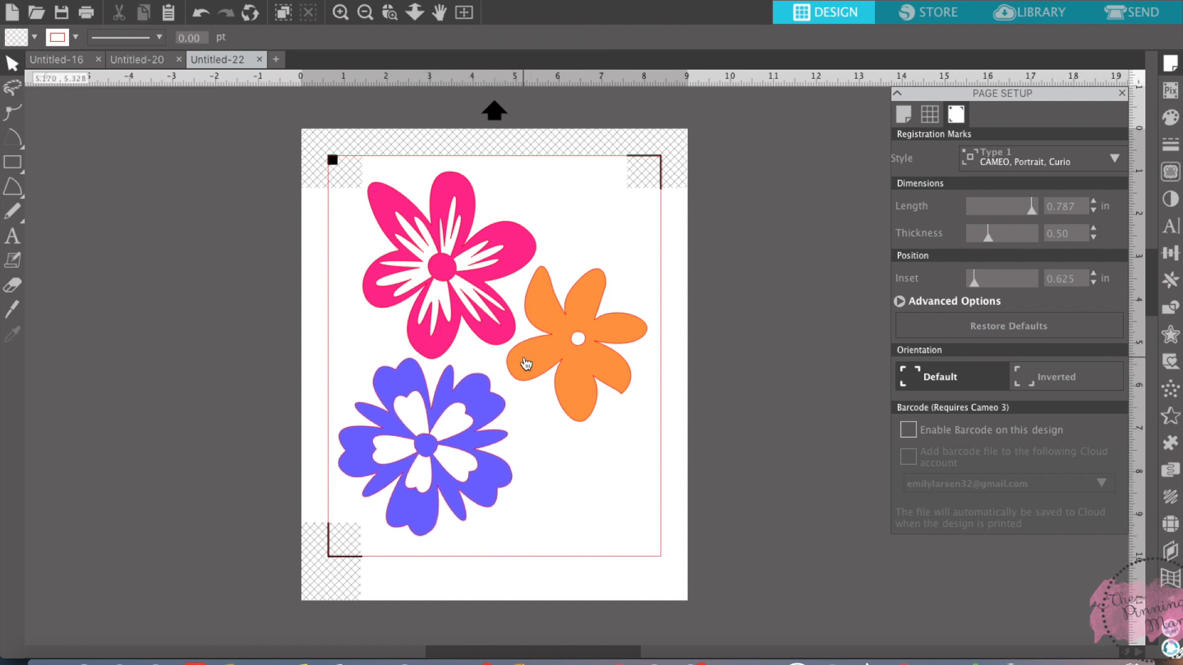
{"action": "mouse_move", "coordinate": [694, 170]}
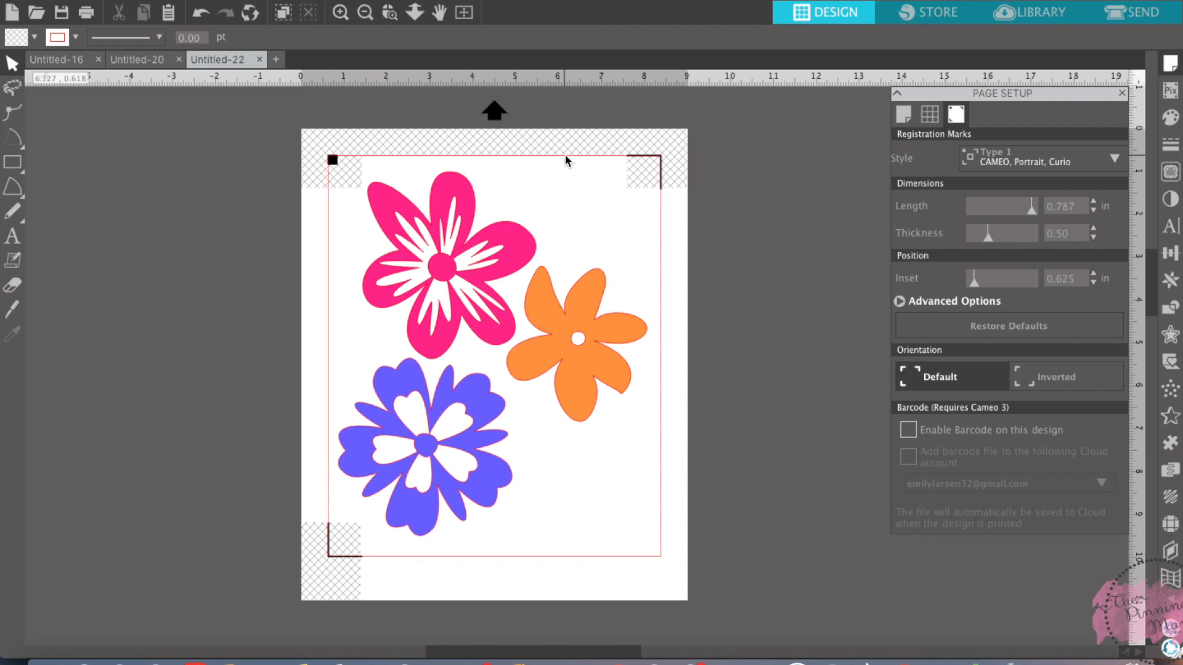
{"action": "mouse_move", "coordinate": [472, 330]}
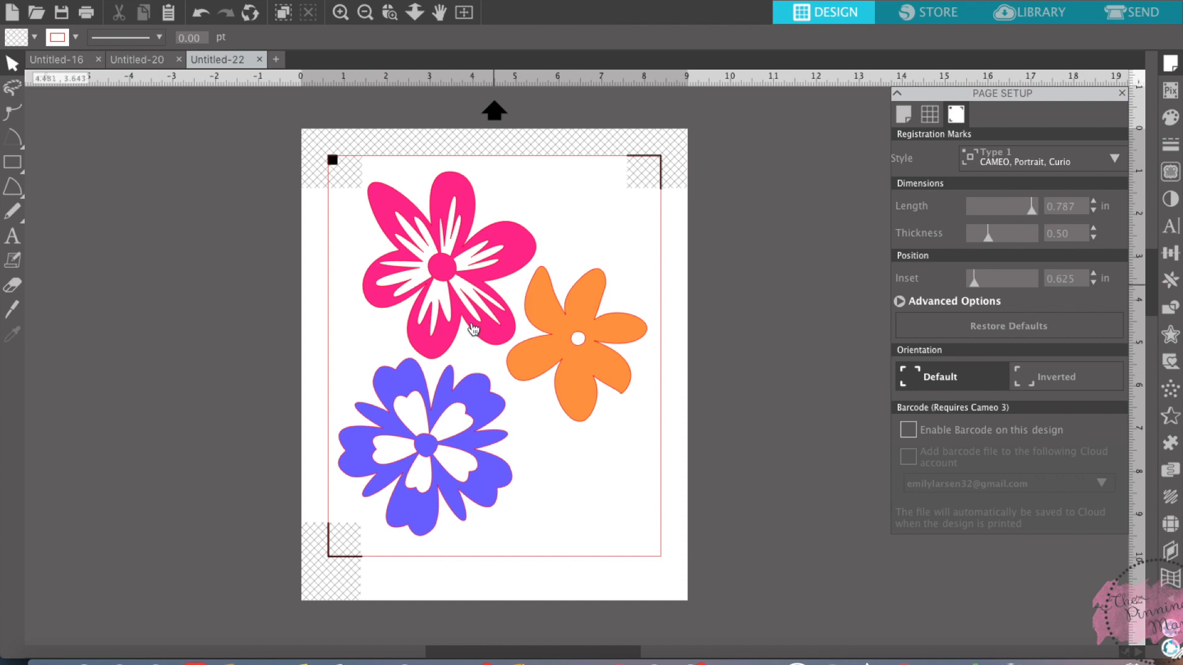
{"action": "left_click", "coordinate": [444, 264]}
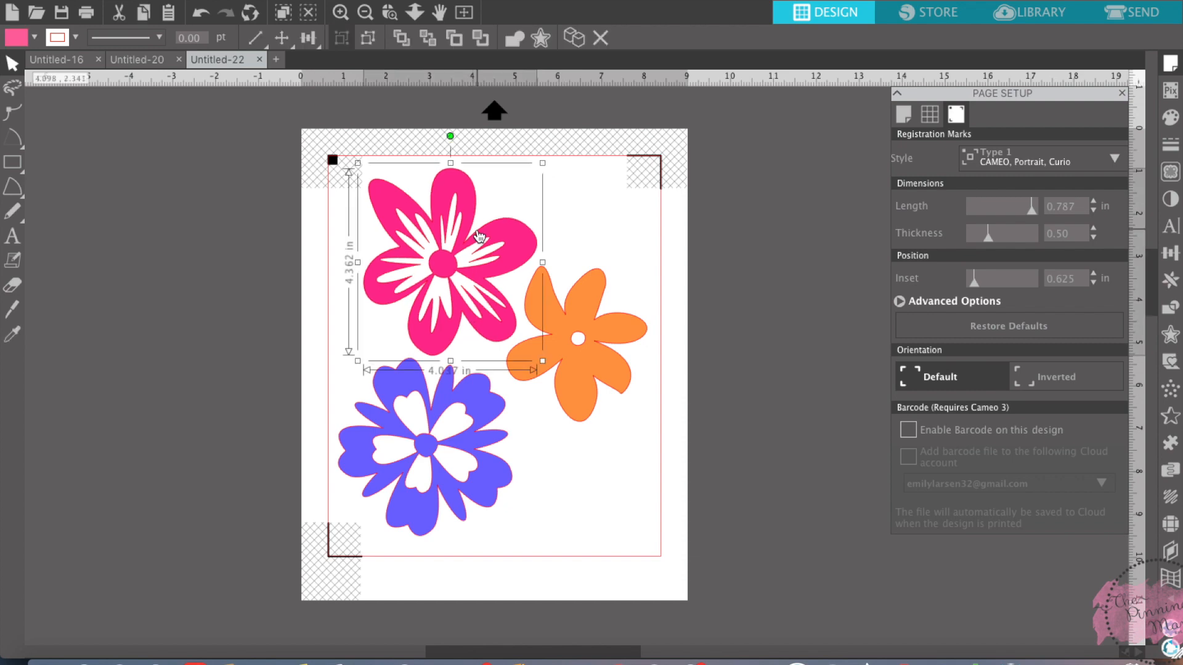
{"action": "mouse_move", "coordinate": [617, 360]}
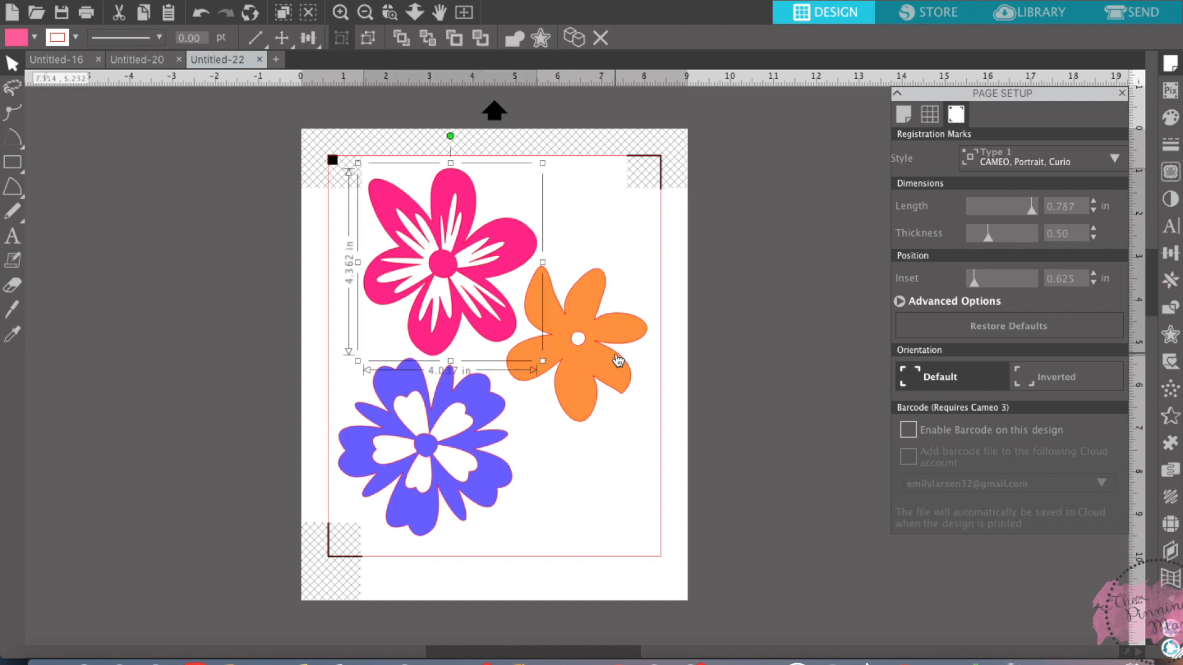